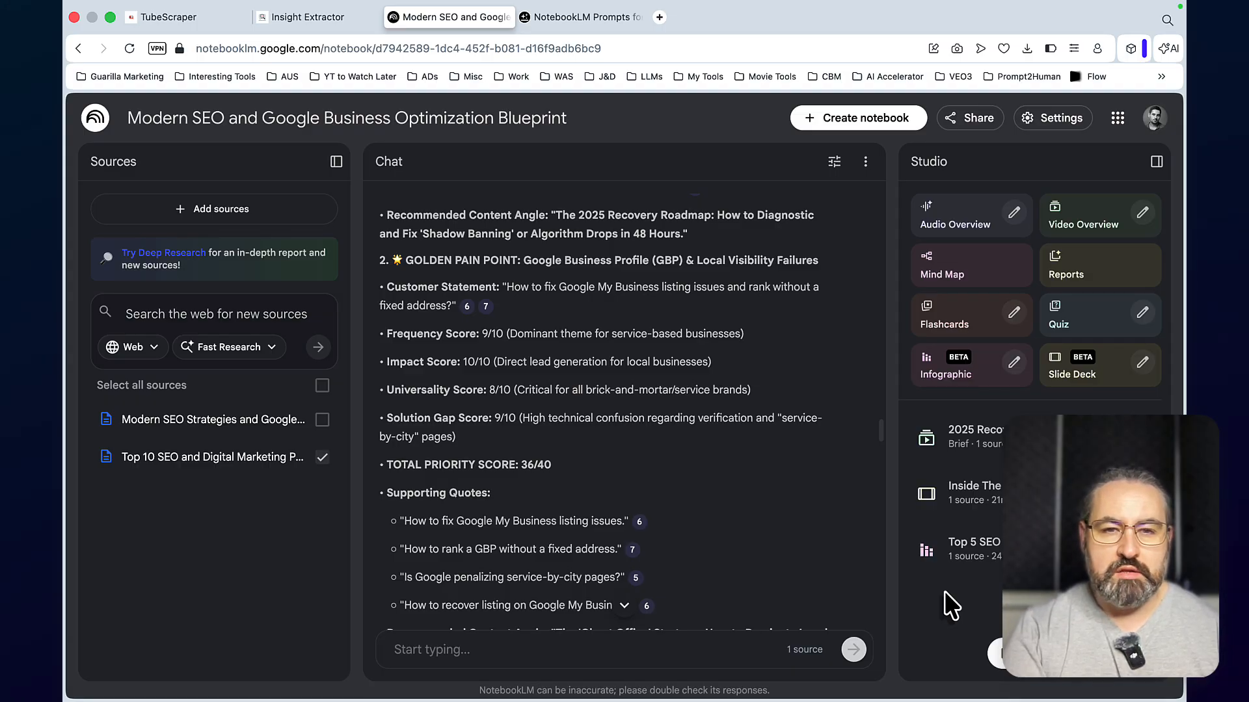
mouse_move(926, 558)
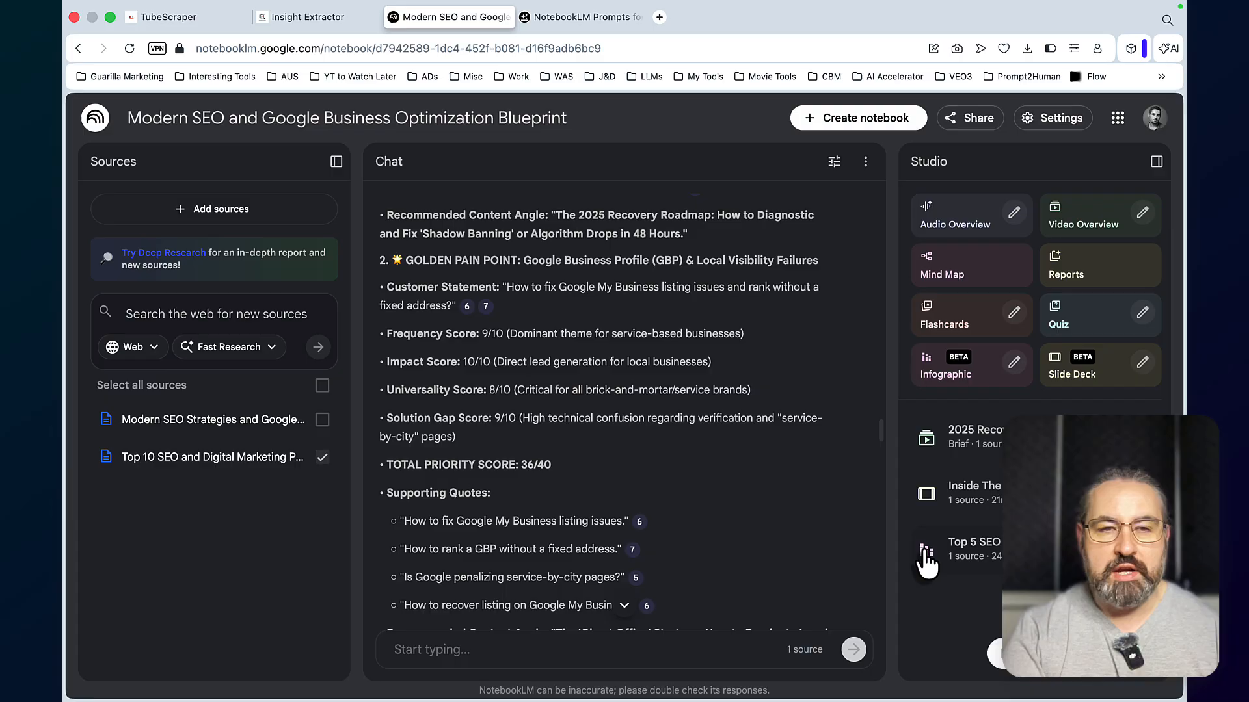
Play the '2025 Recovery Roadmap' video overview from the Studio panel in full screen
left_click(964, 549)
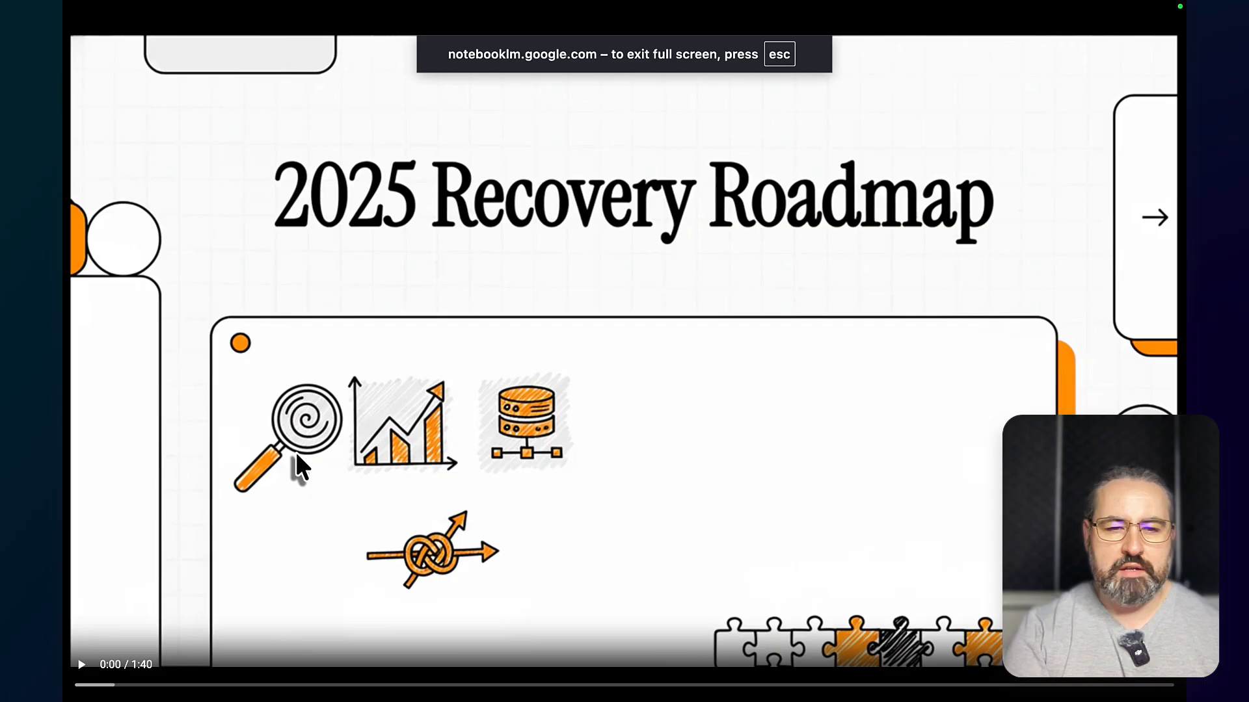
mouse_move(159, 462)
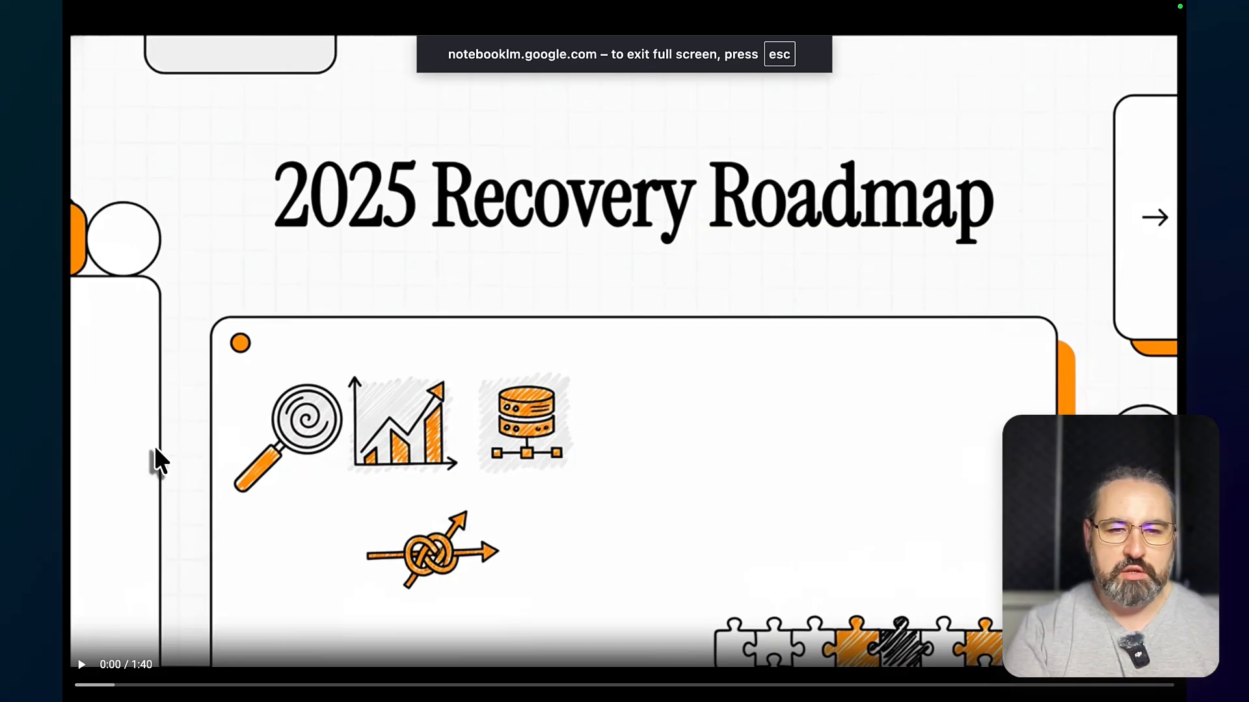
left_click(81, 665)
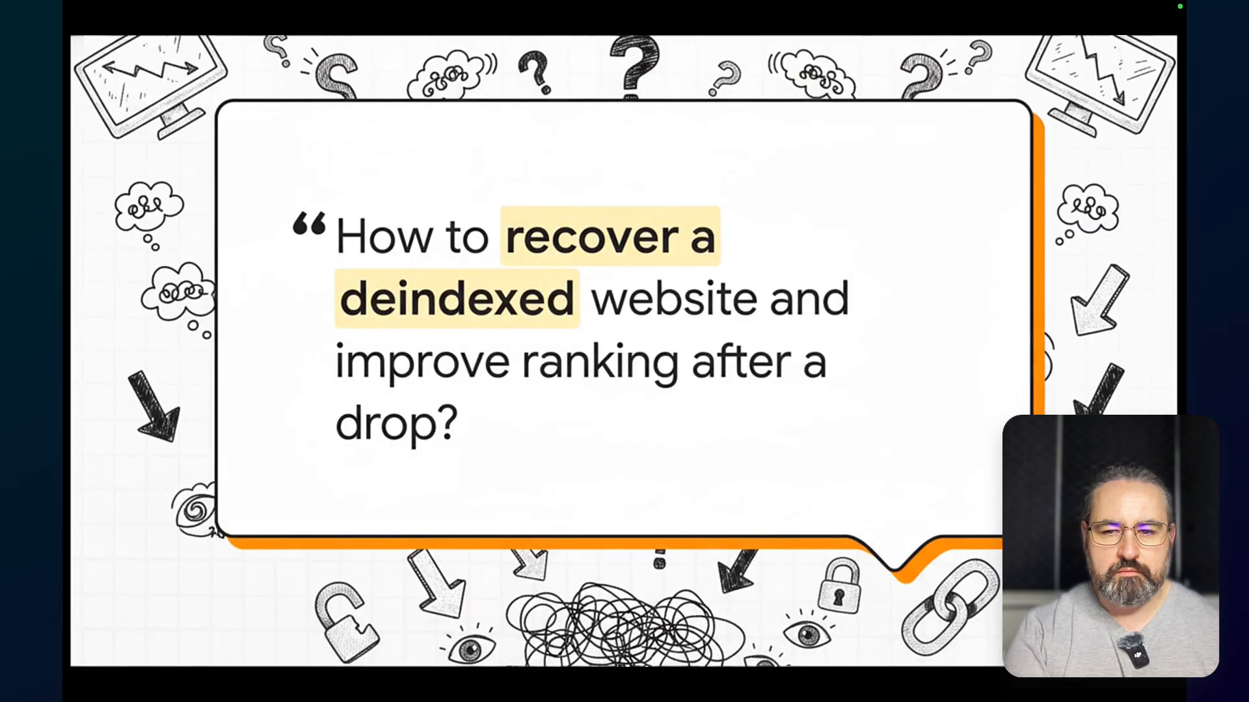
mouse_move(158, 474)
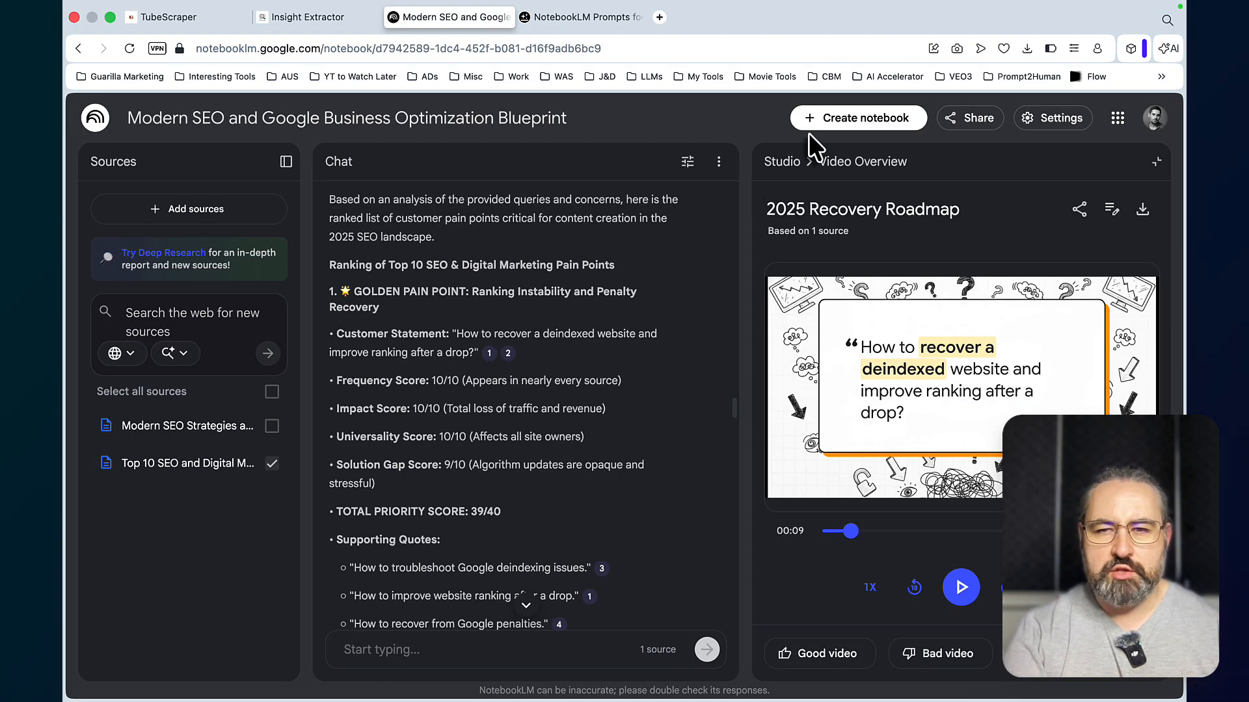
Switch to the YouTube Scraper tab with its empty keyword search form
left_click(857, 118)
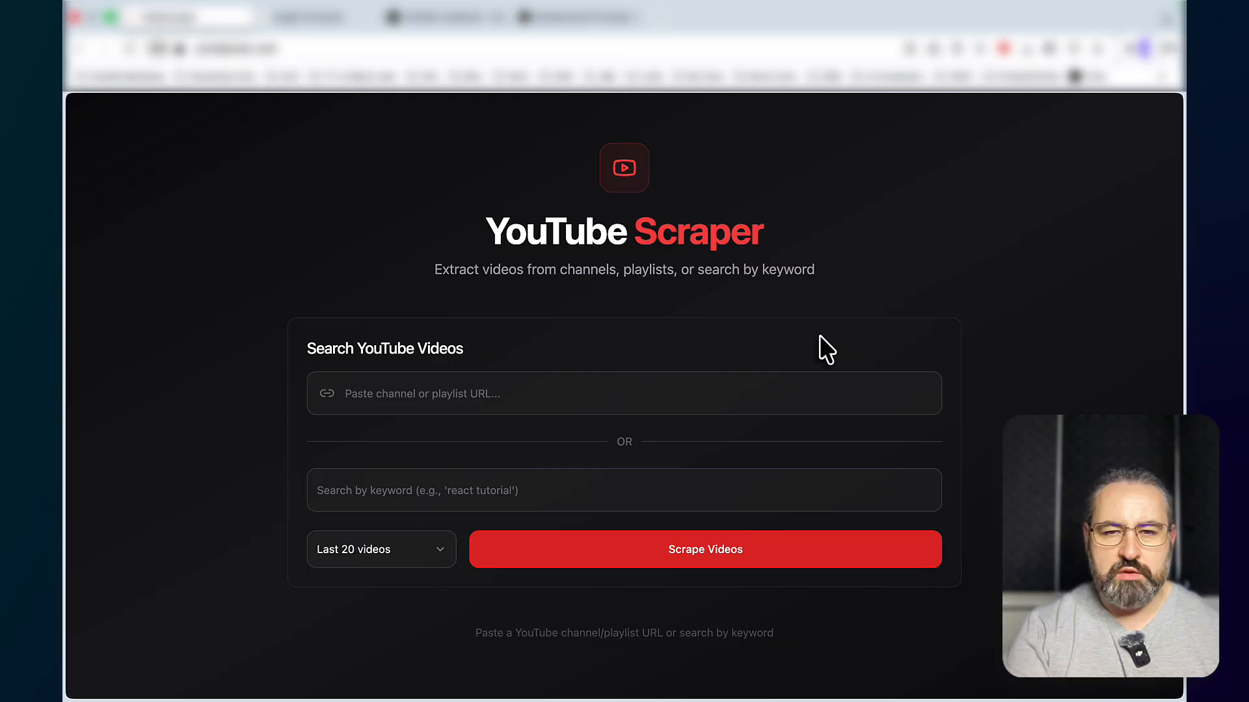
mouse_move(943, 454)
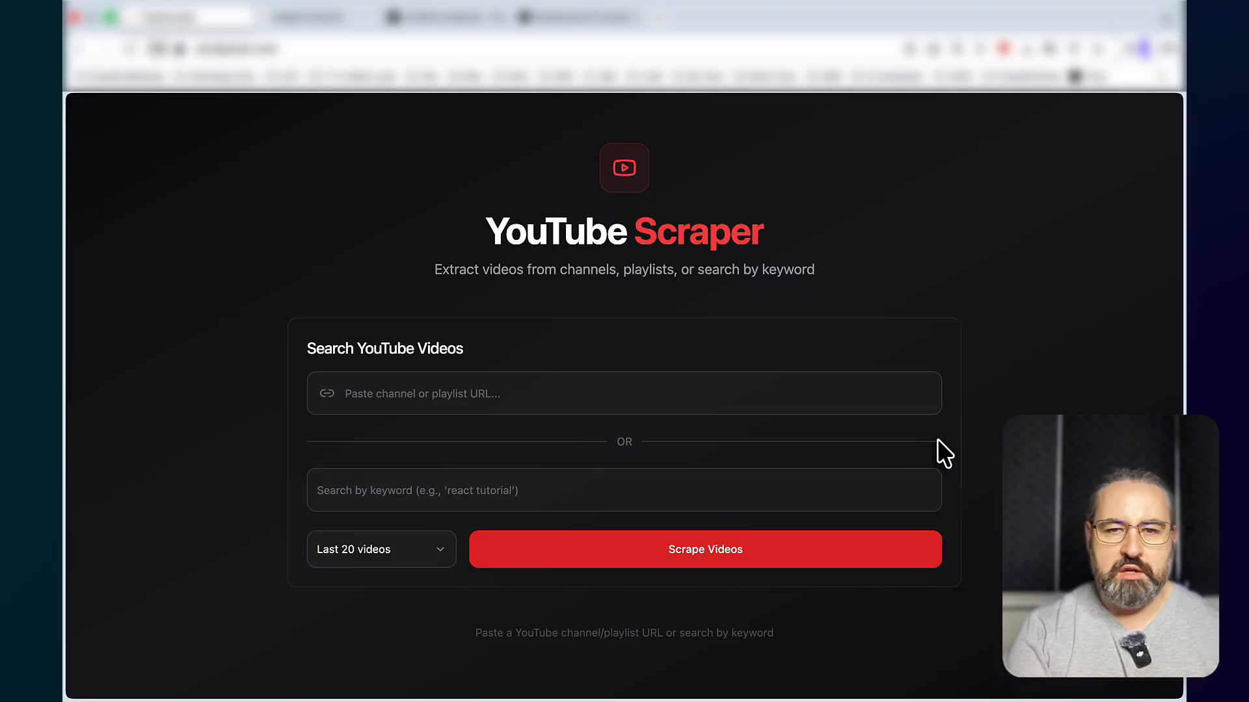
mouse_move(616, 381)
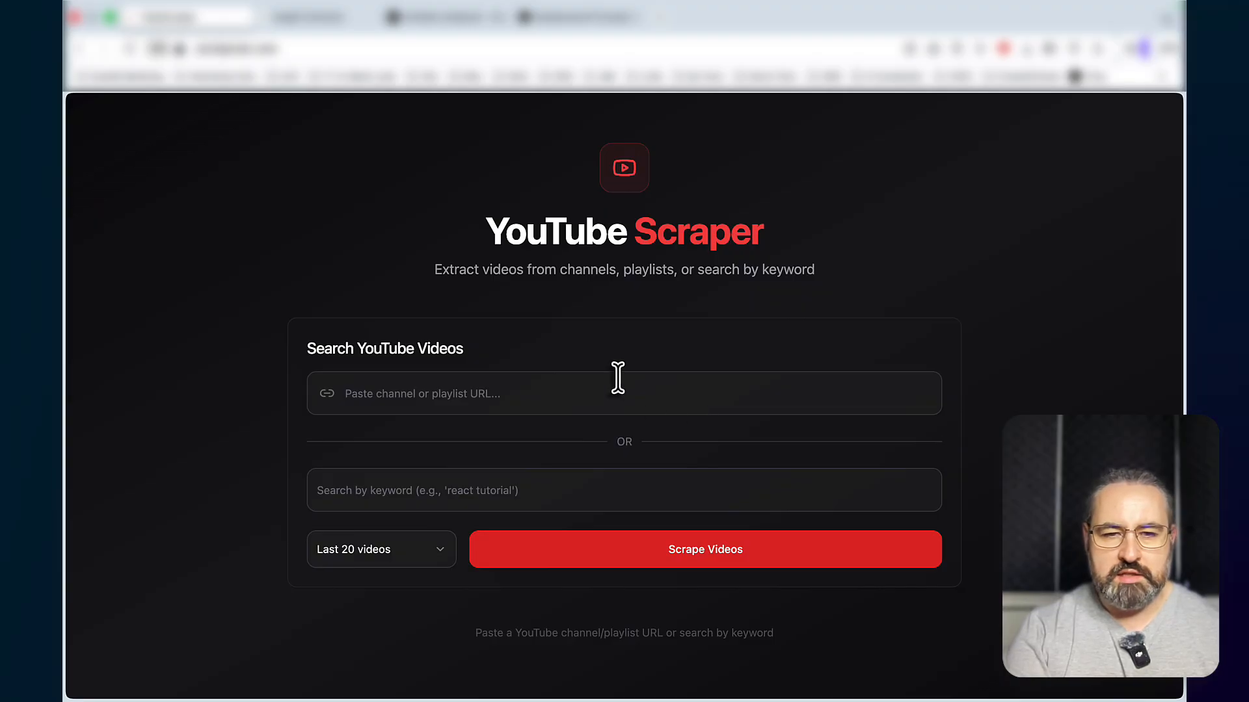
mouse_move(503, 409)
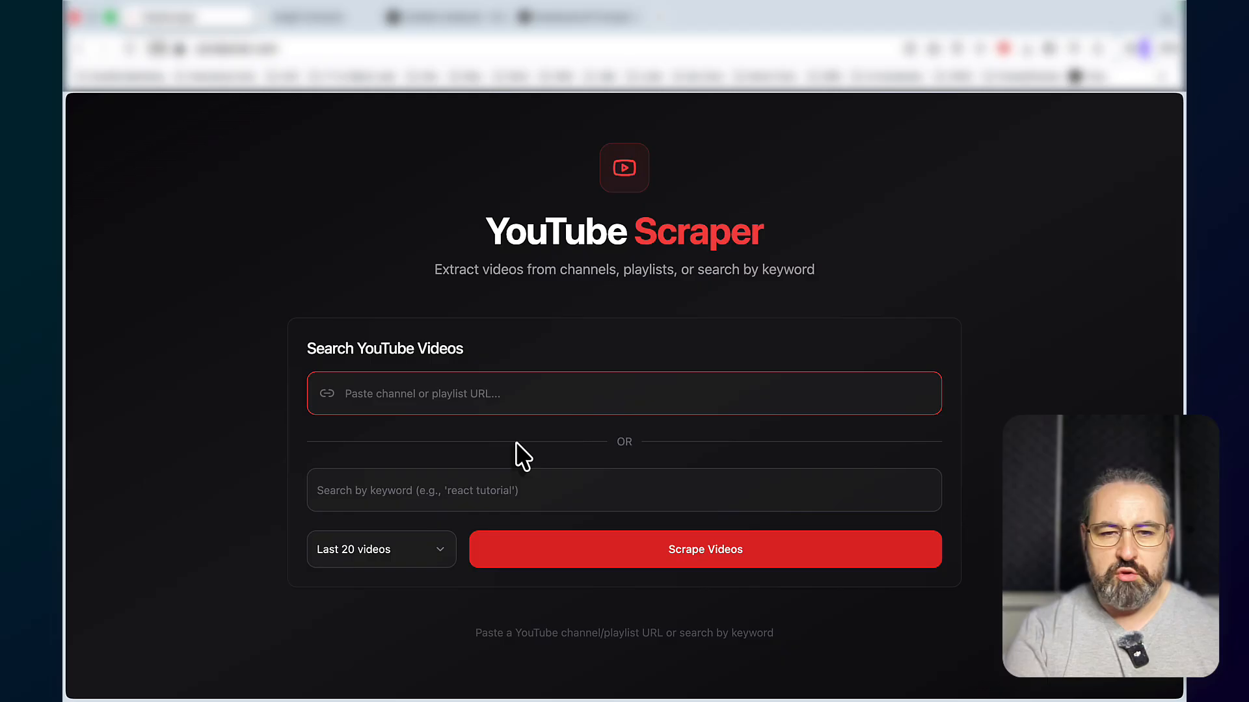
mouse_move(475, 392)
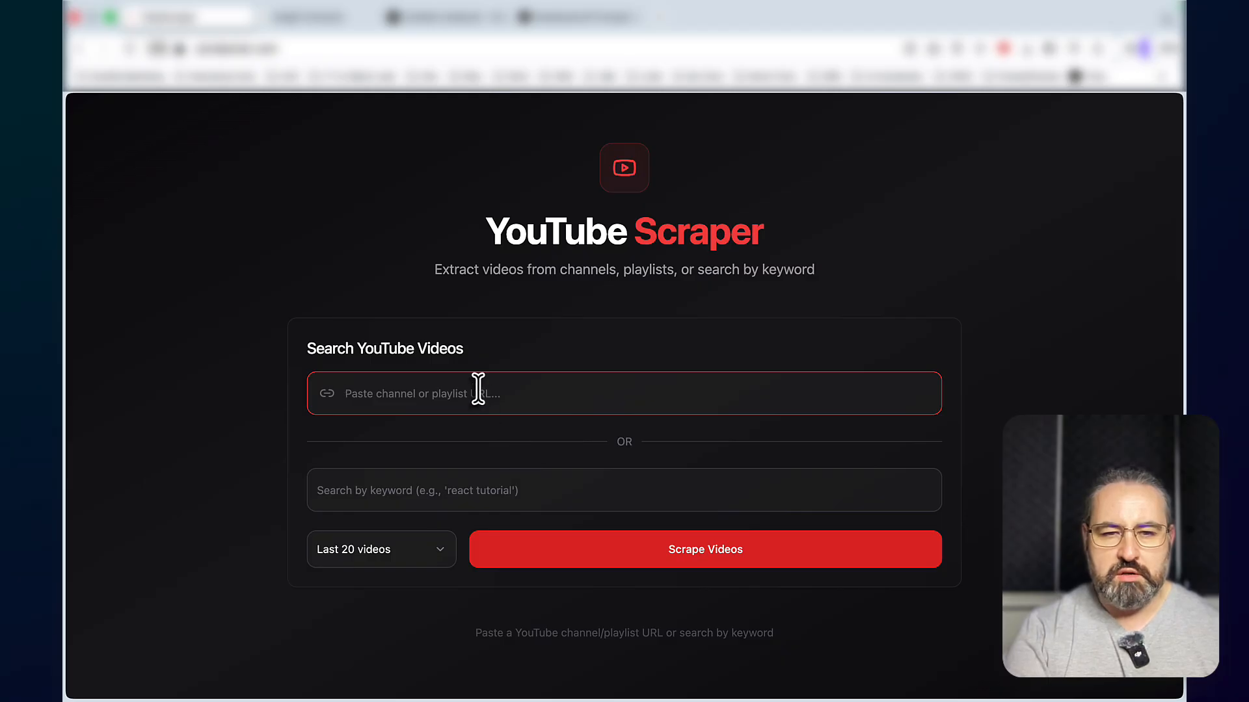
mouse_move(420, 490)
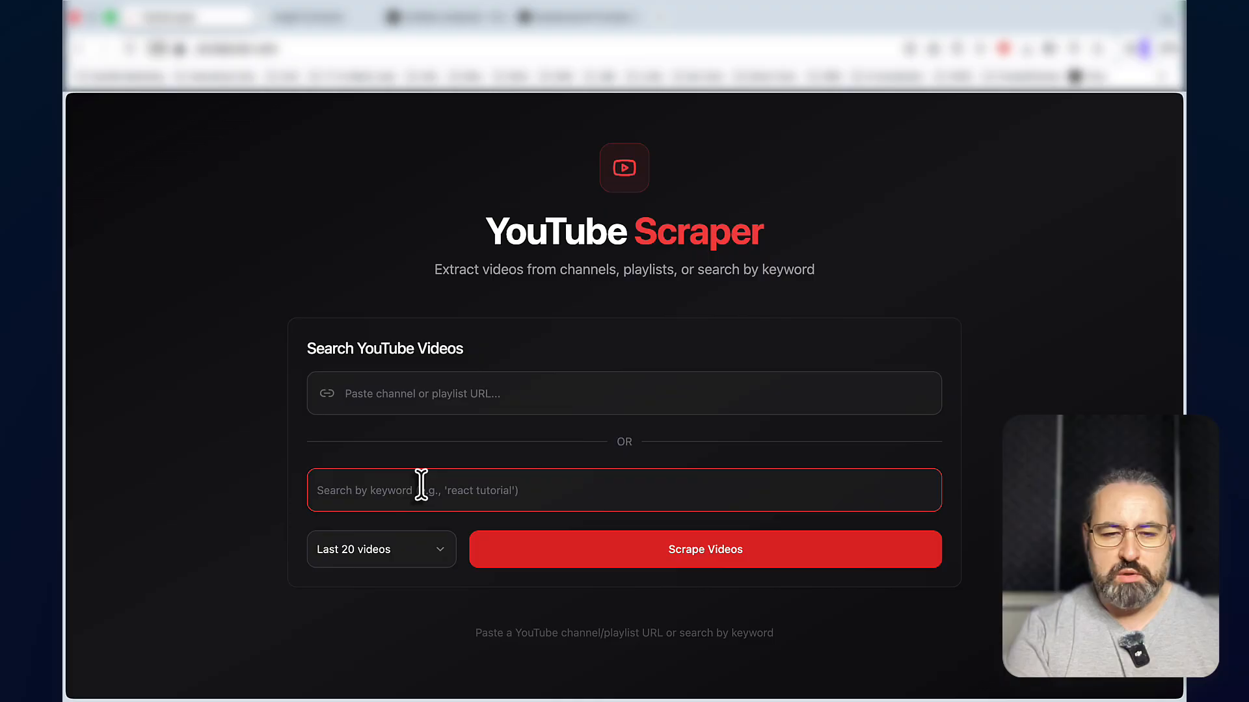
Scrape videos for the keyword 'how to rank a new website on google'
type("how to rank a new website on google")
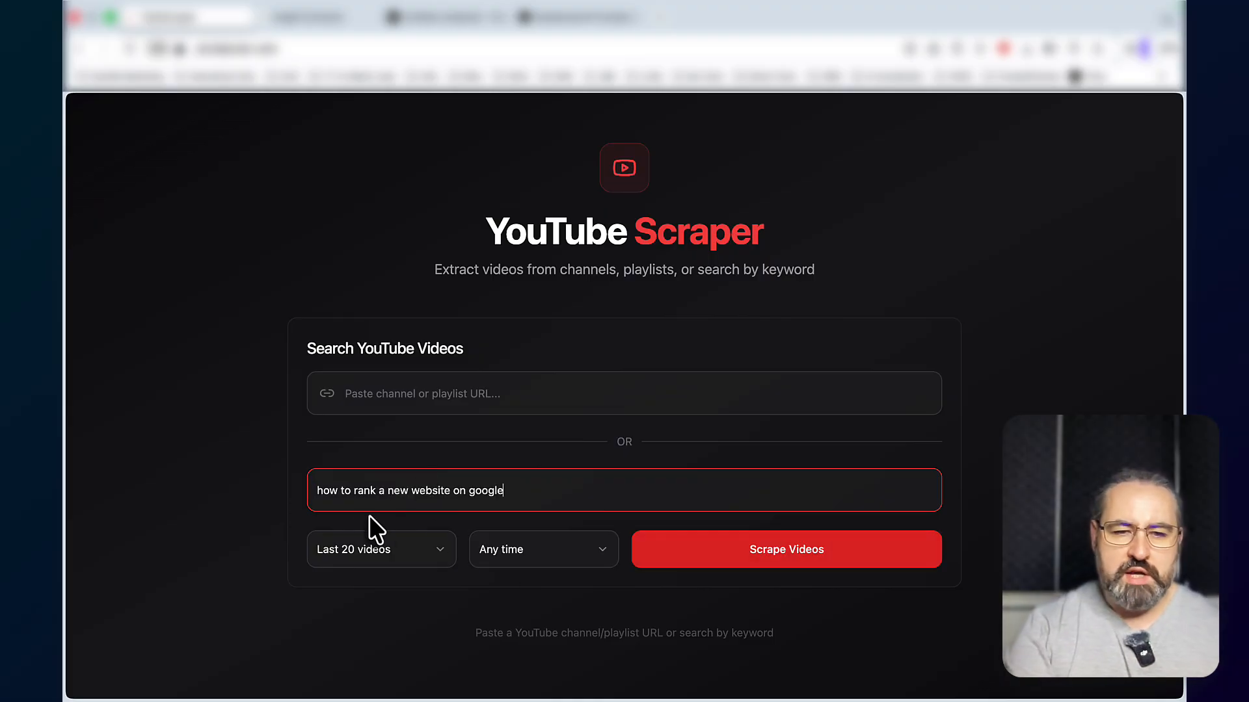
mouse_move(457, 532)
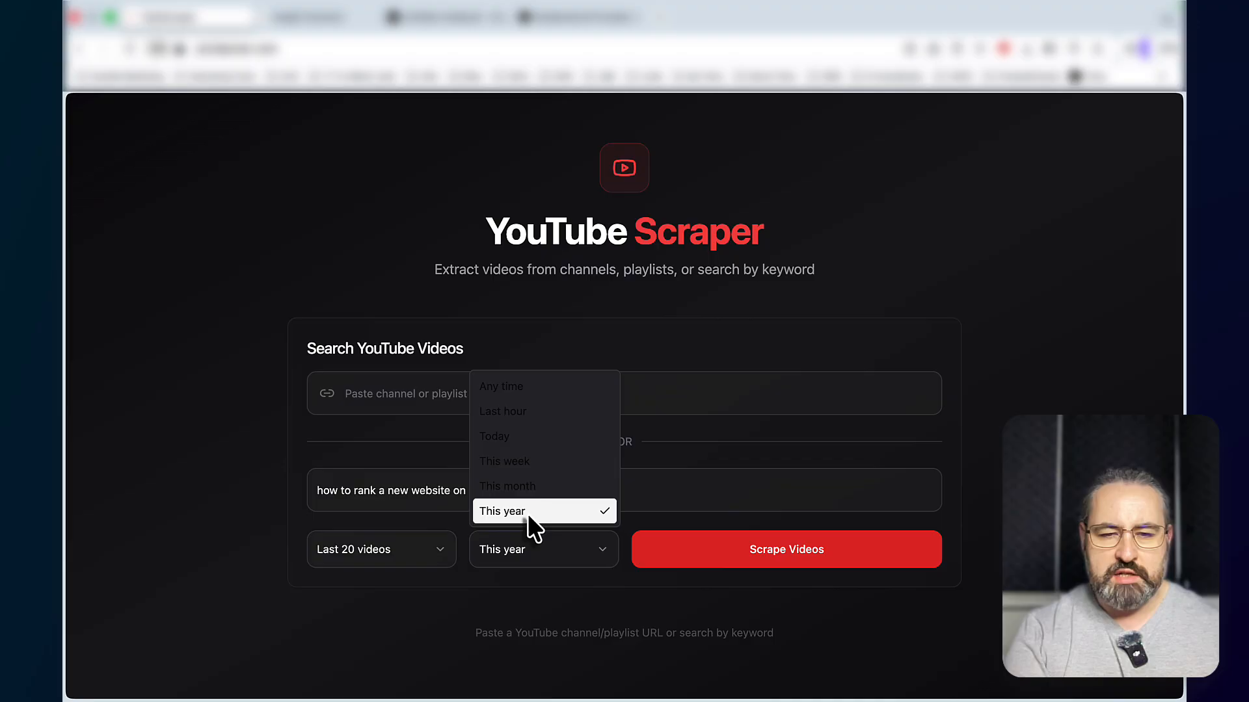
left_click(381, 549)
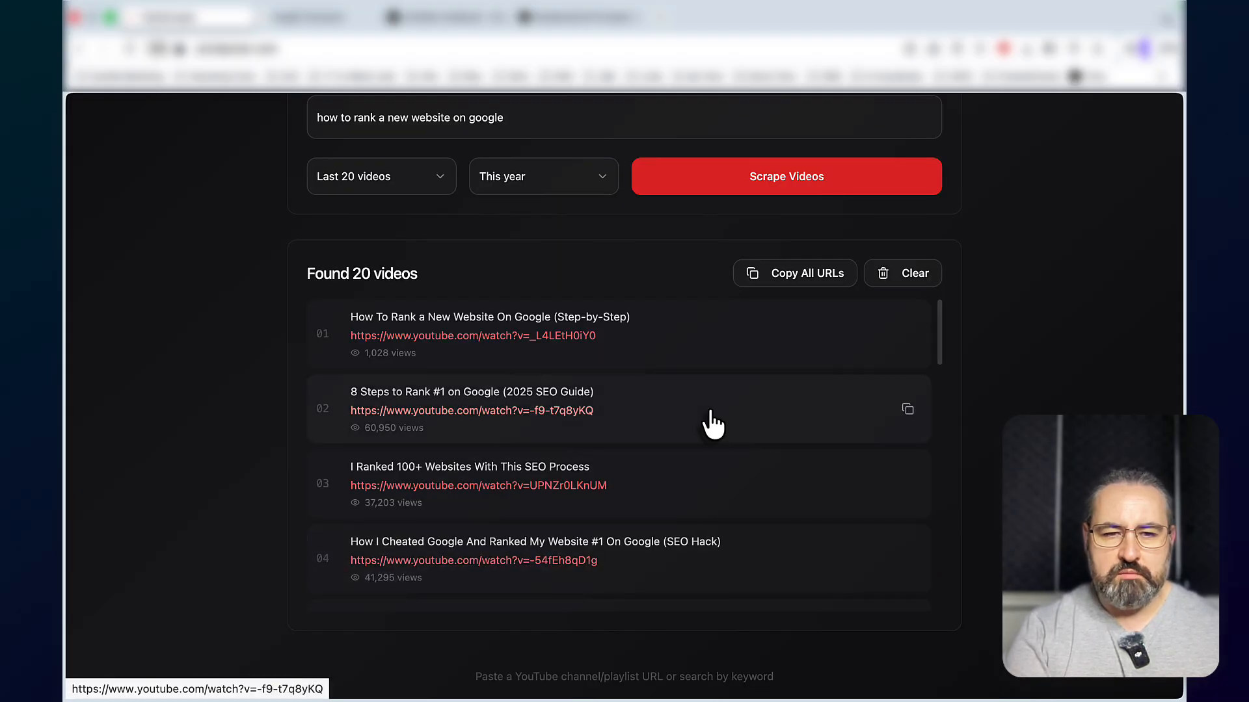
scroll("up", 3)
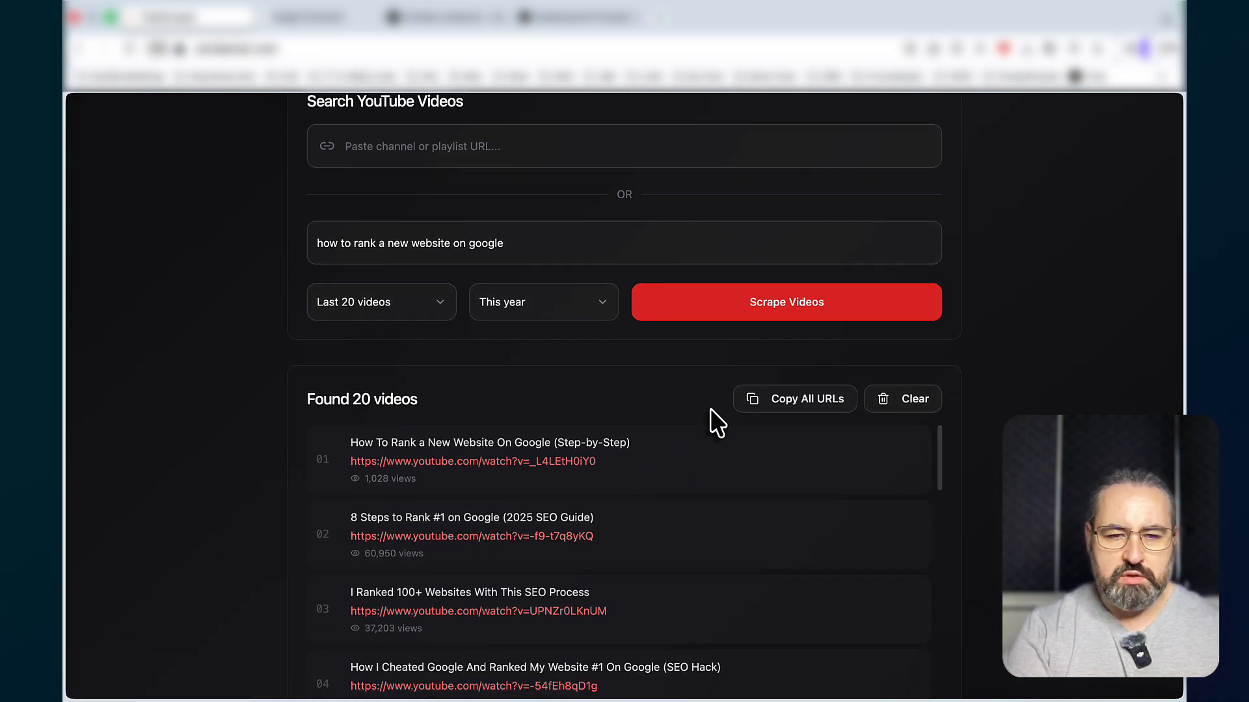
mouse_move(578, 474)
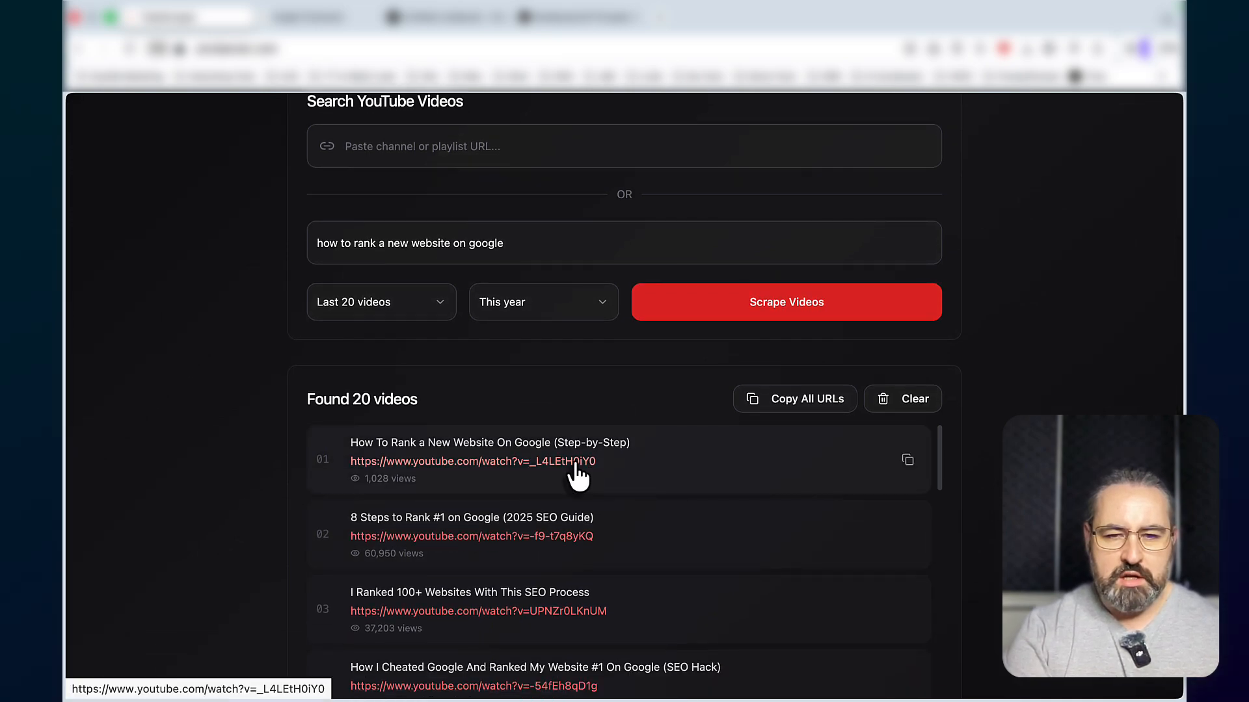
Copy the first result's video link and move on to the CommentMiner page
left_click(470, 460)
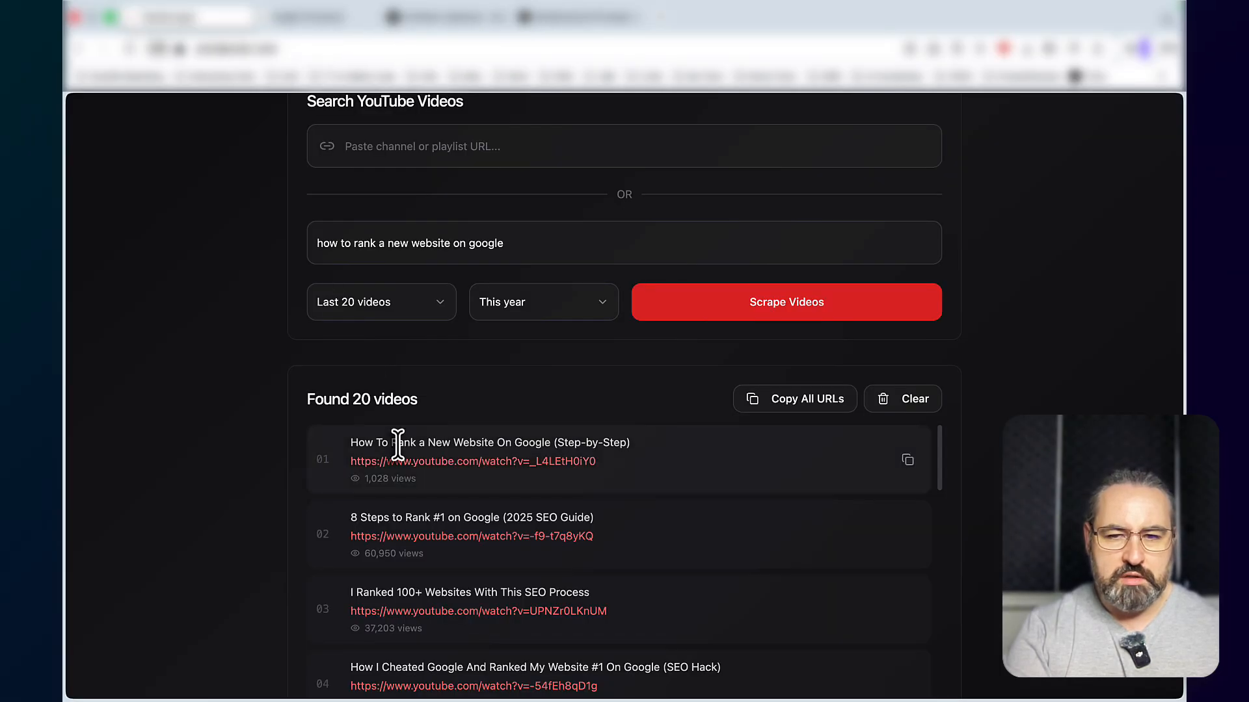
mouse_move(521, 474)
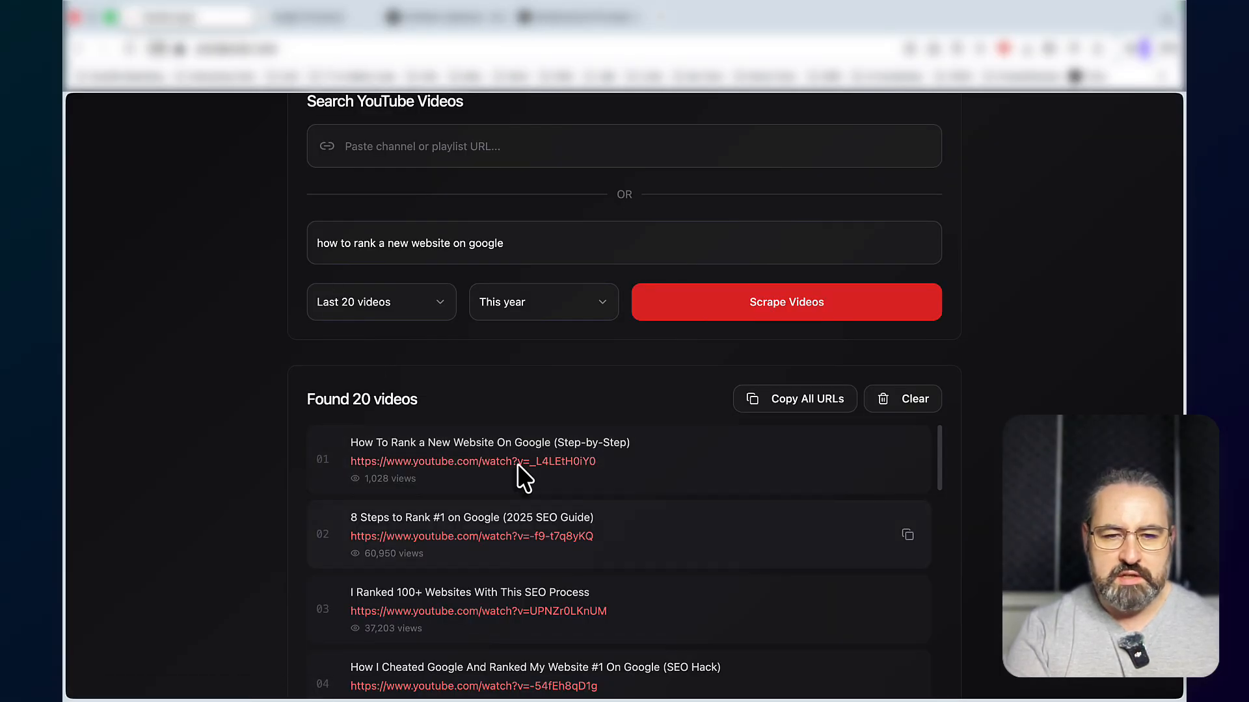
scroll("down", 3)
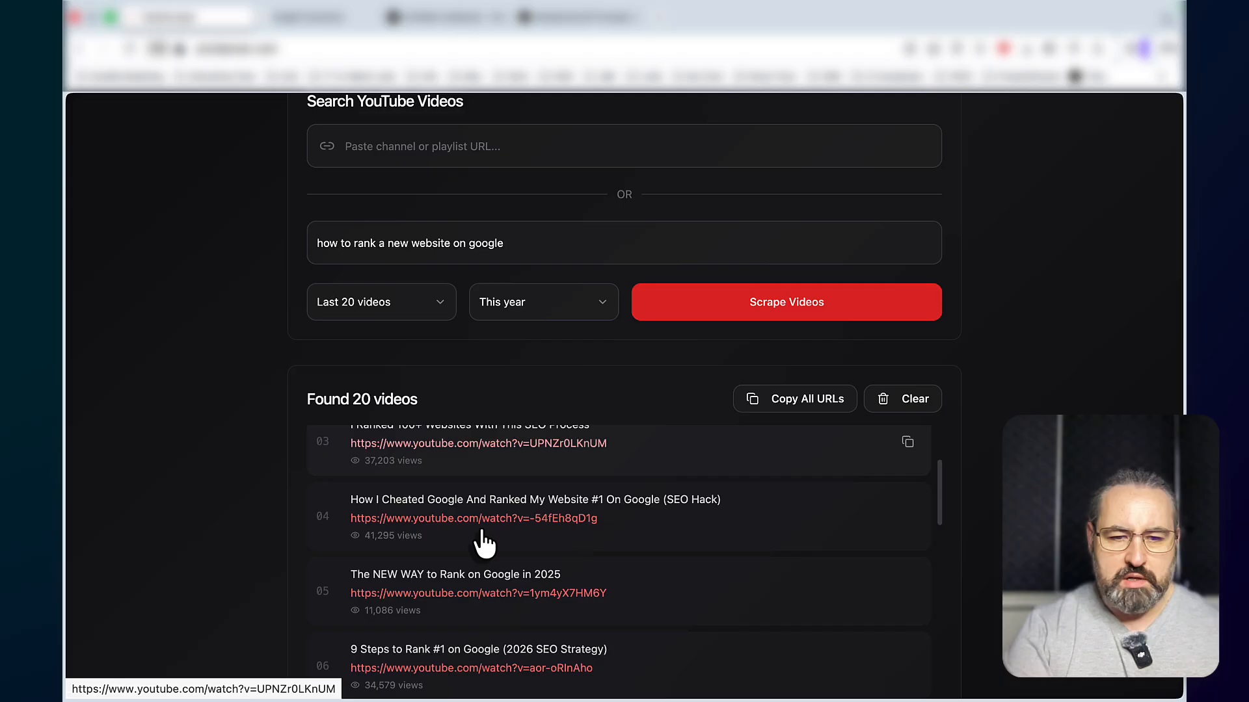
scroll("down", 3)
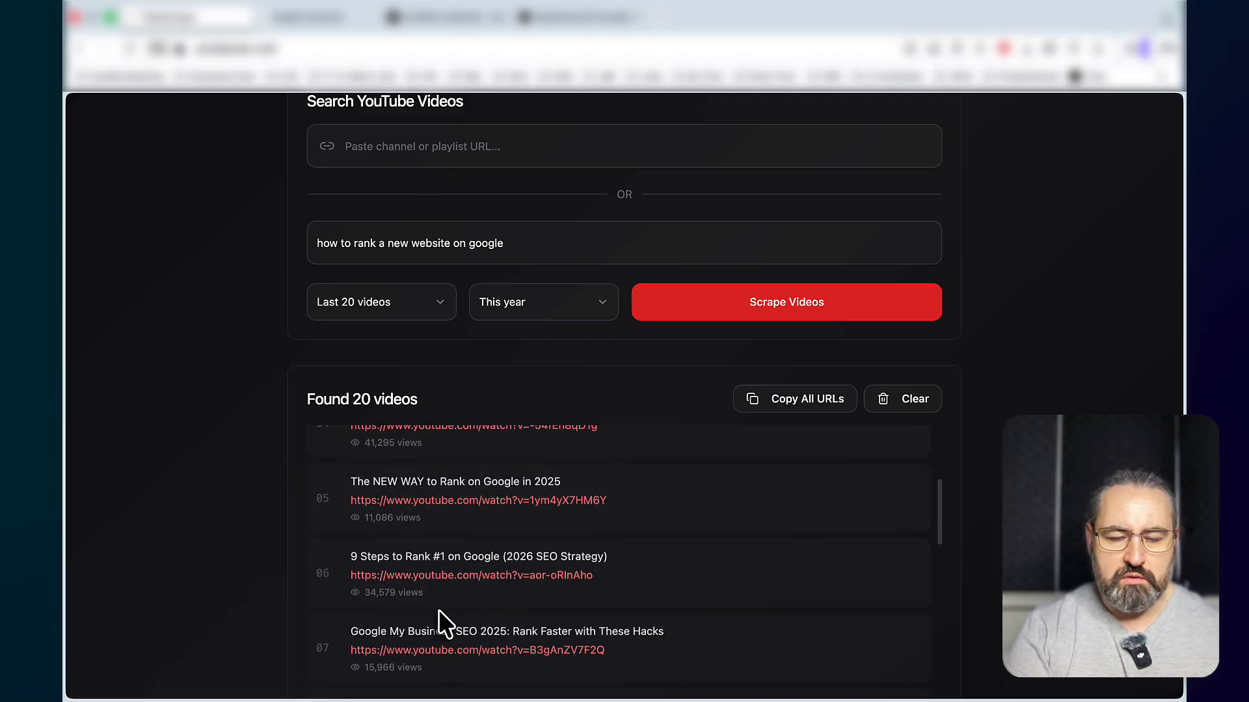
scroll("up", 3)
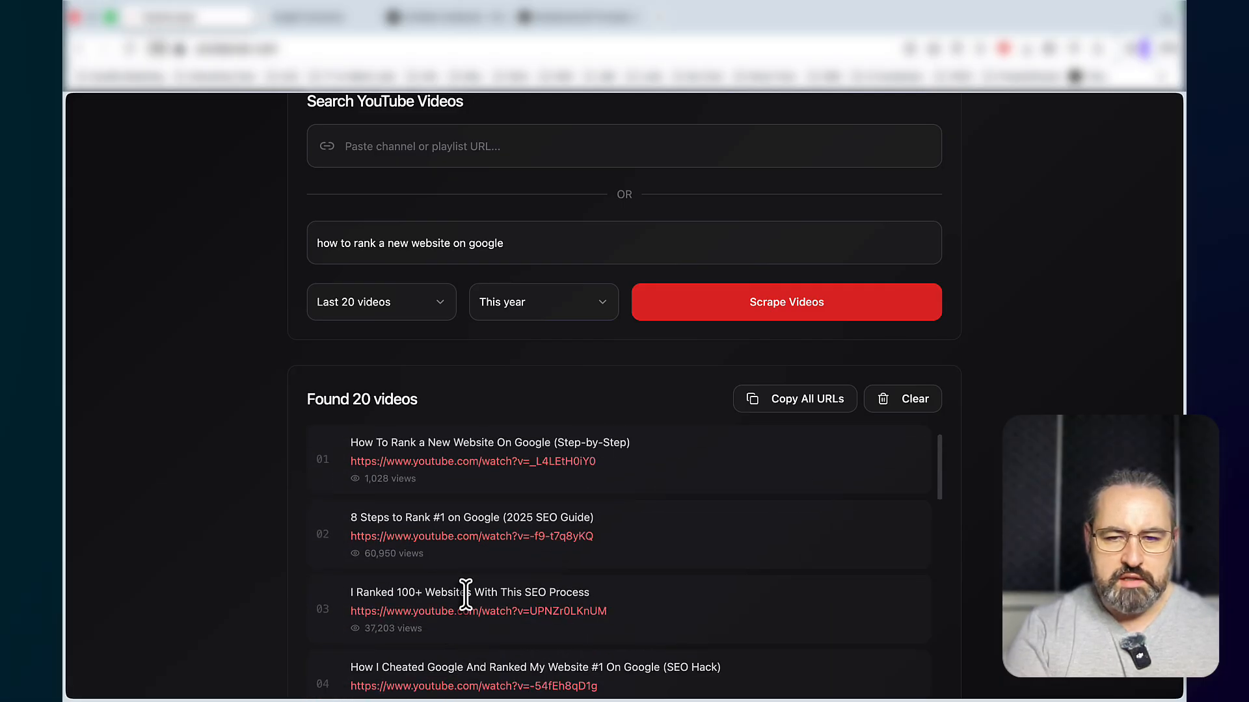
left_click(794, 398)
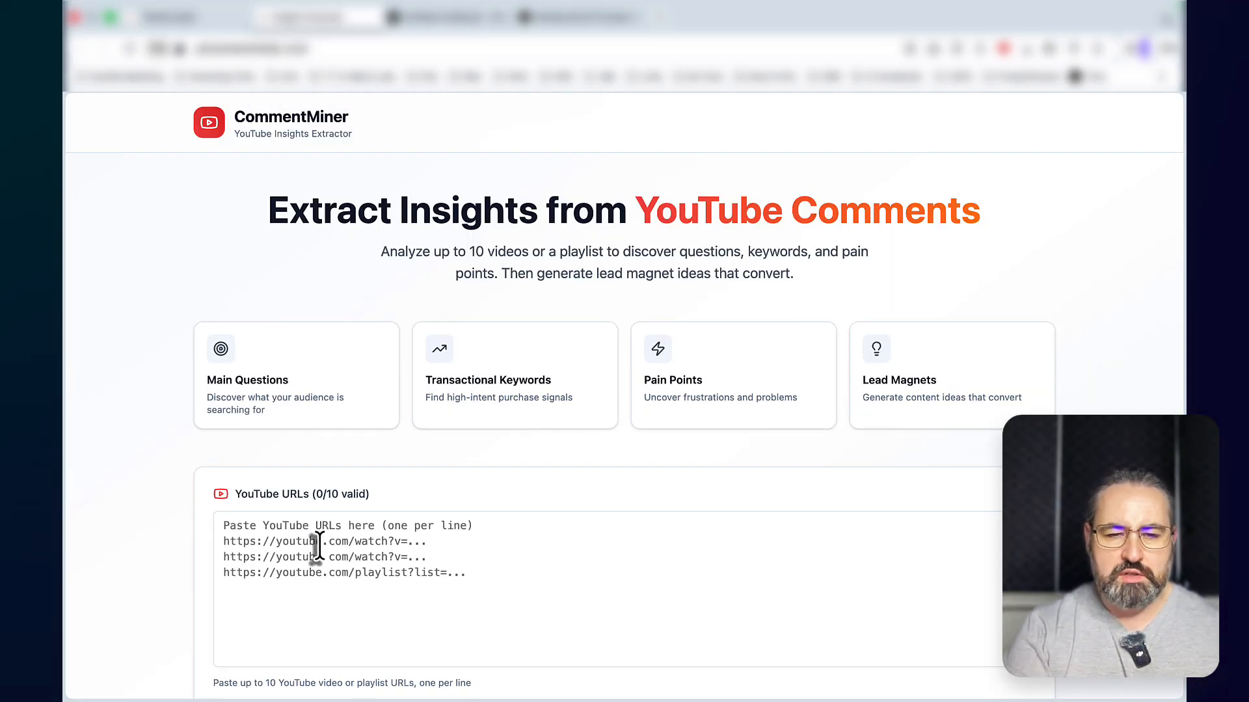
type("https://www.youtube.com/watch?v=_L4LEtH0iY0")
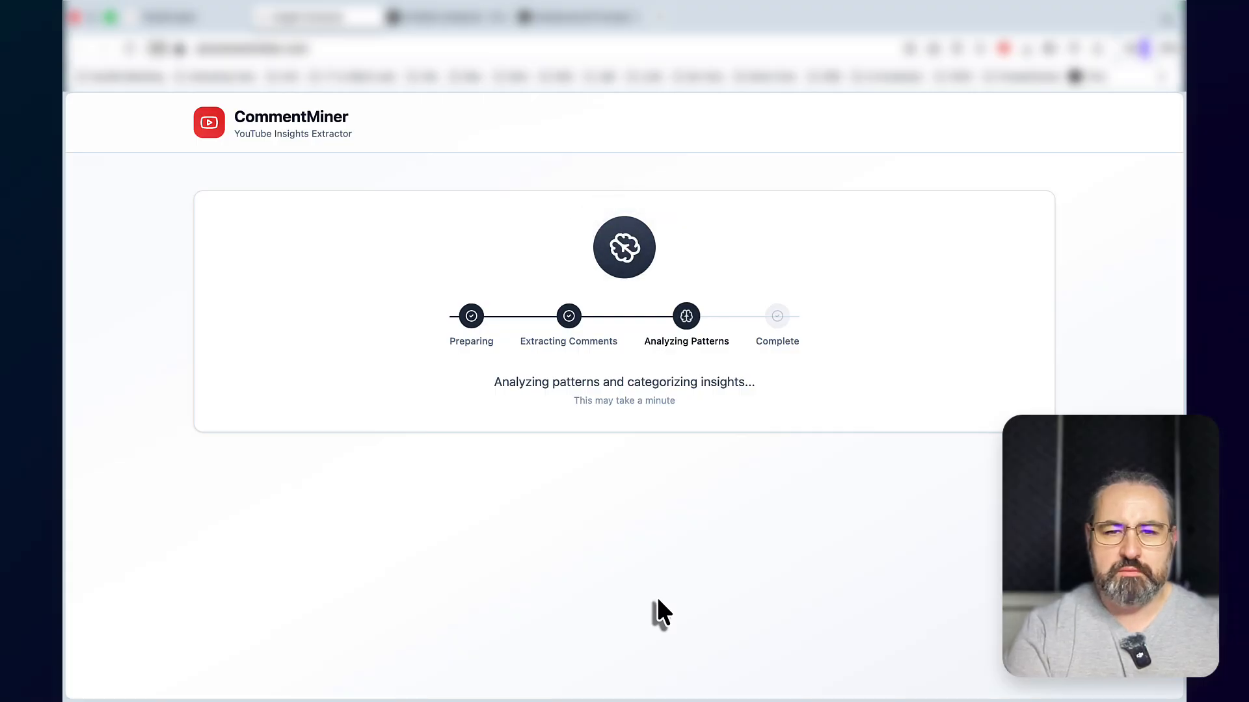
mouse_move(431, 357)
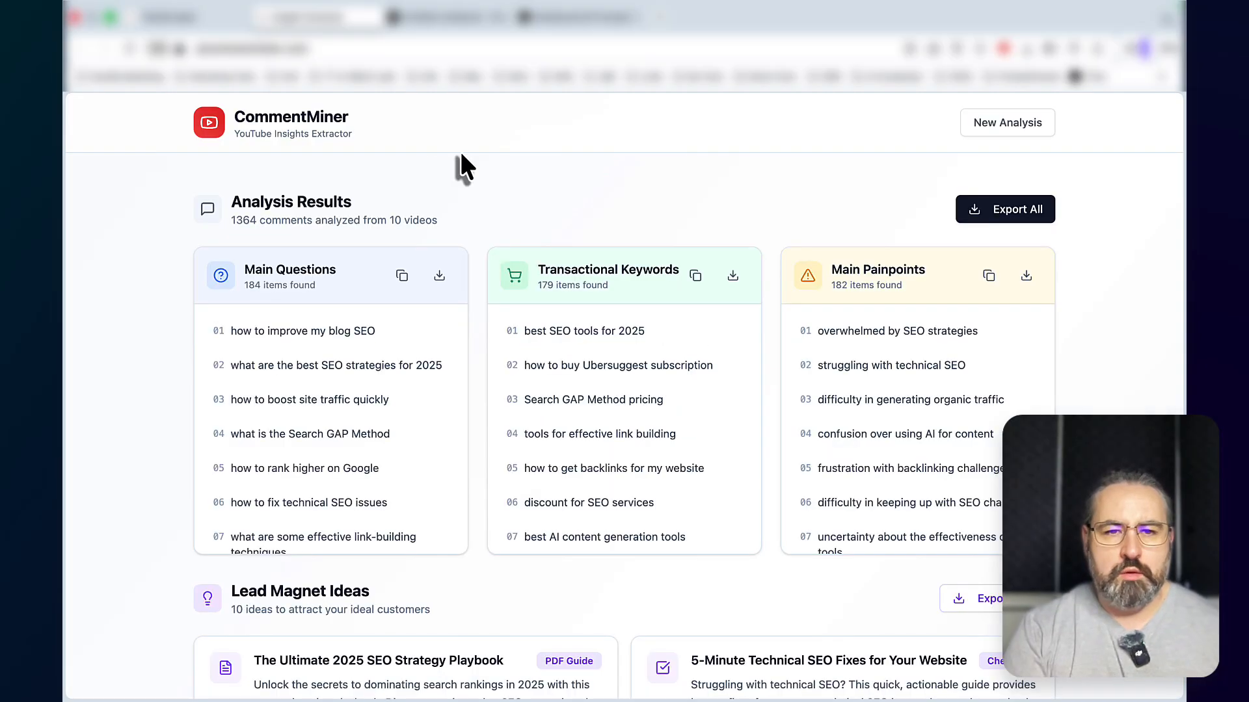
mouse_move(247, 246)
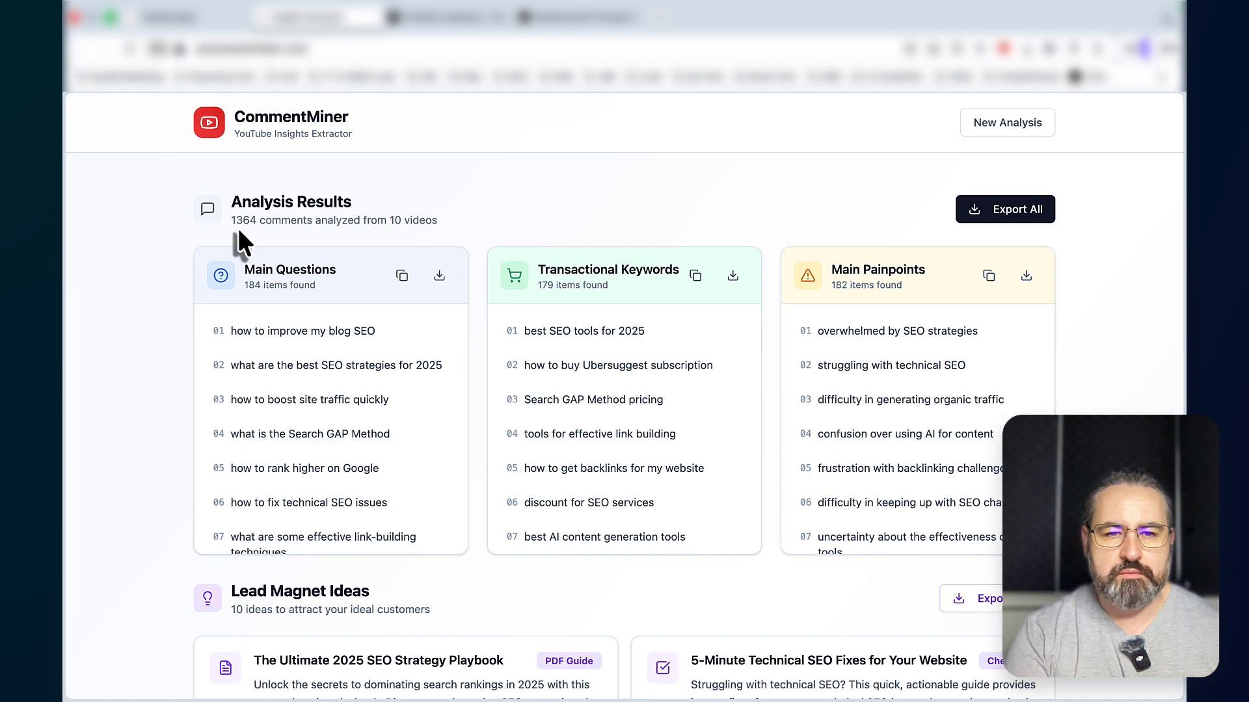
mouse_move(360, 270)
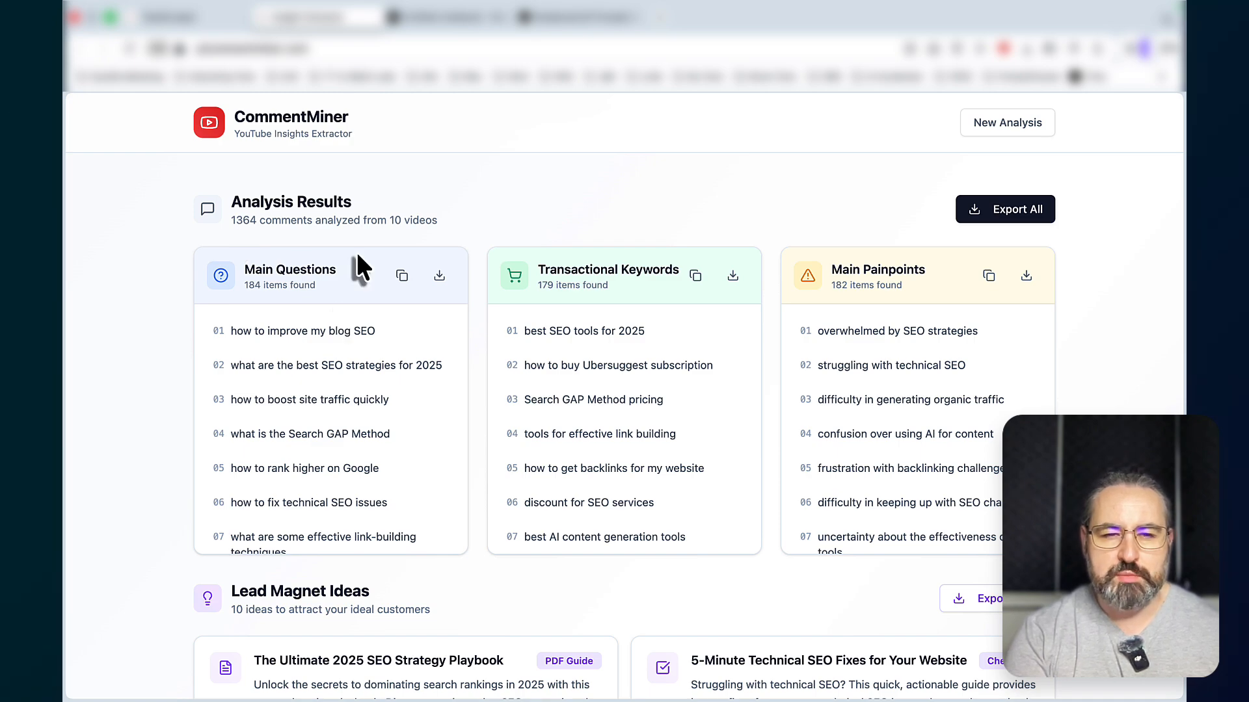
mouse_move(554, 323)
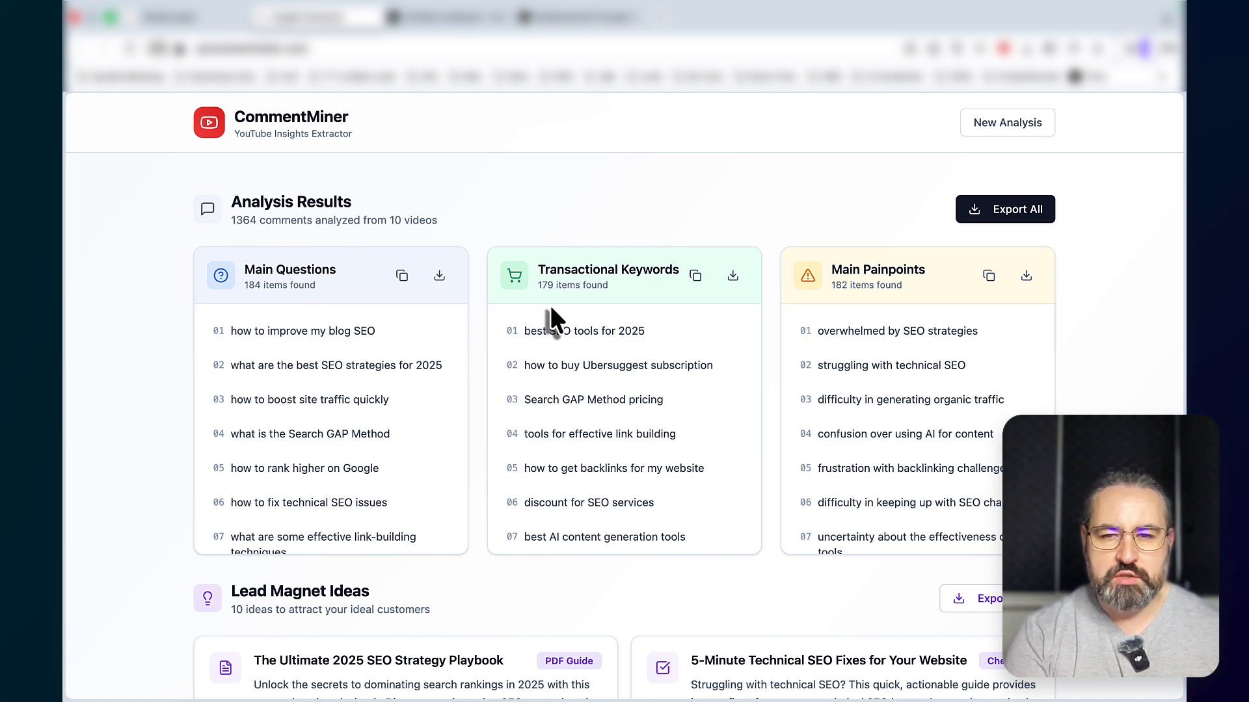
Copy the Main Painpoints list from the analysis results of 1364 comments
scroll("down", 3)
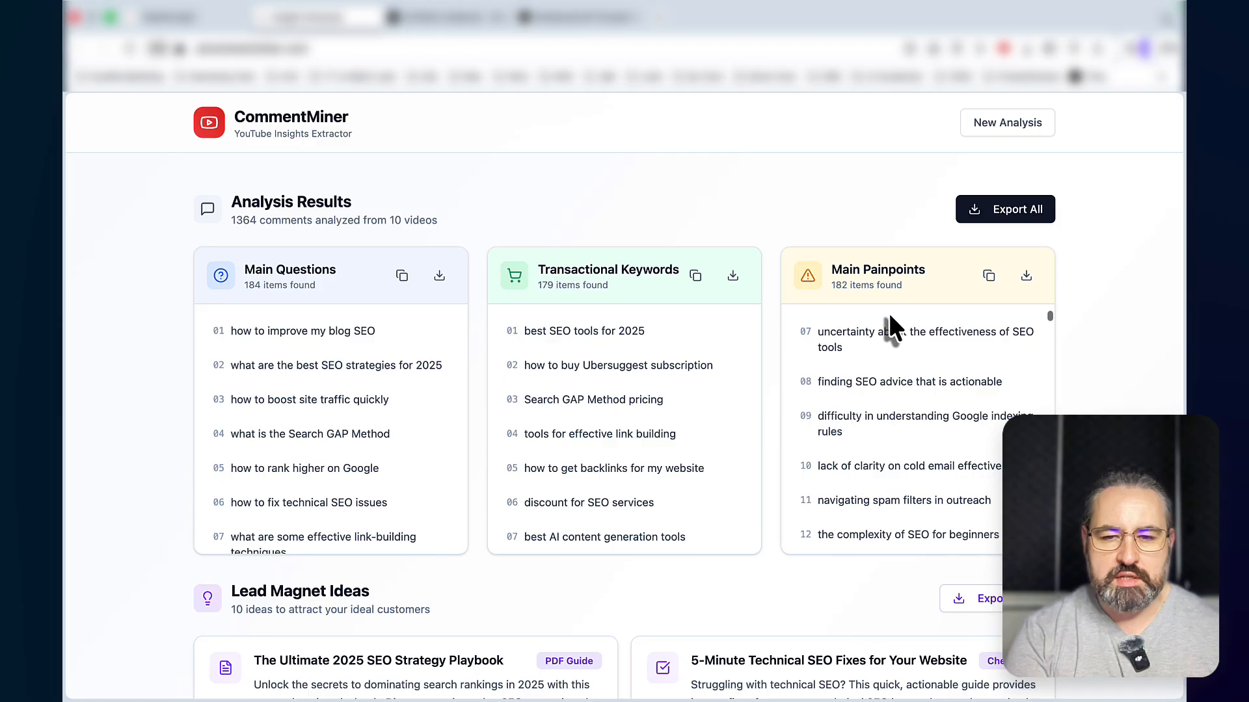
scroll("down", 3)
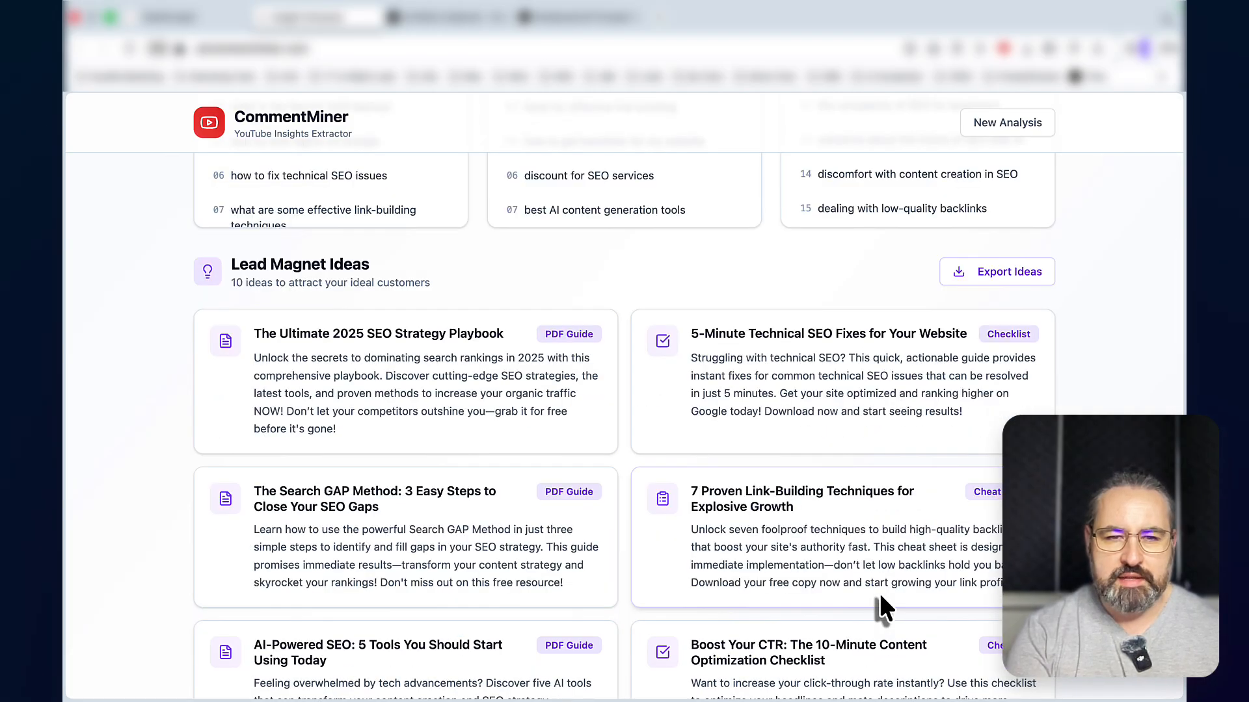
scroll("up", 3)
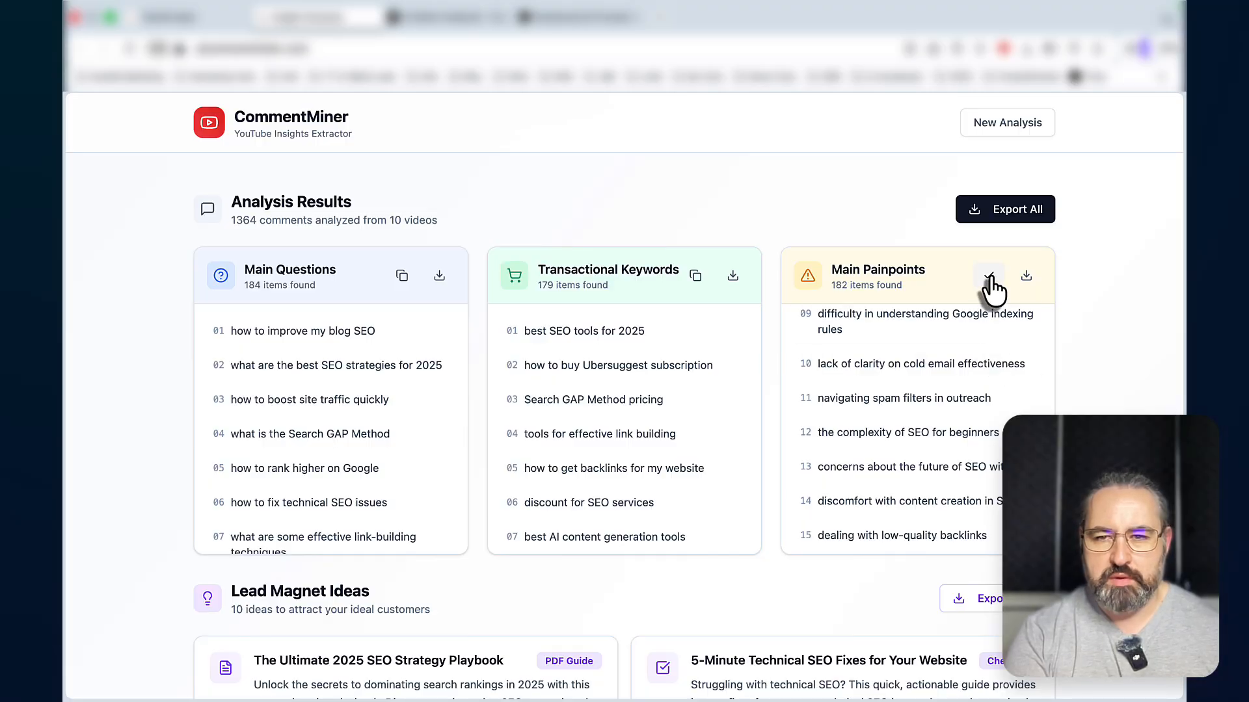
left_click(448, 17)
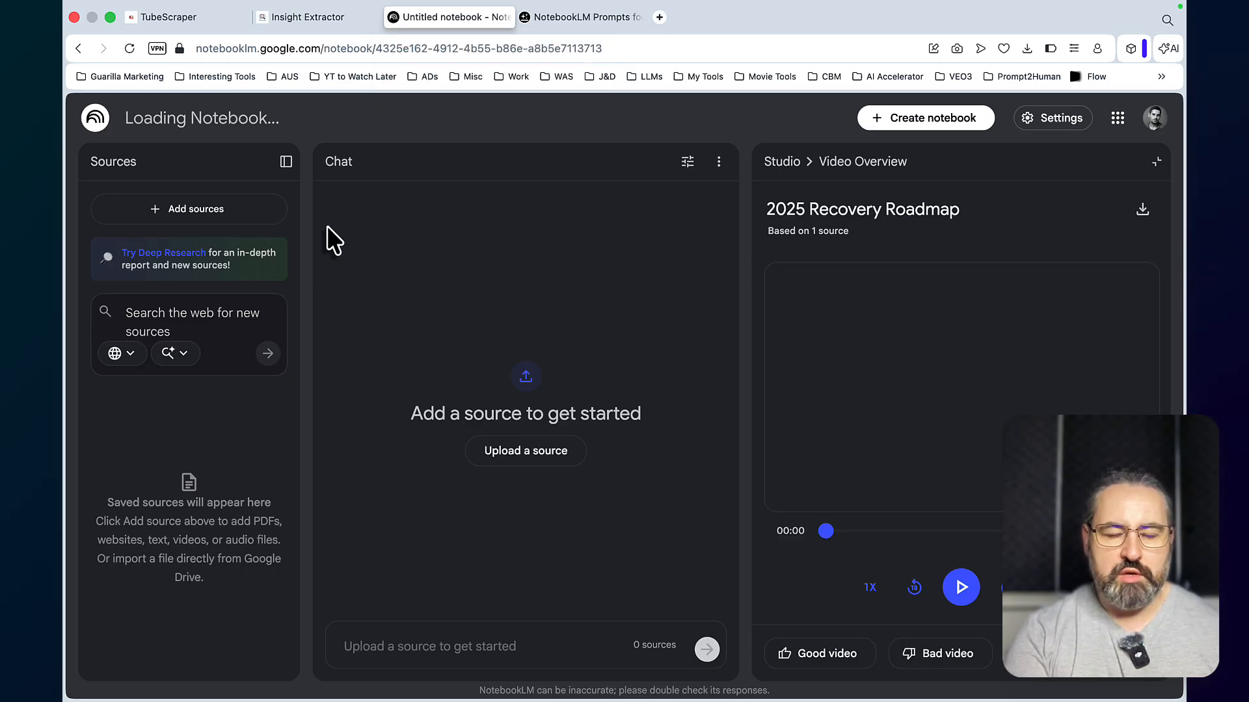
mouse_move(192, 271)
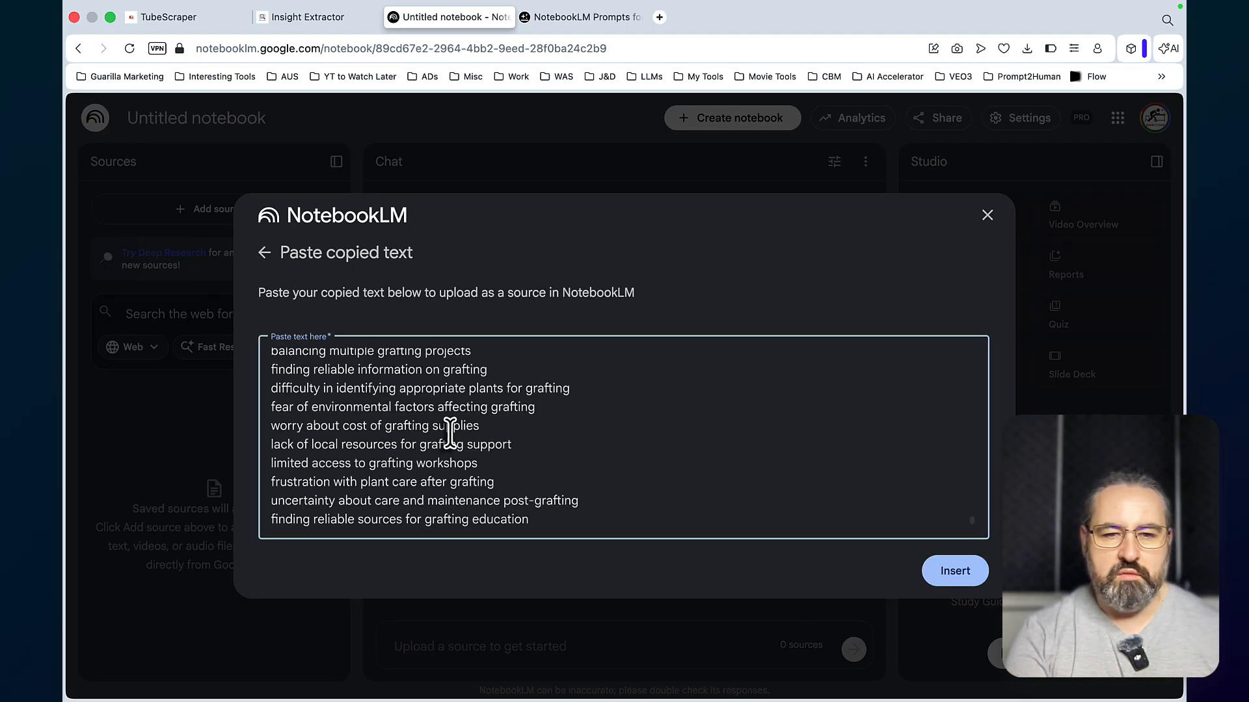
Insert the pasted pain-point comments as the new notebook's first source
left_click(953, 569)
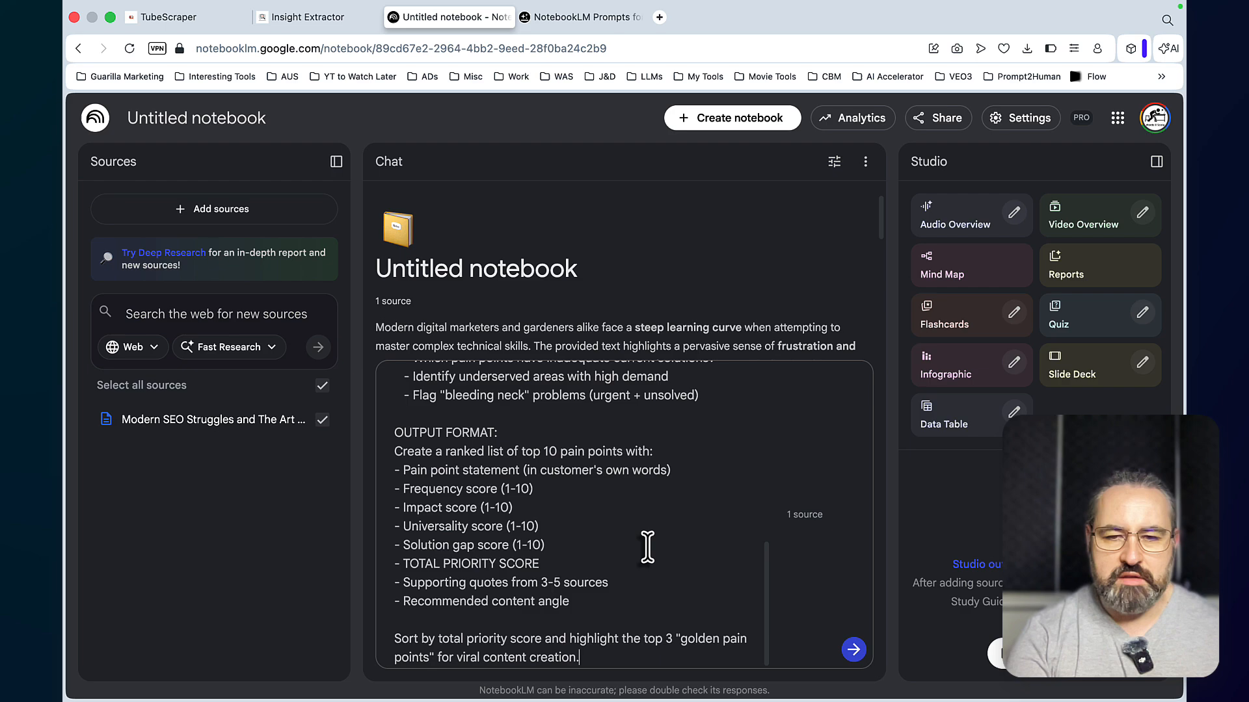
scroll("up", 3)
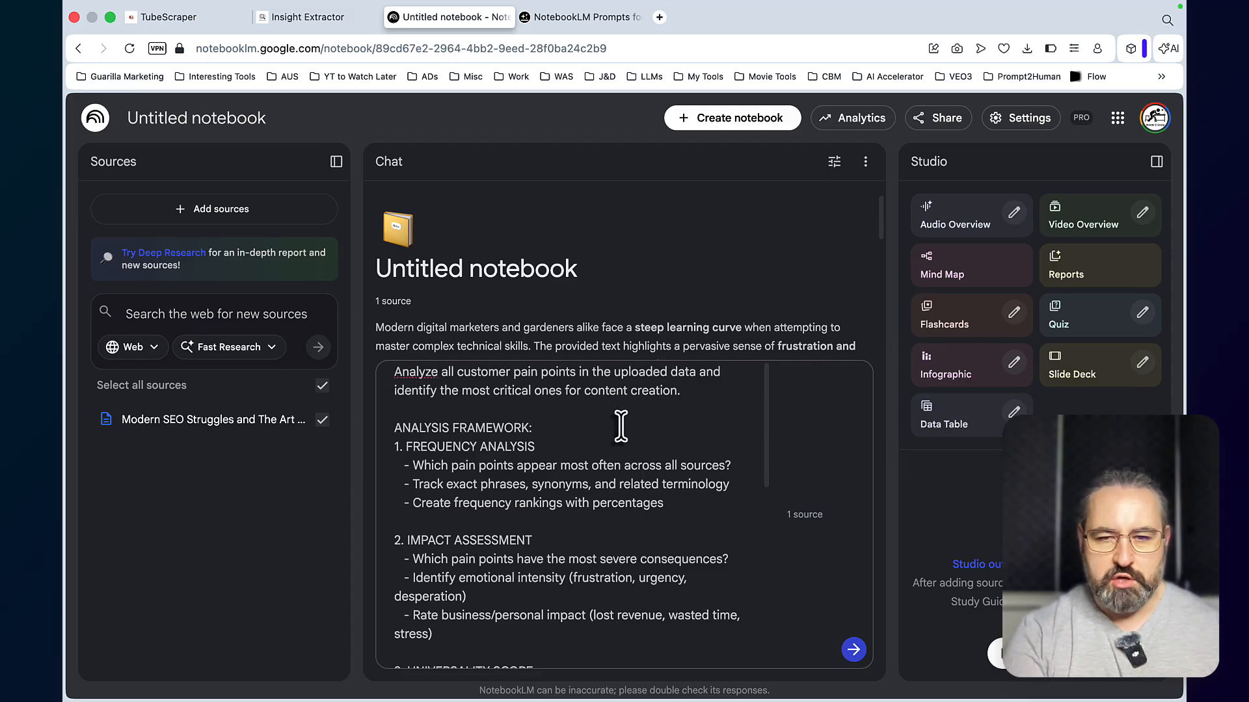
scroll("down", 3)
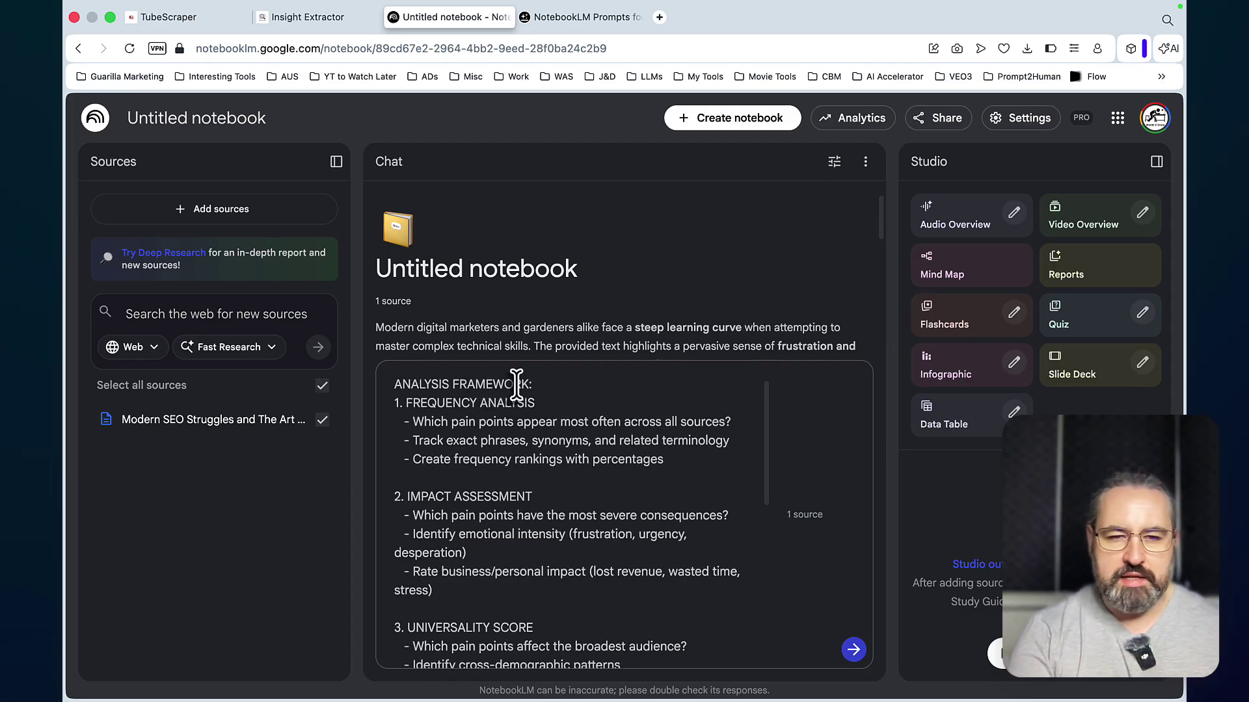
mouse_move(579, 497)
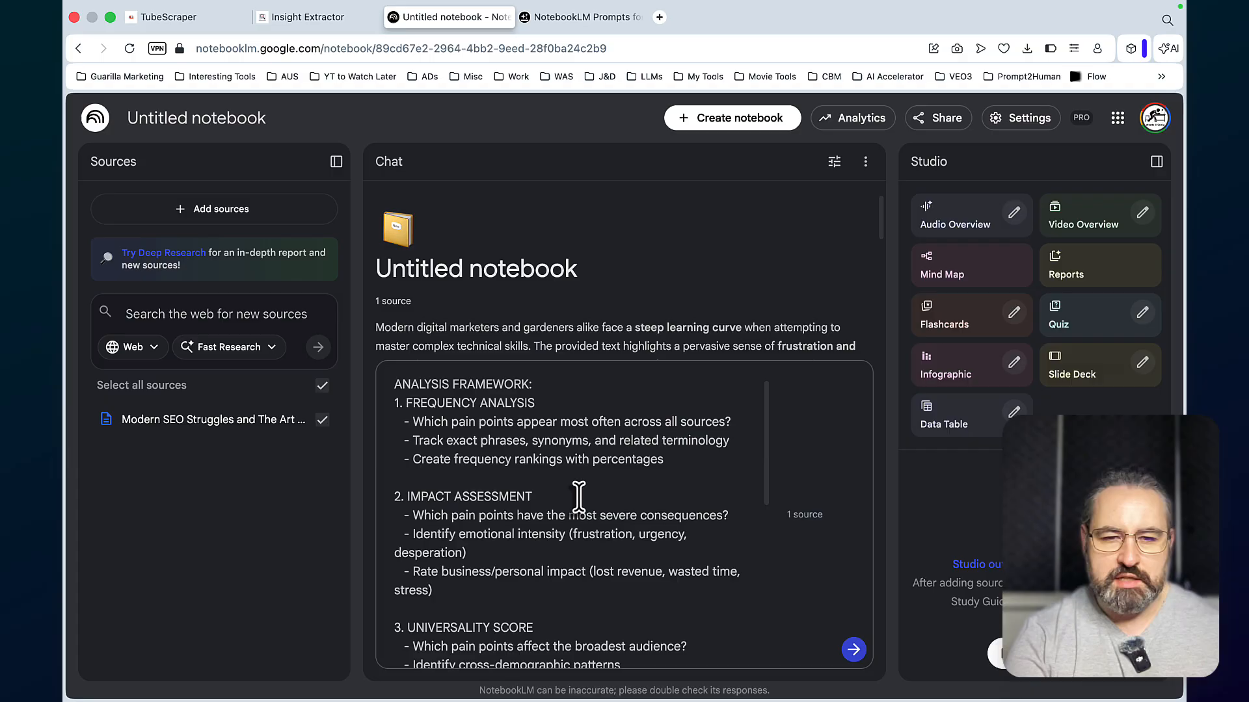
scroll("down", 3)
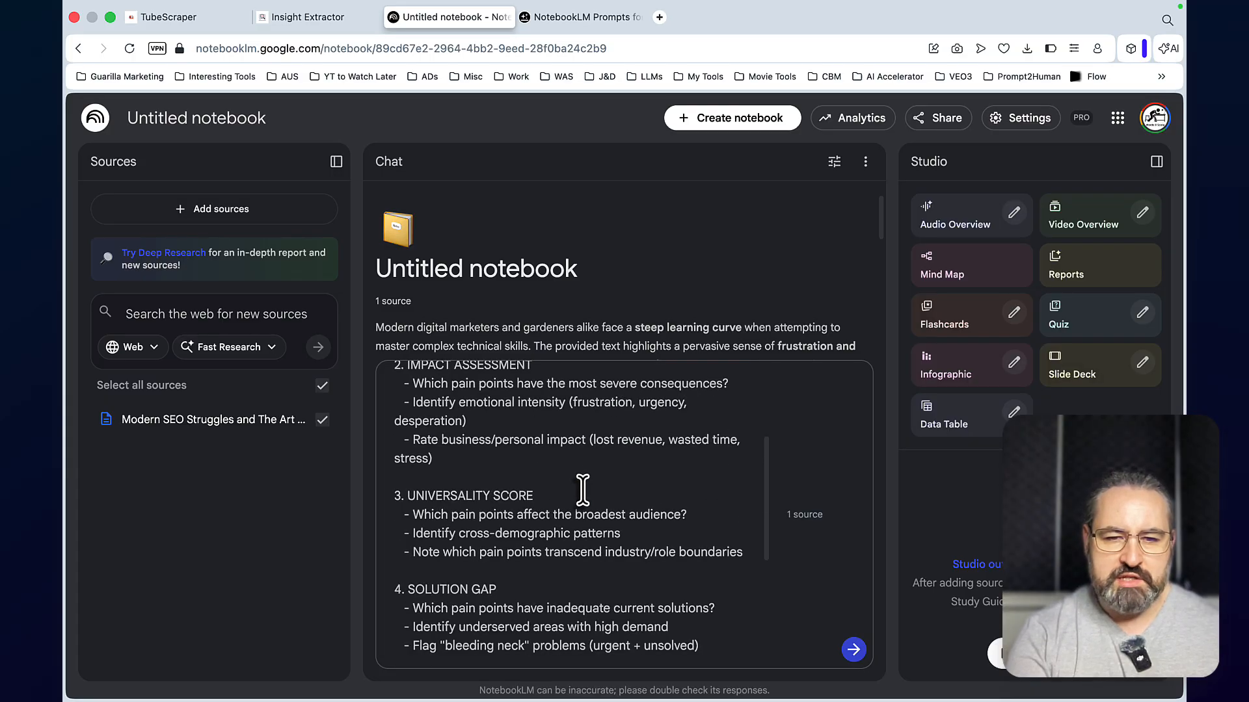
scroll("down", 3)
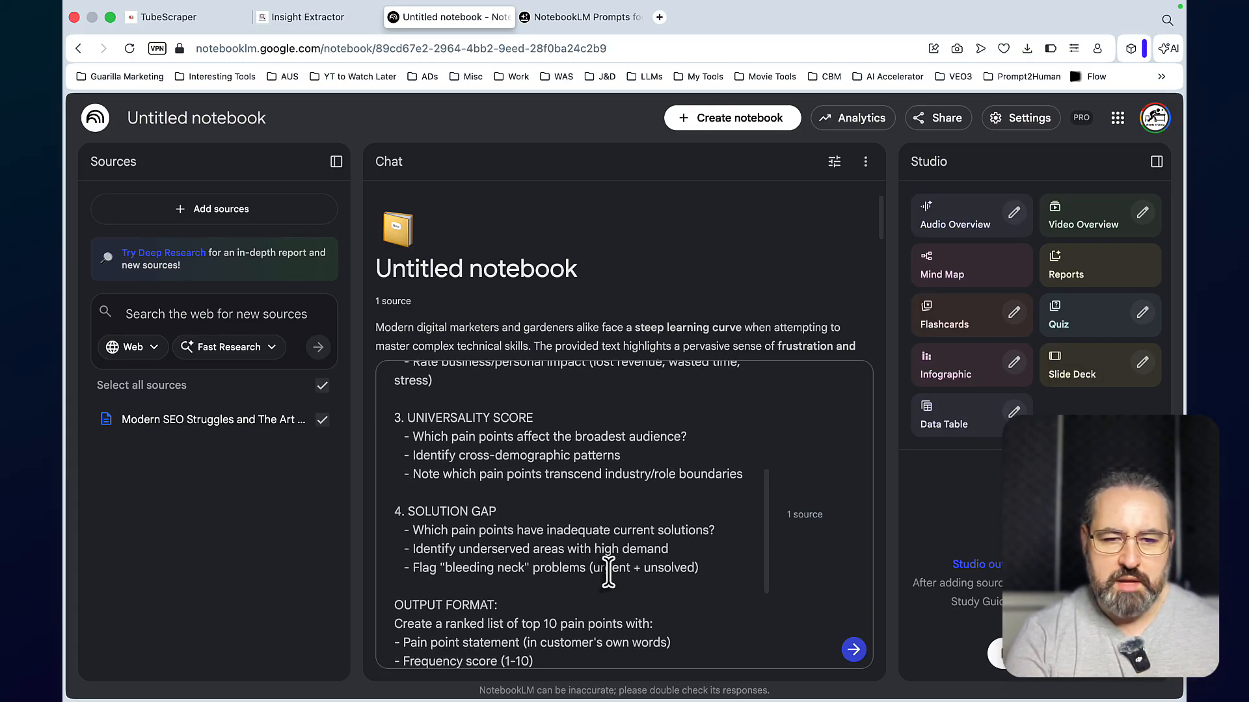
scroll("down", 3)
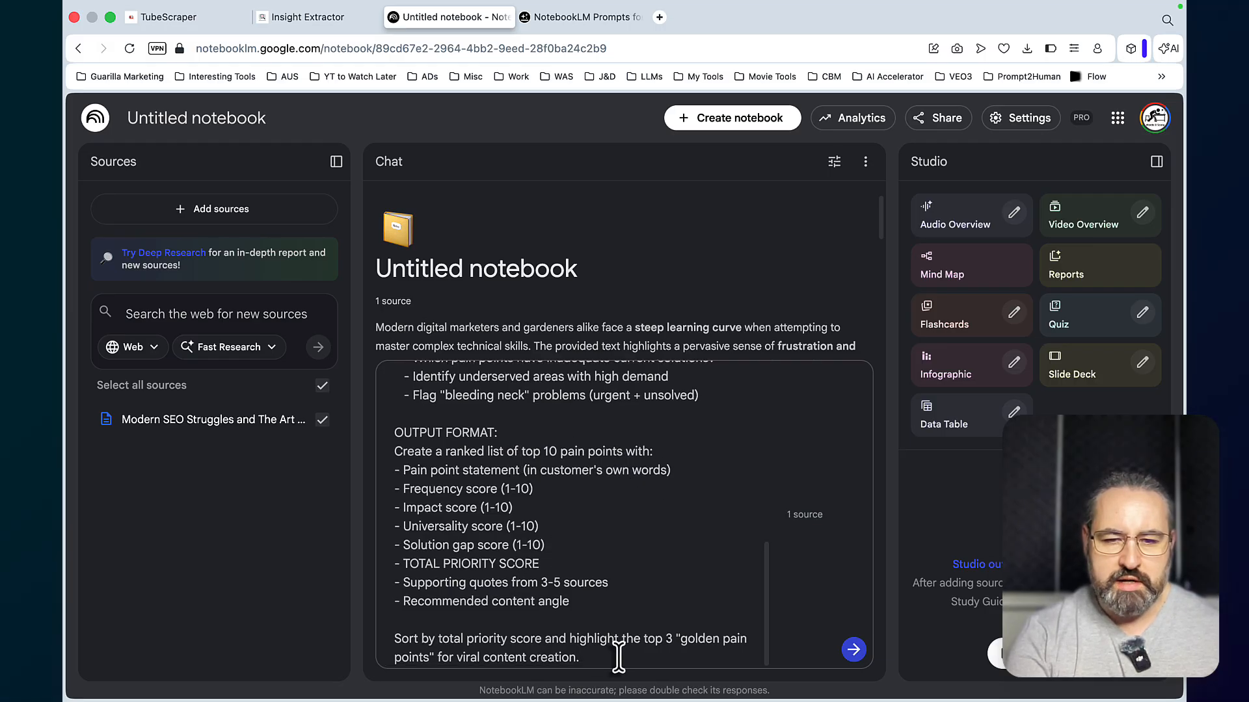
mouse_move(757, 657)
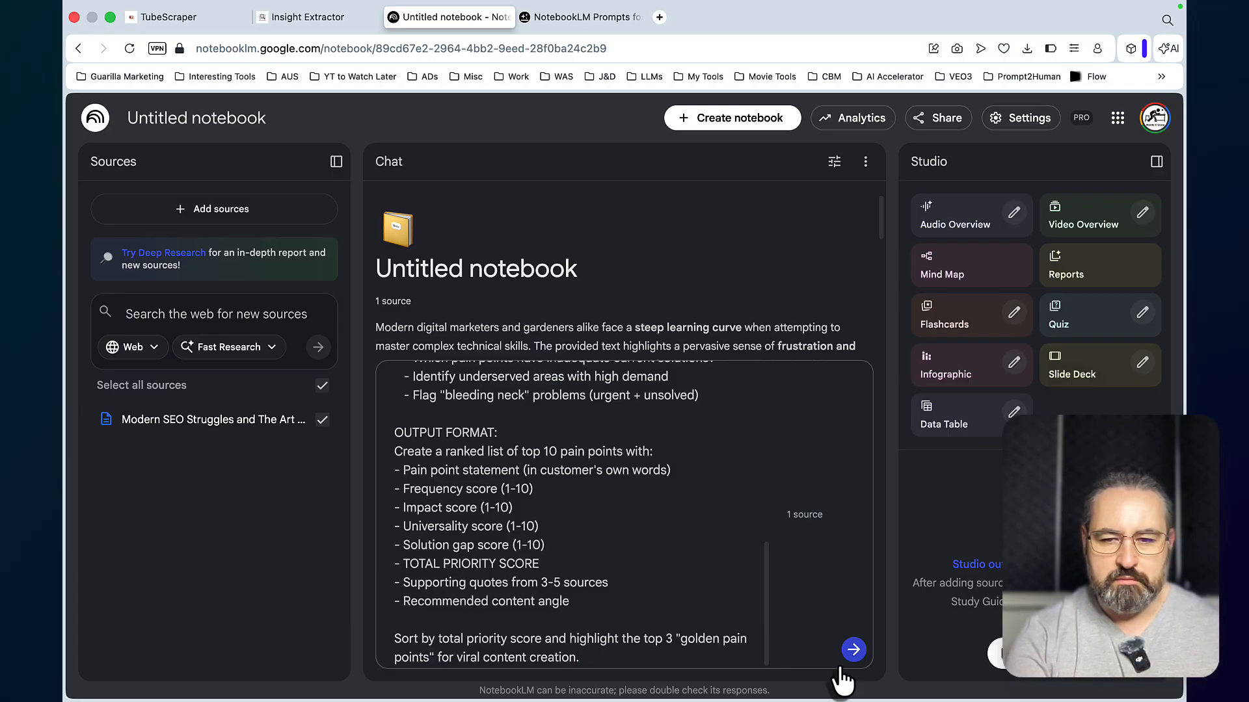
Send the pain-point ranking prompt and copy the top 10 / top 3 golden pain points answer
left_click(854, 650)
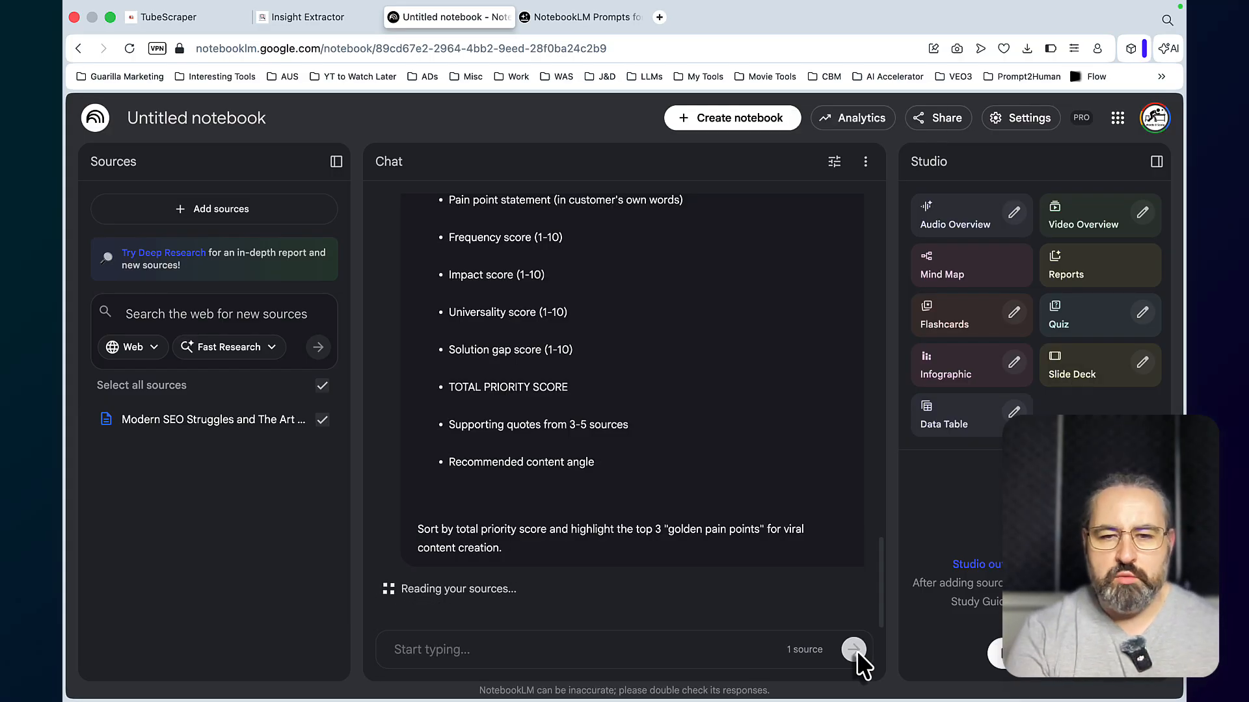
mouse_move(353, 506)
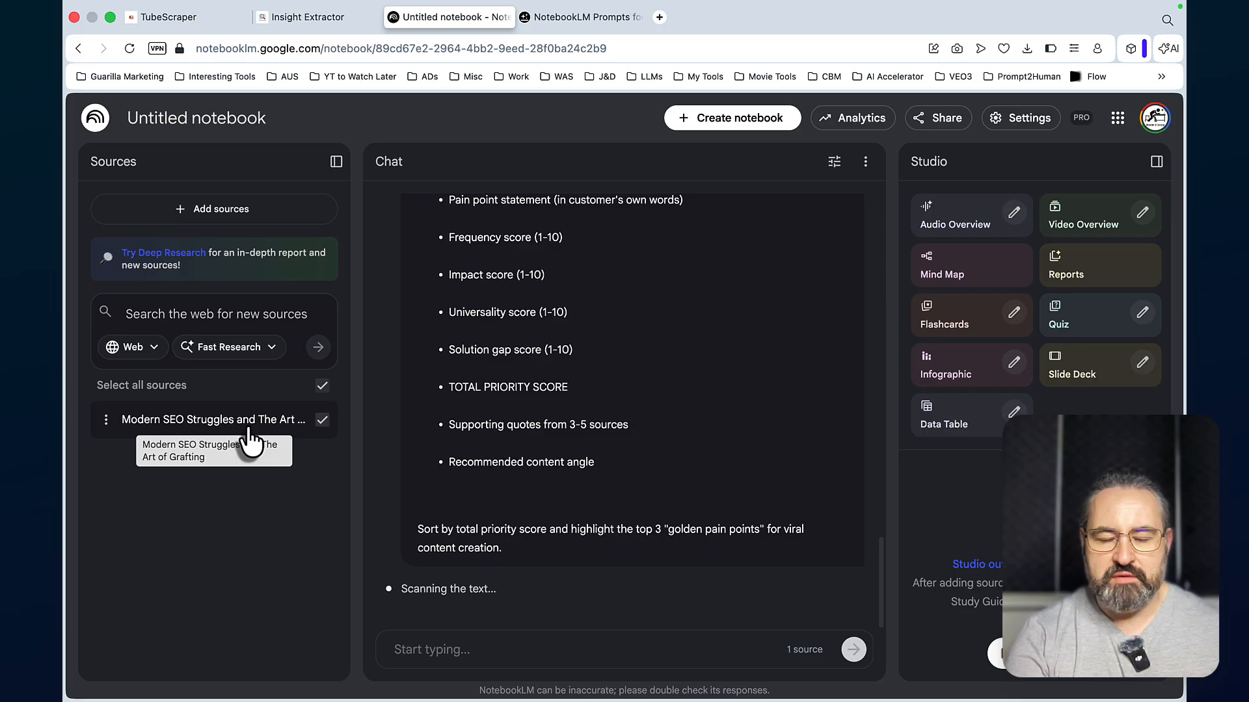
mouse_move(307, 554)
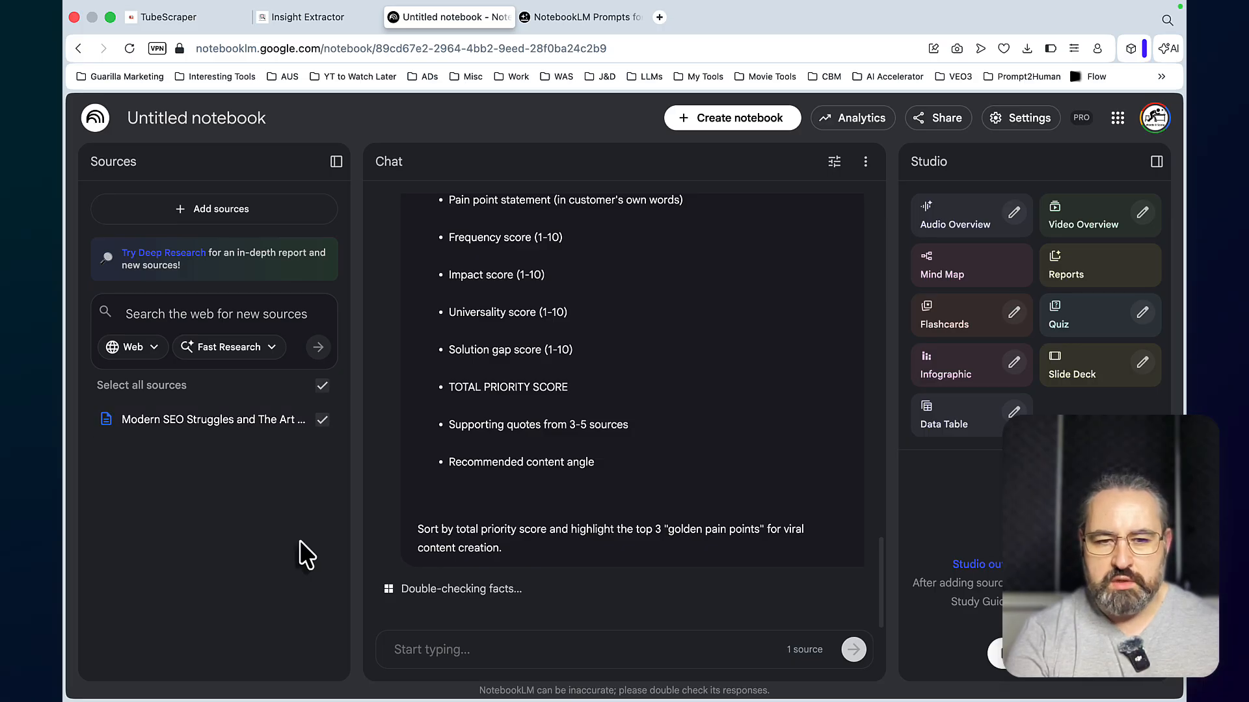
scroll("down", 3)
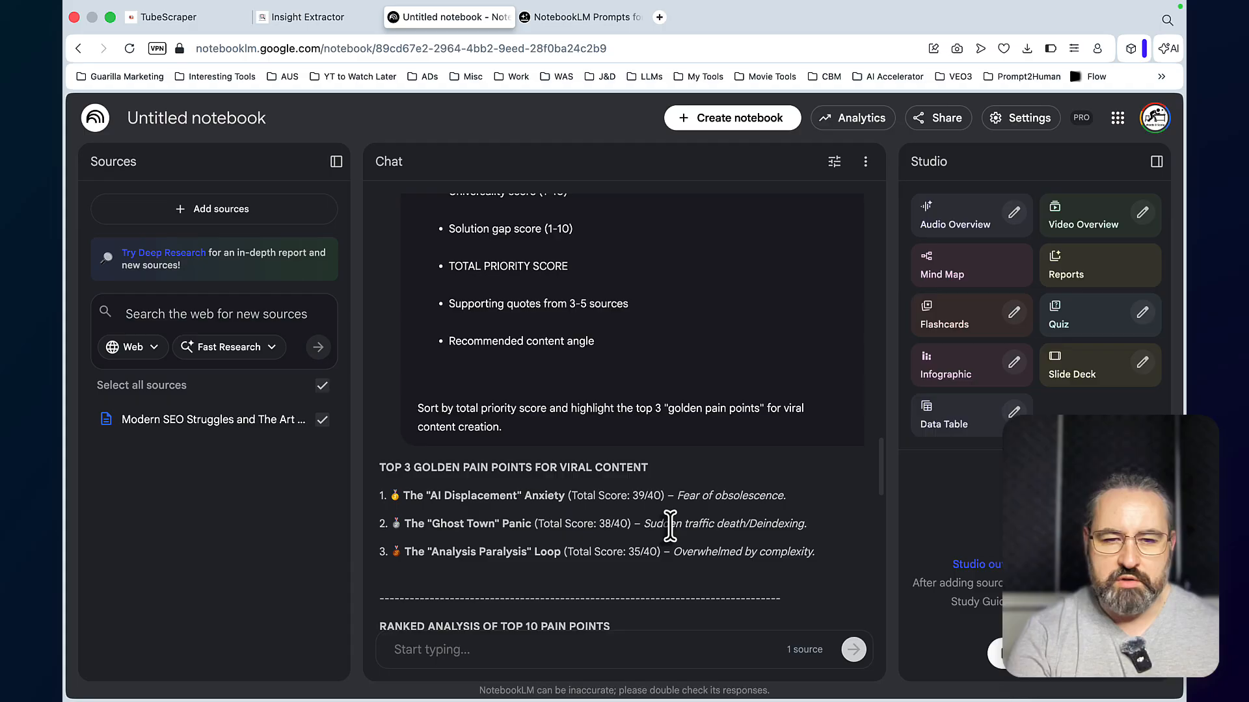
scroll("down", 3)
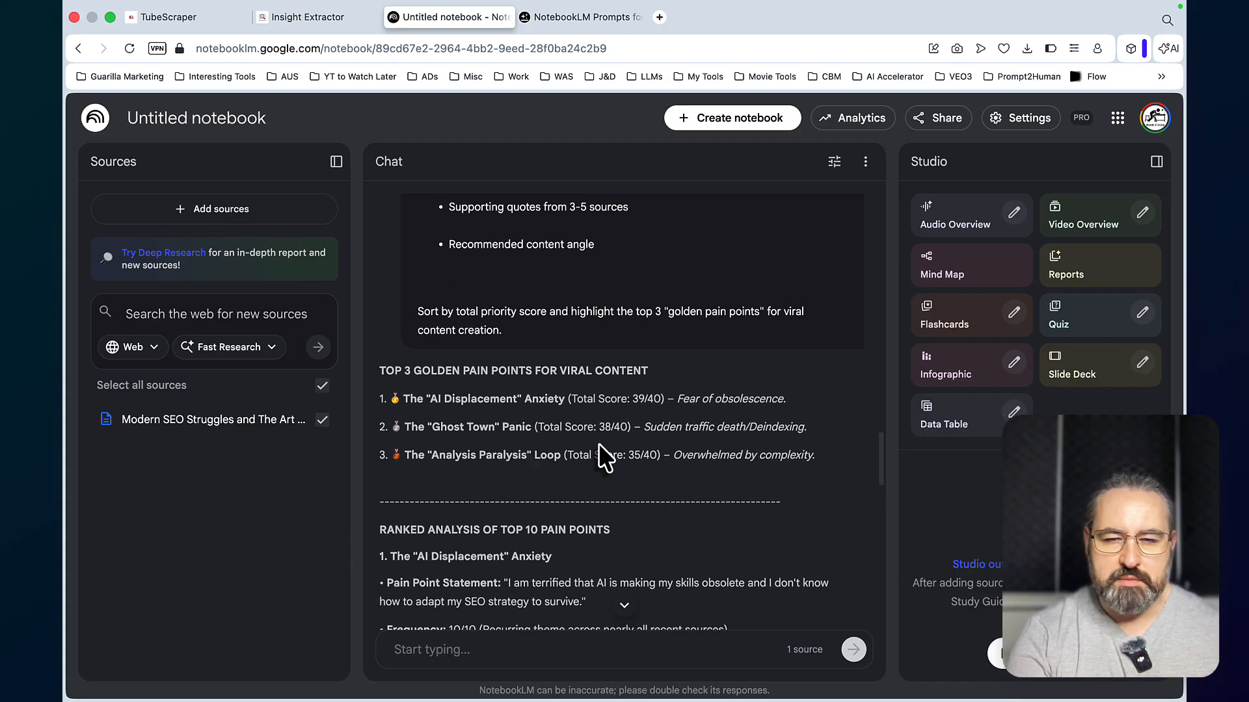
mouse_move(549, 453)
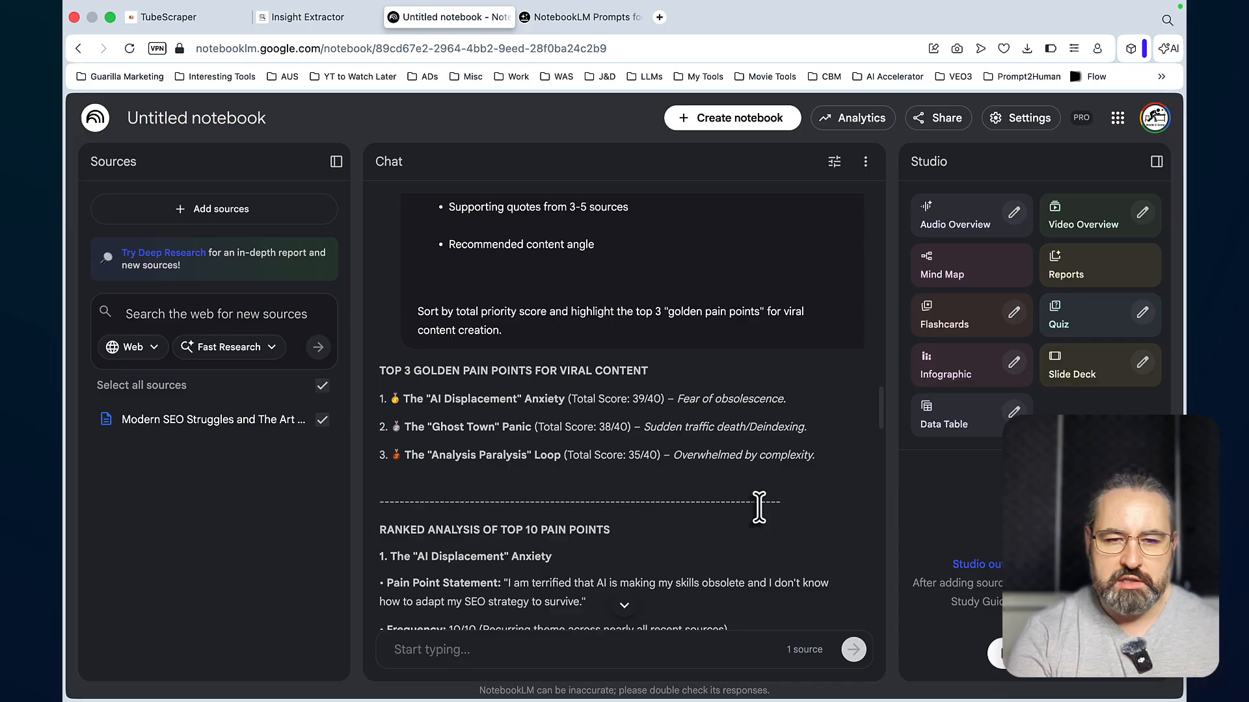
scroll("down", 3)
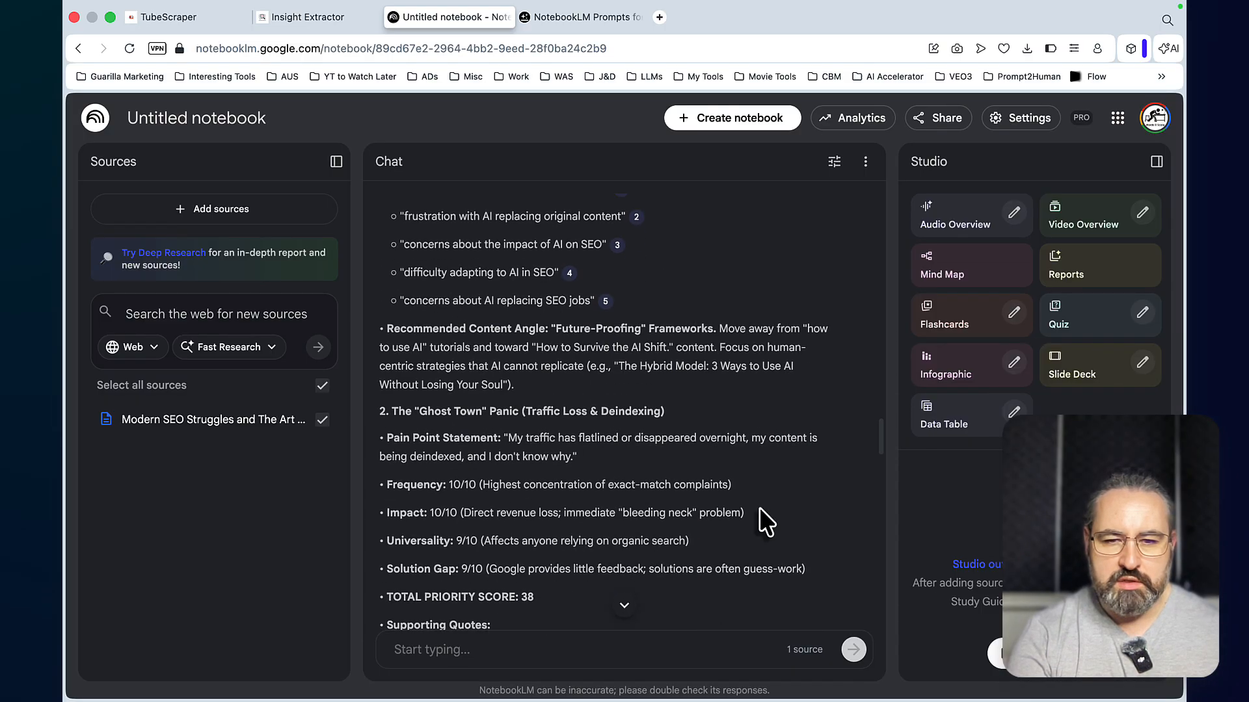
left_click(495, 484)
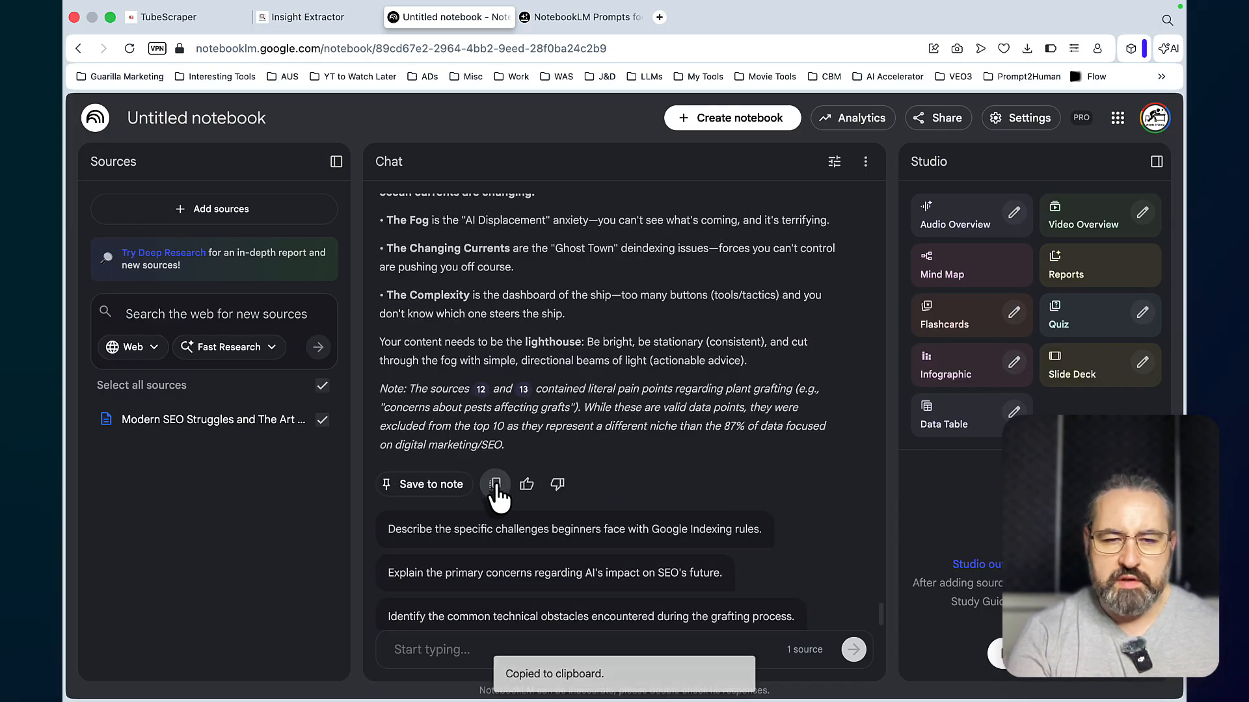
Add the copied analysis as a second source and start renaming the first source 'YT comments'
left_click(213, 208)
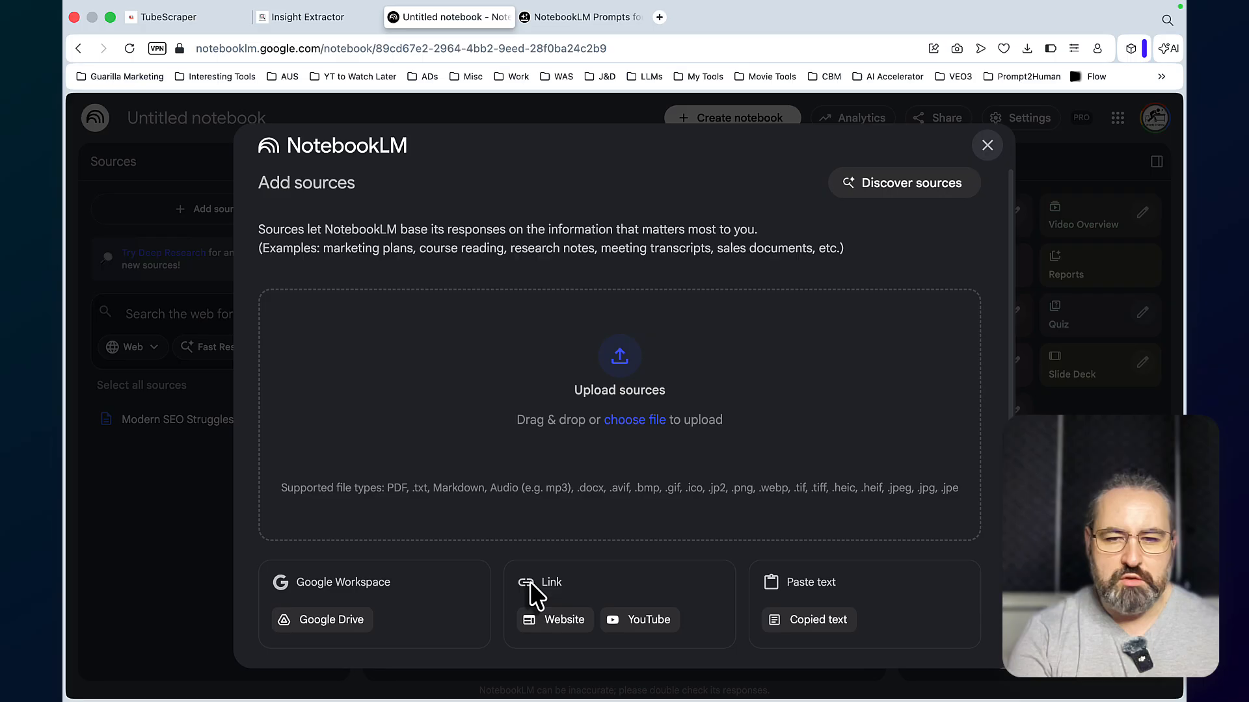
left_click(987, 146)
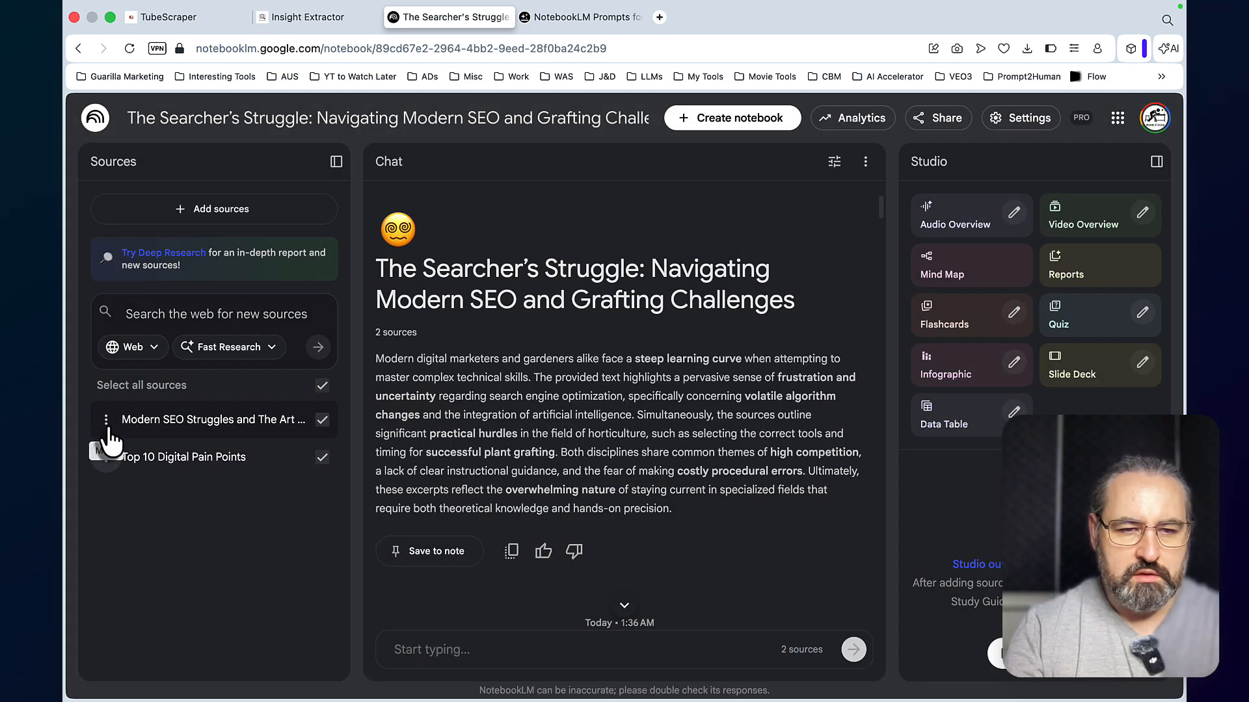
type("YT commne")
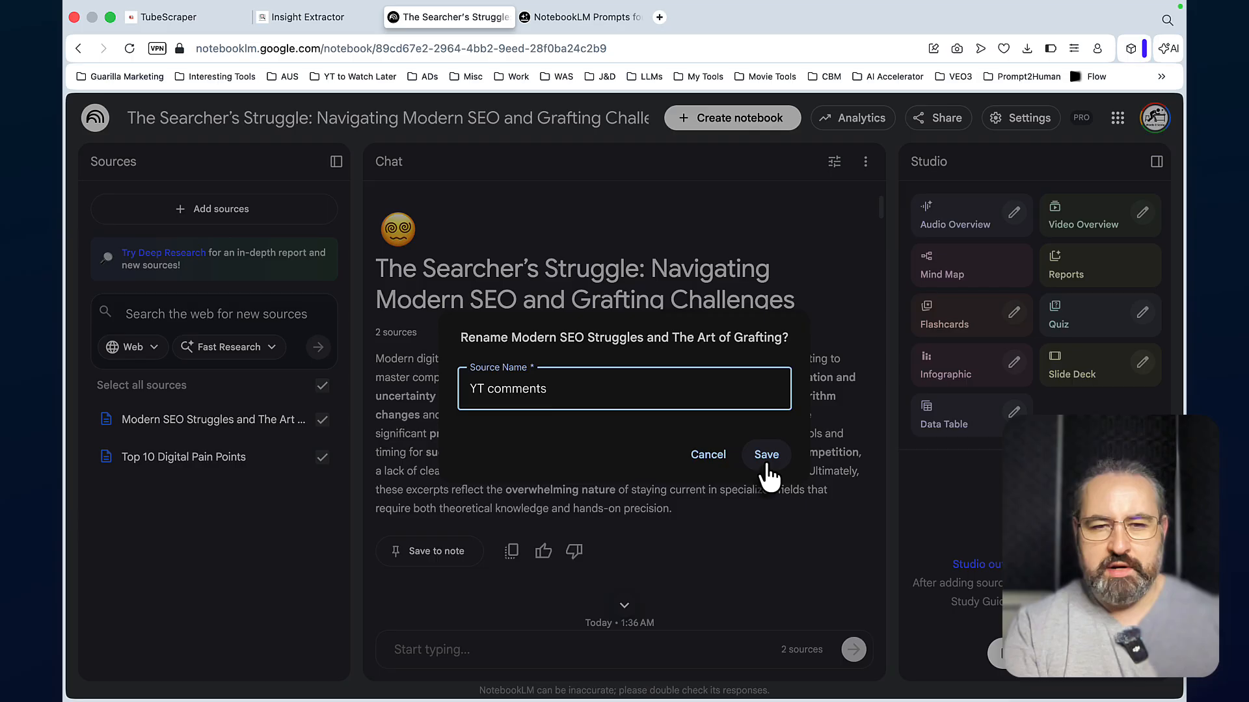
Save the 'YT comments' rename and uncheck that source, leaving only Top 10 Digital Pain Points
left_click(765, 454)
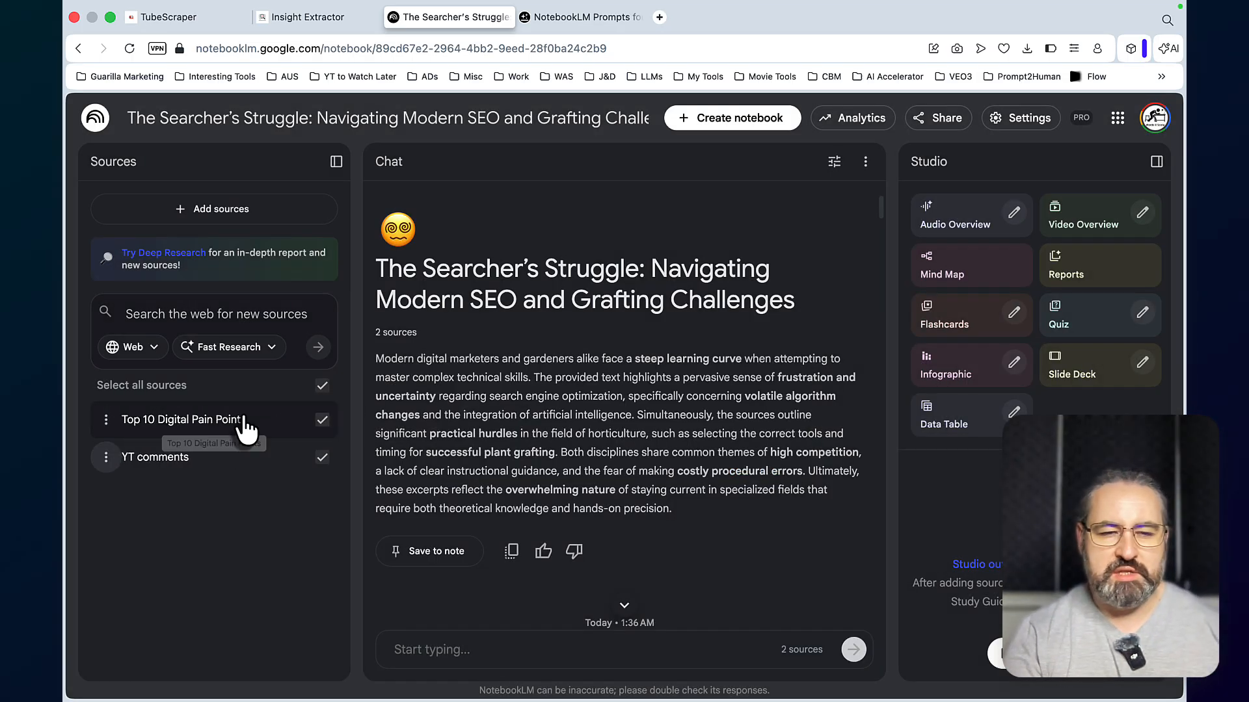
mouse_move(186, 485)
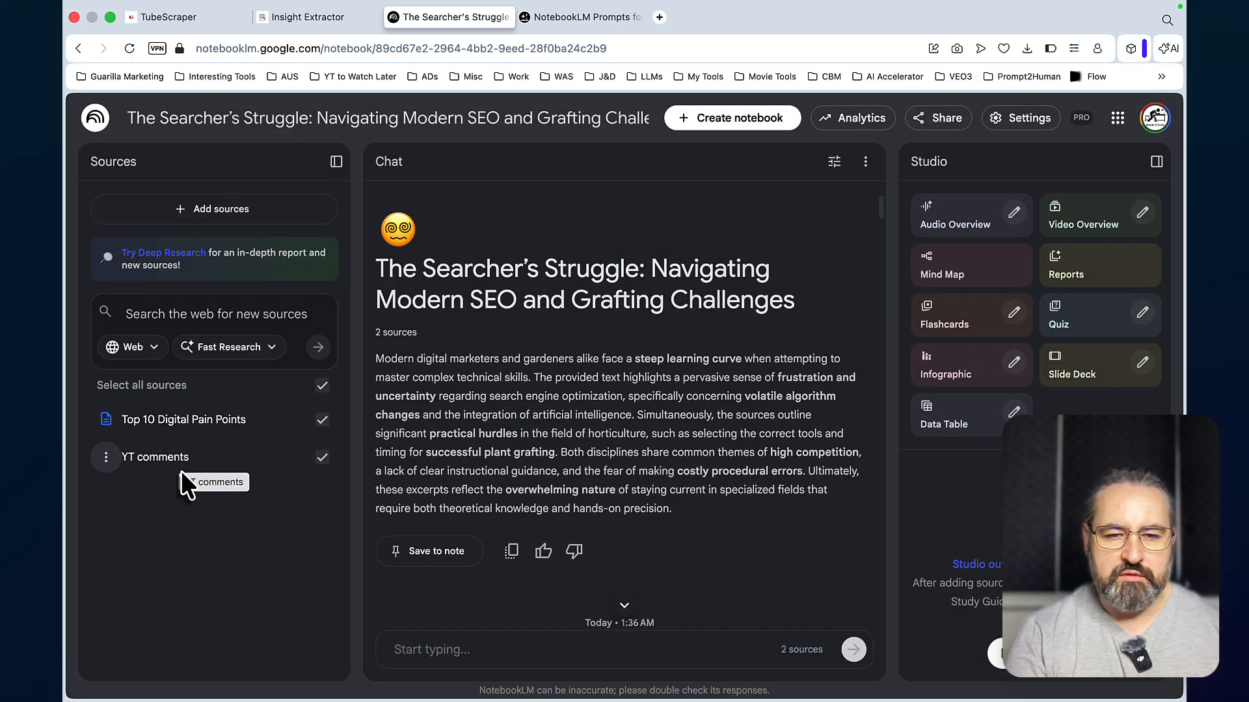
mouse_move(215, 523)
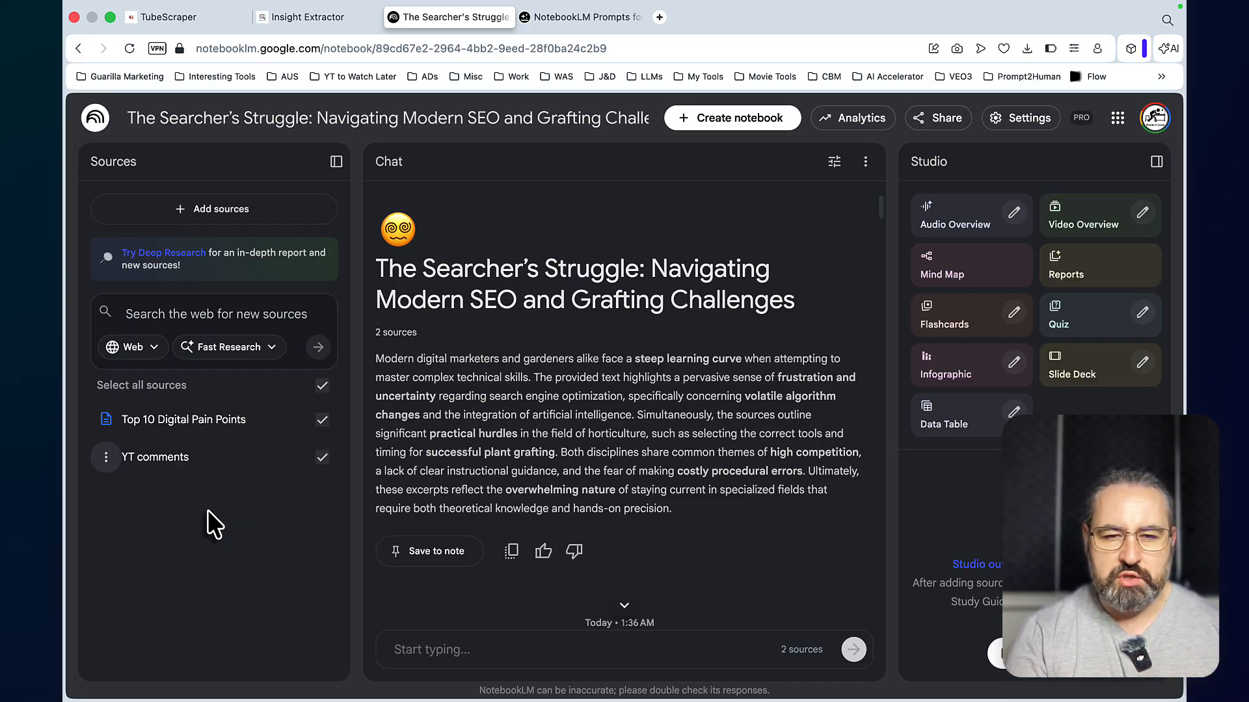
mouse_move(251, 539)
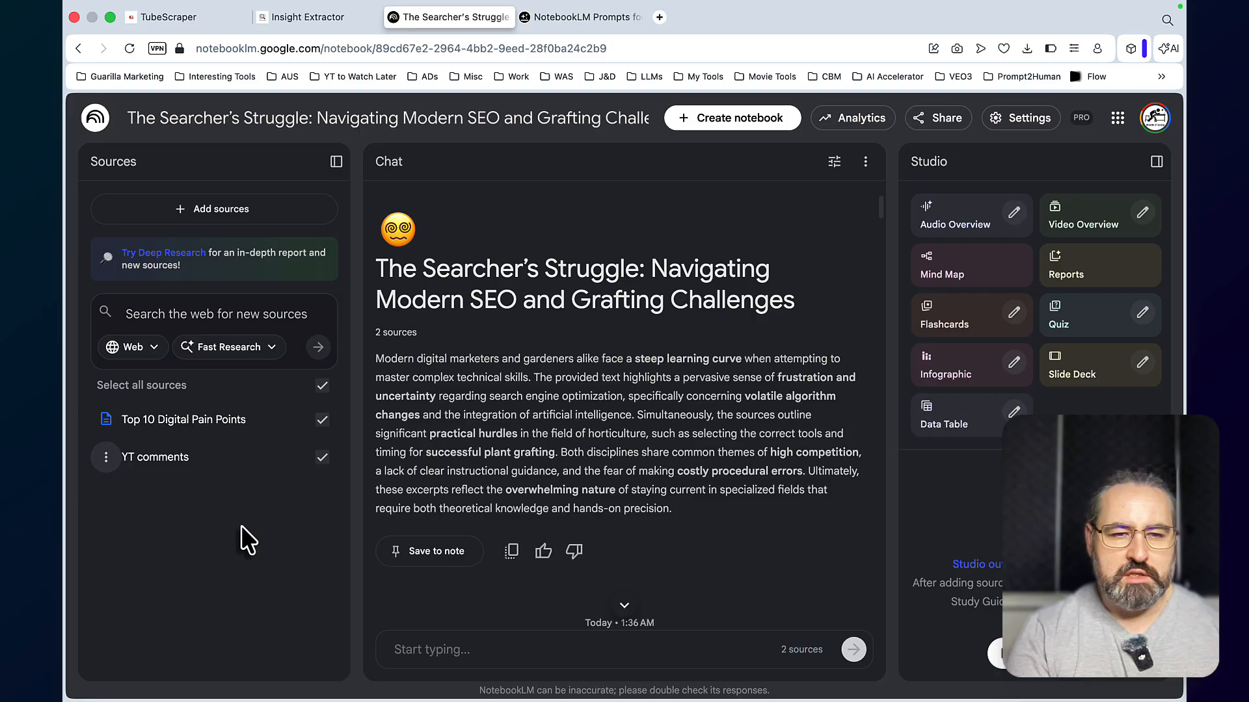
left_click(322, 456)
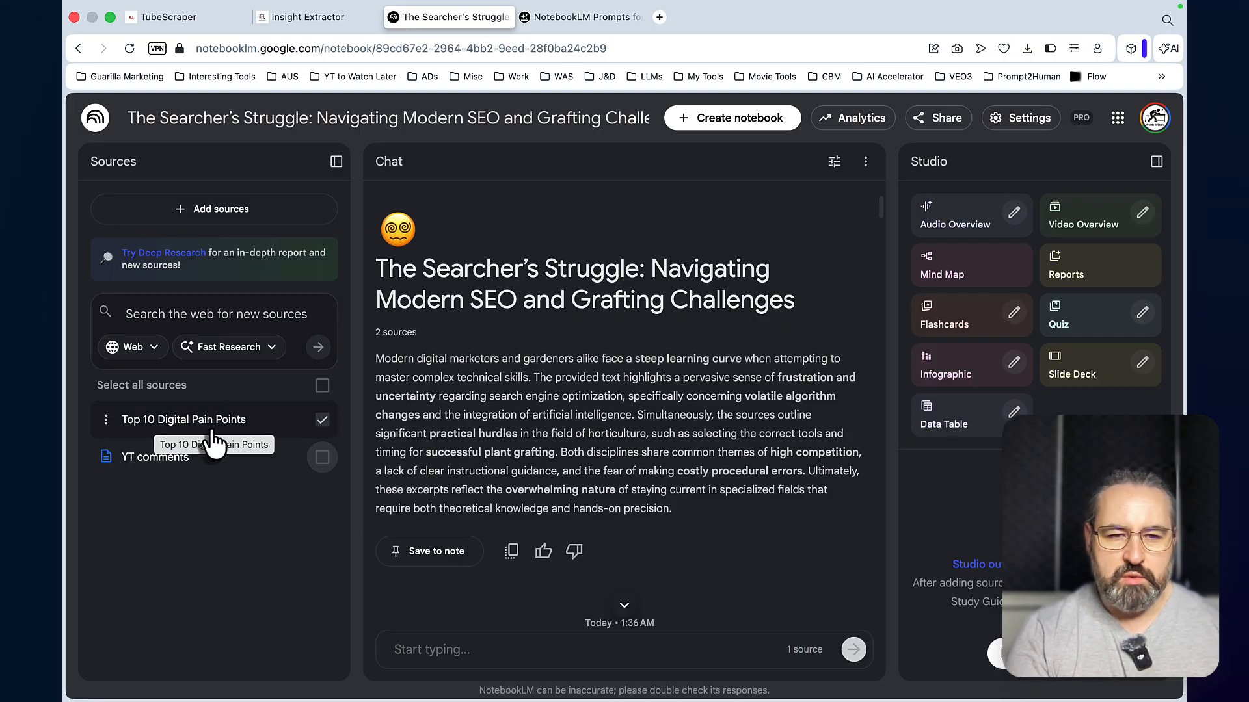
mouse_move(262, 441)
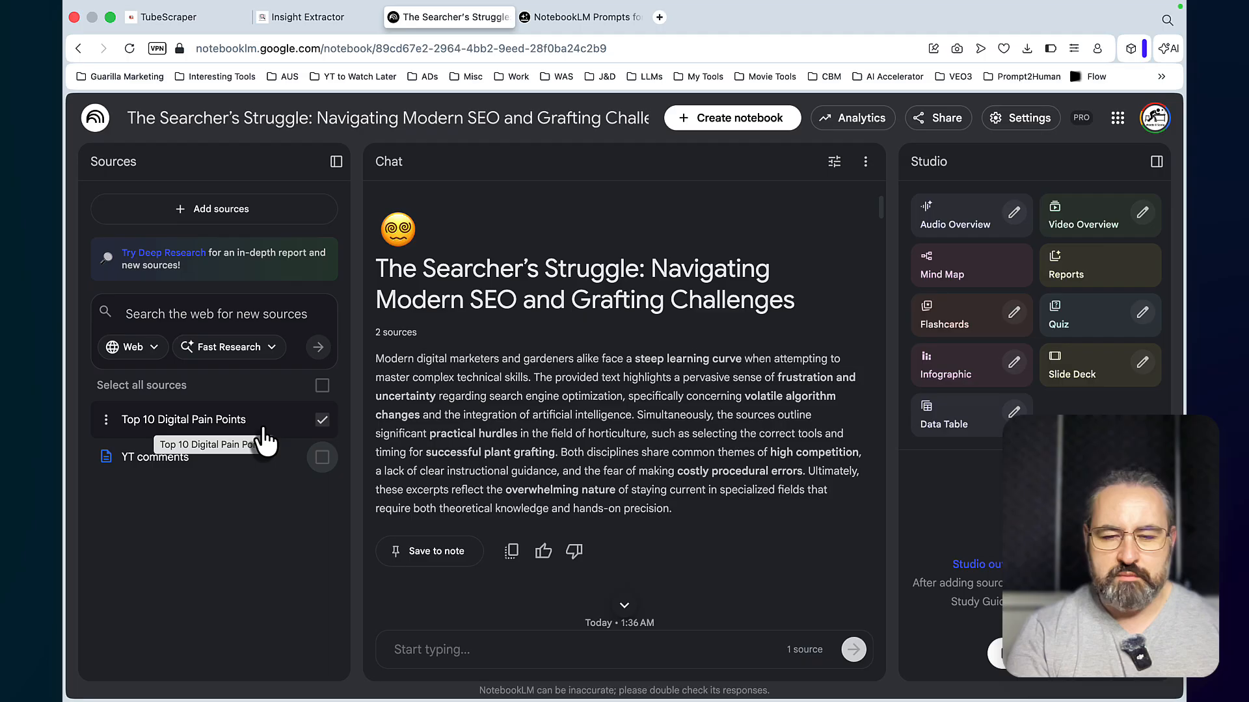
mouse_move(619, 532)
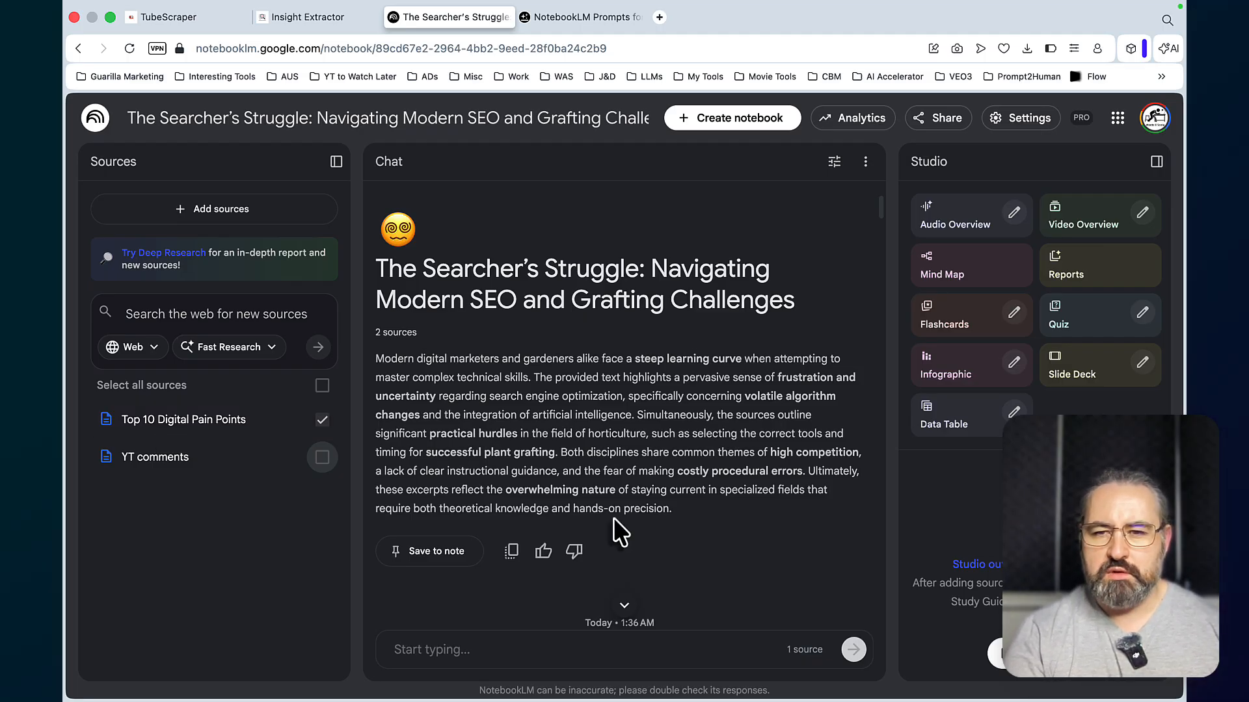
Open the Infographic tile's customization dialog with language, orientation and detail options
left_click(945, 375)
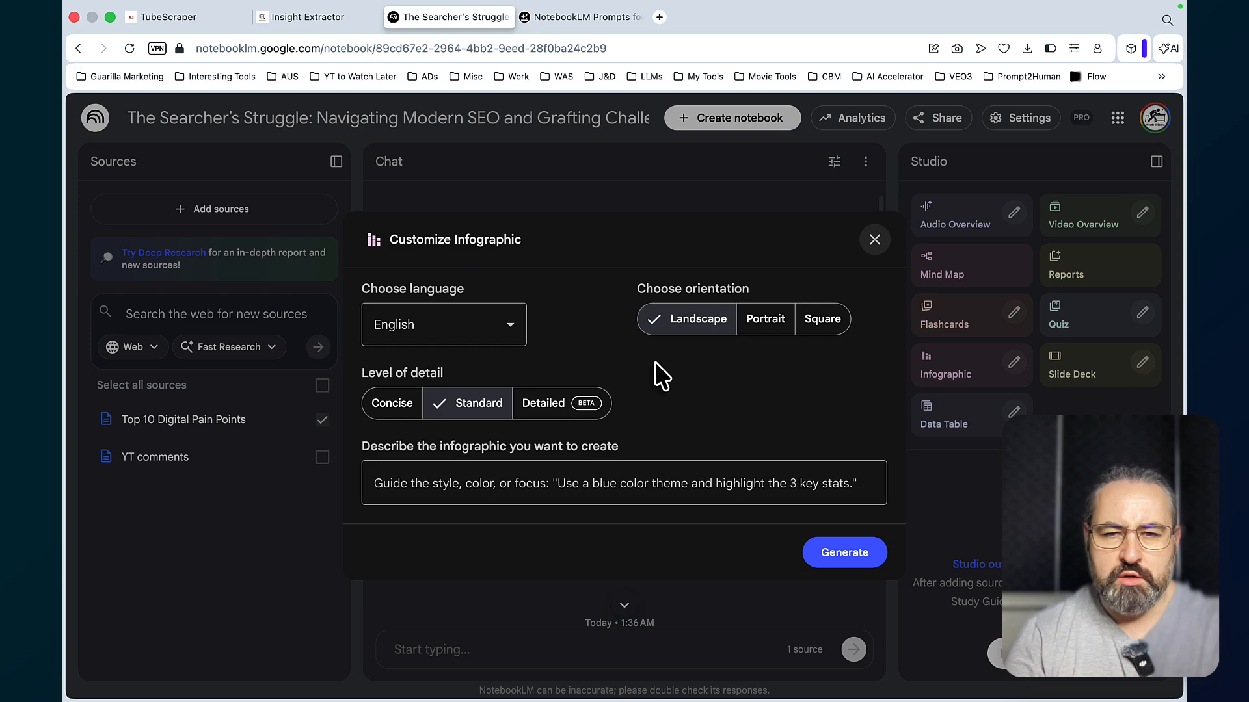
Add the 'VIRAL ELEMENTS TO INCLUDE:' prompt text and choose Portrait orientation for the infographic
type("VIRAL ELEMENTS TO INCLUDE:")
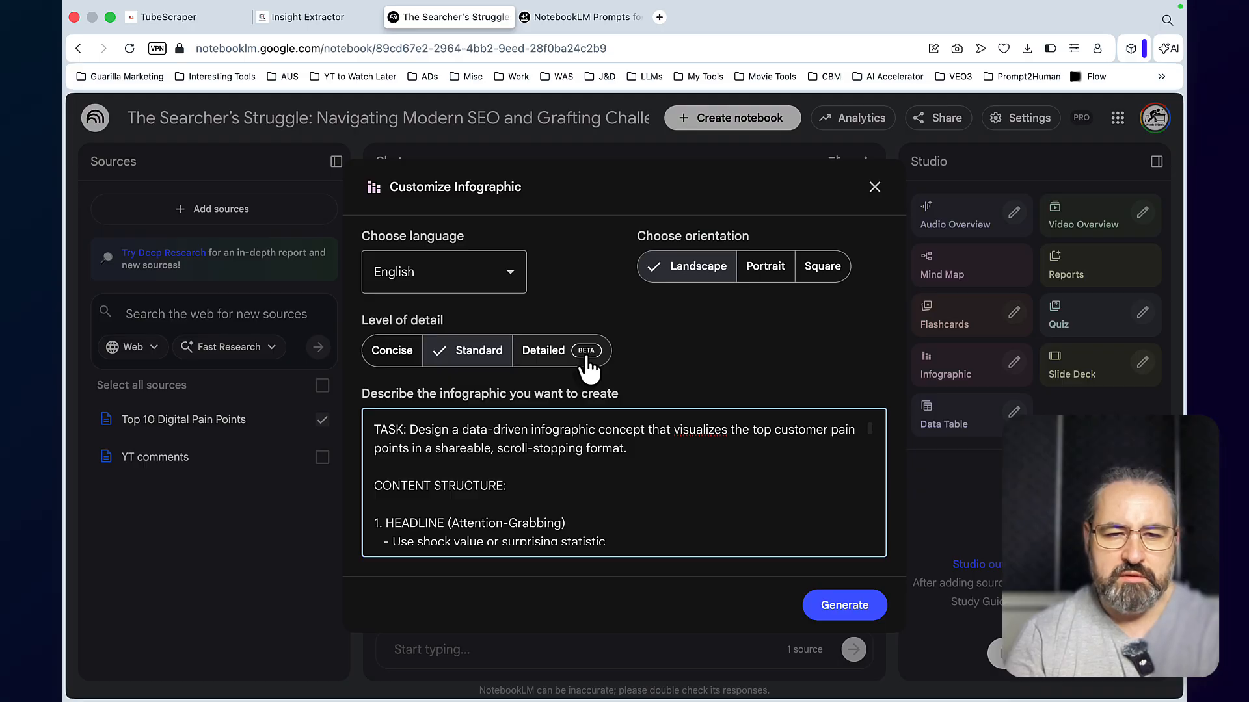
mouse_move(488, 350)
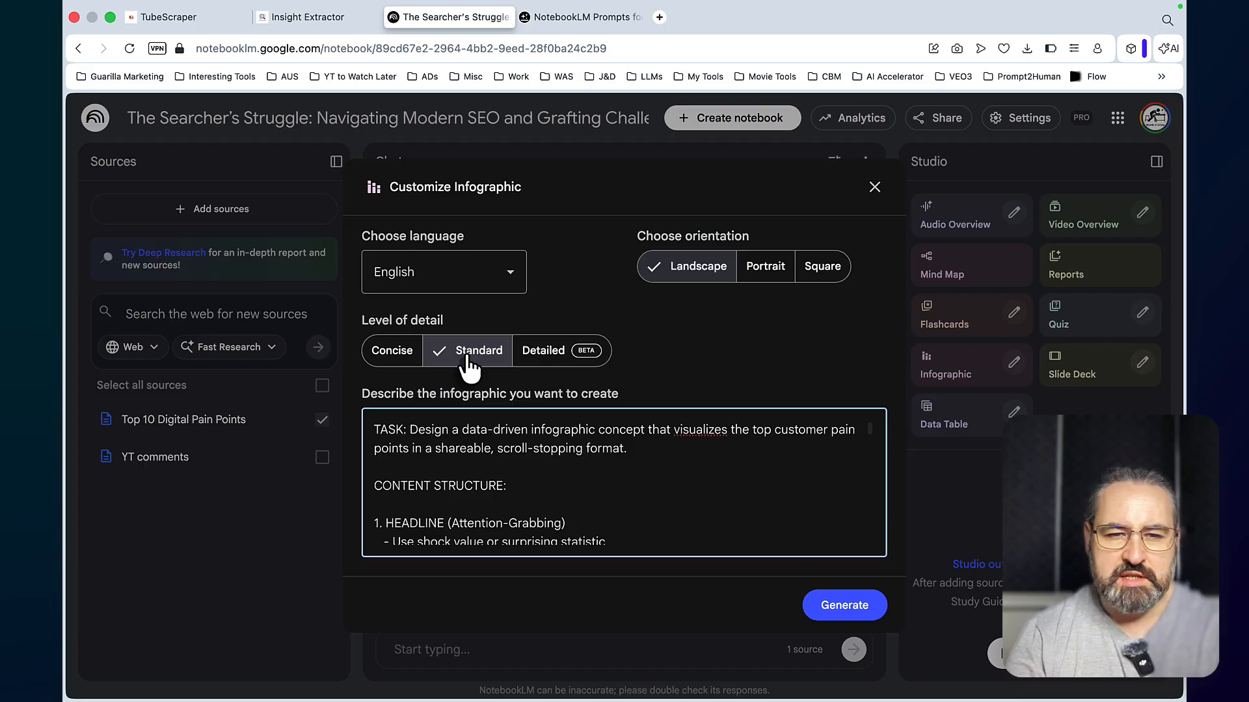
mouse_move(683, 255)
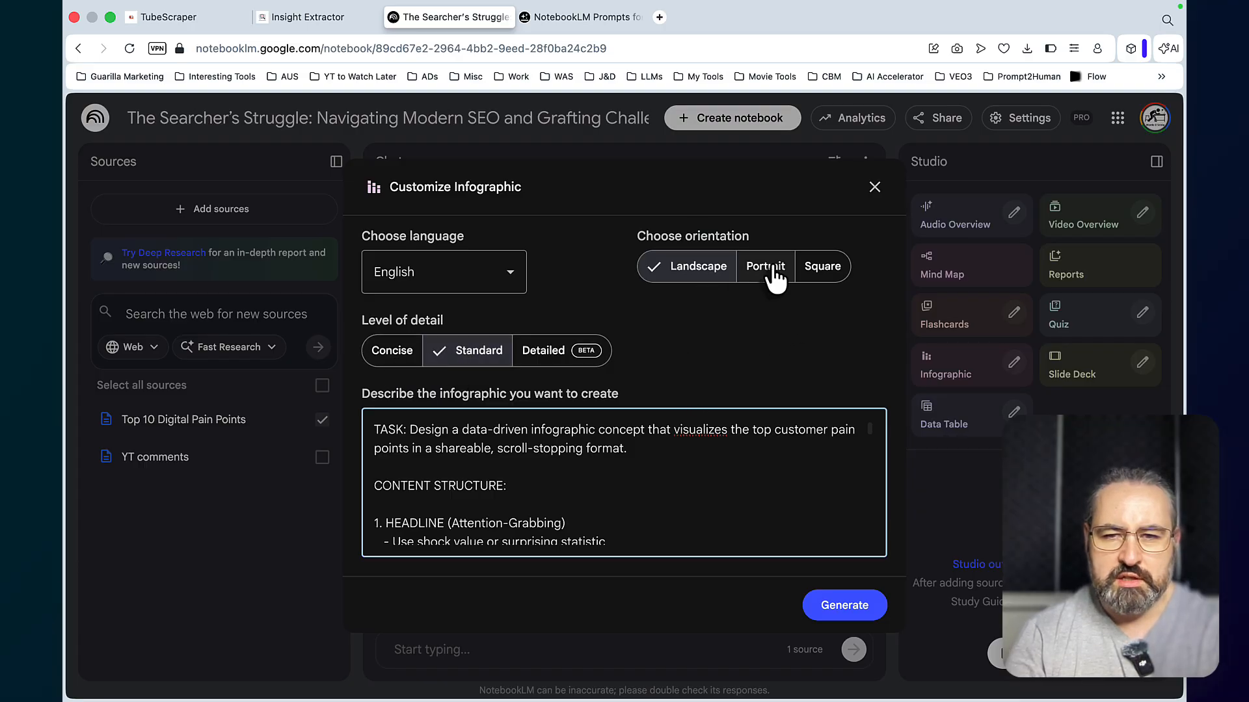
left_click(843, 605)
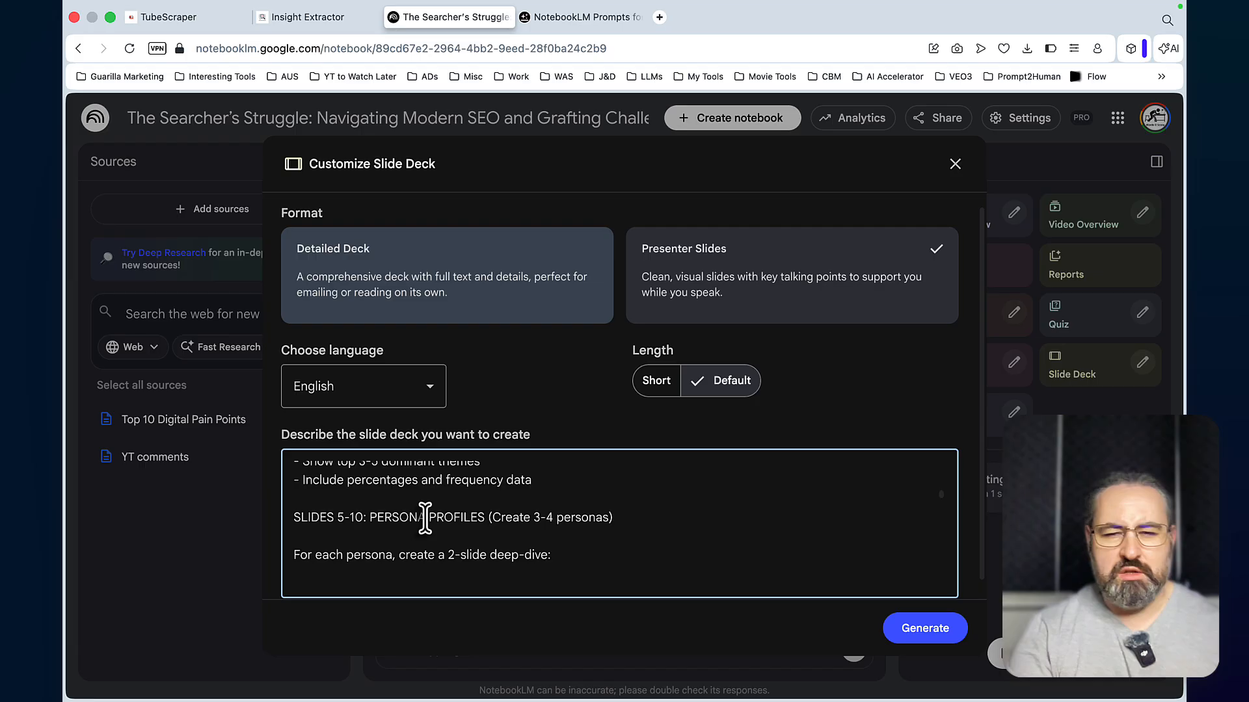
Review the persona slide deck prompt and generate the Presenter Slides deck
scroll("up", 3)
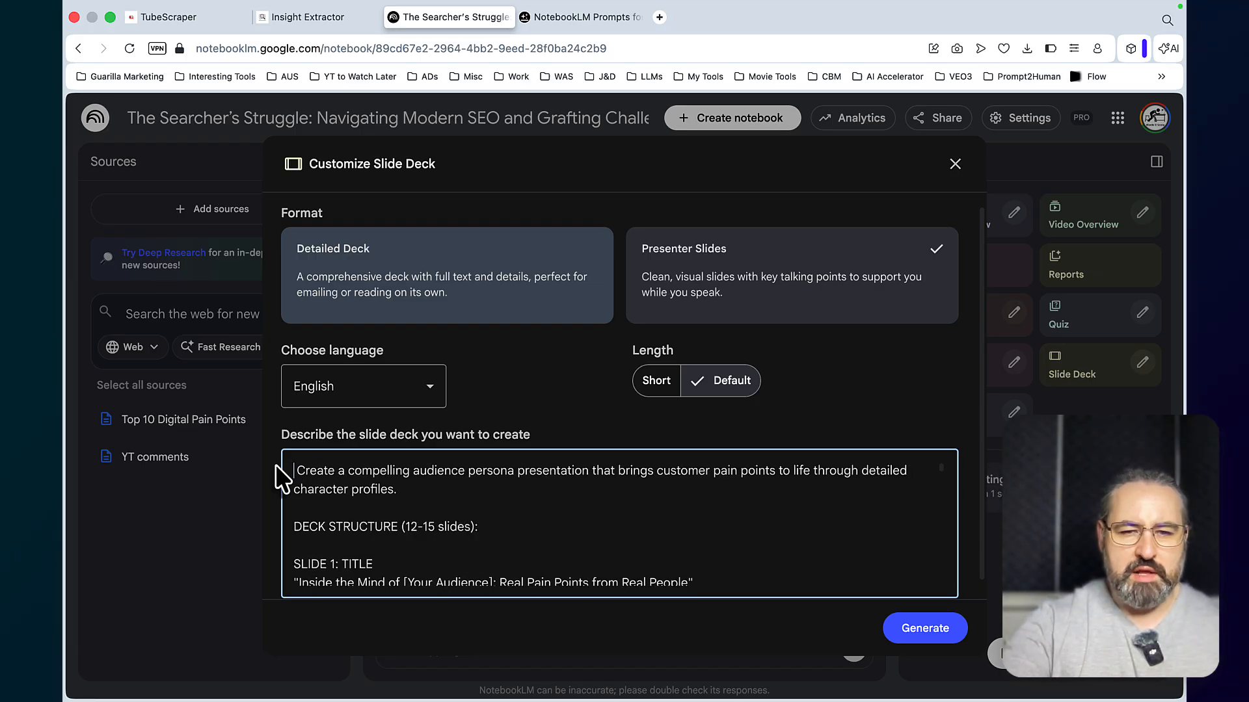
scroll("down", 3)
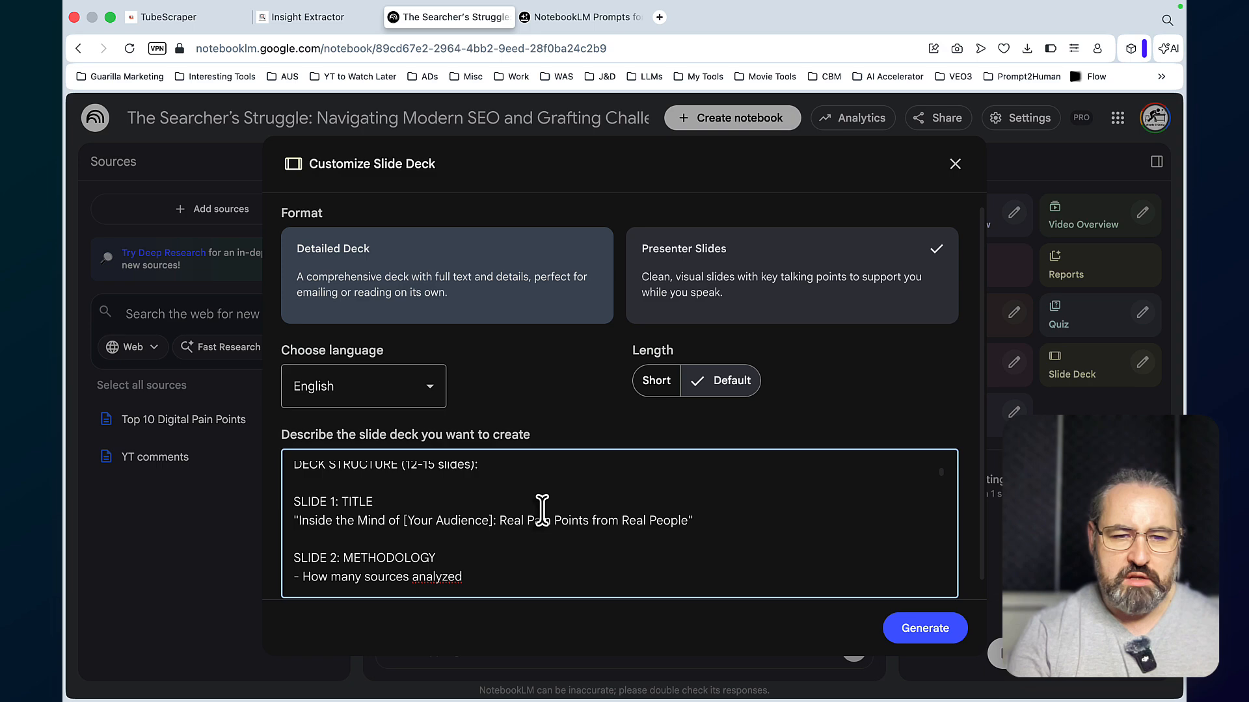
scroll("down", 3)
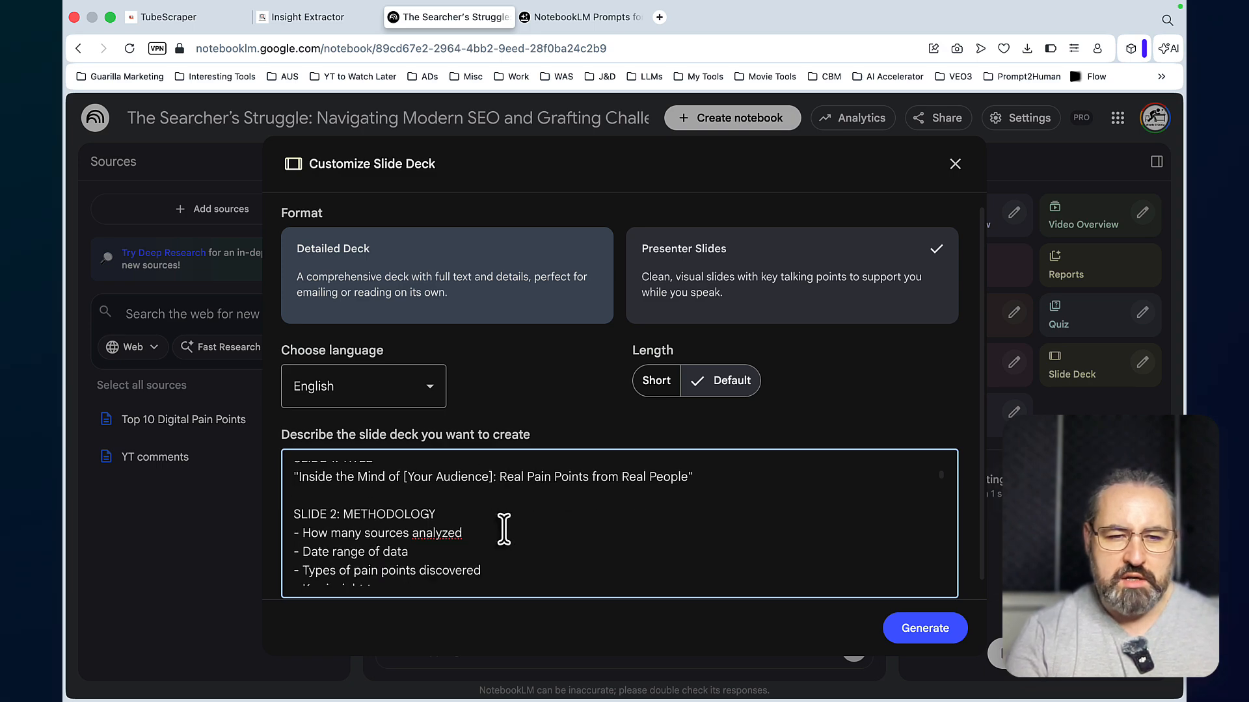
scroll("down", 3)
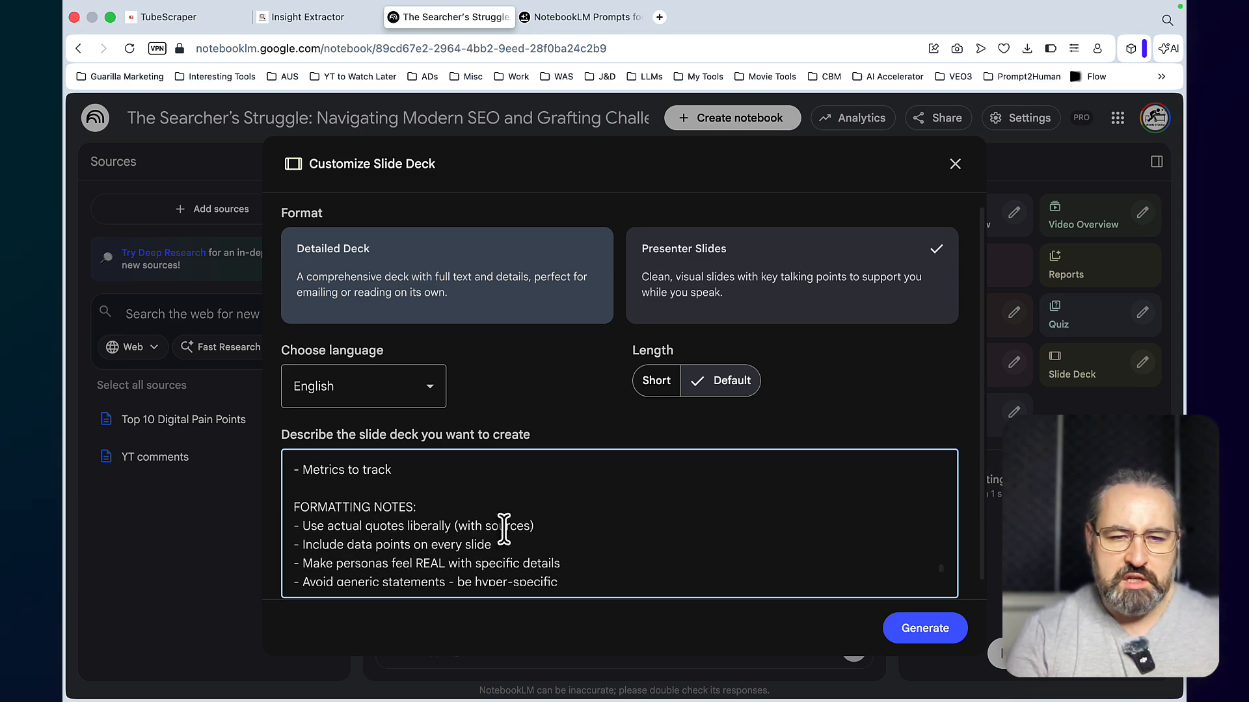
scroll("down", 3)
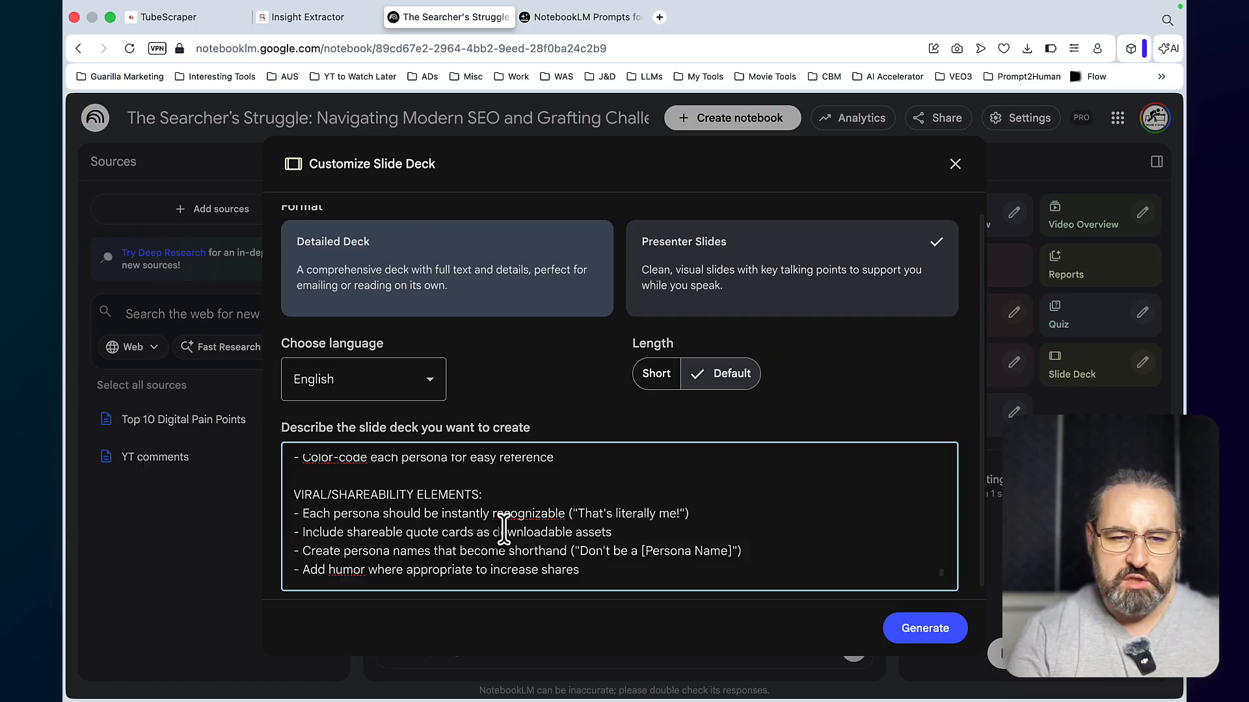
left_click(924, 628)
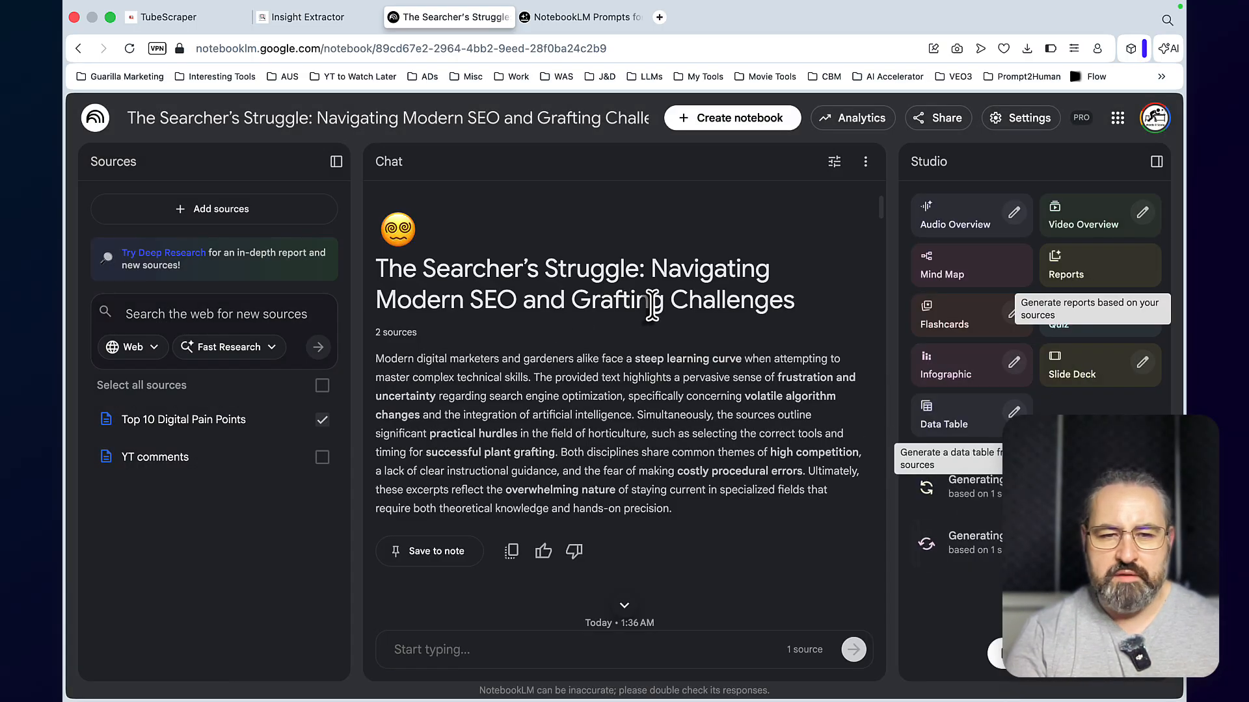
mouse_move(184, 420)
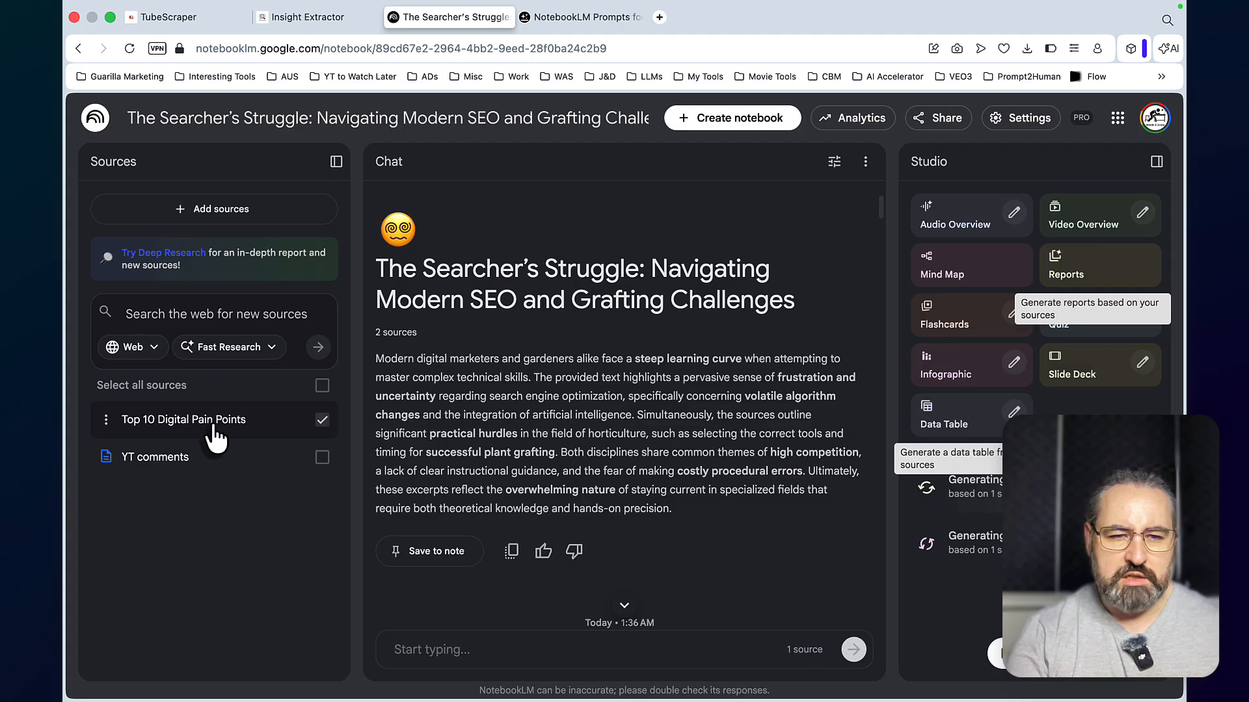
View the Top 10 Digital Pain Points source guide and its top three golden pain points
left_click(184, 420)
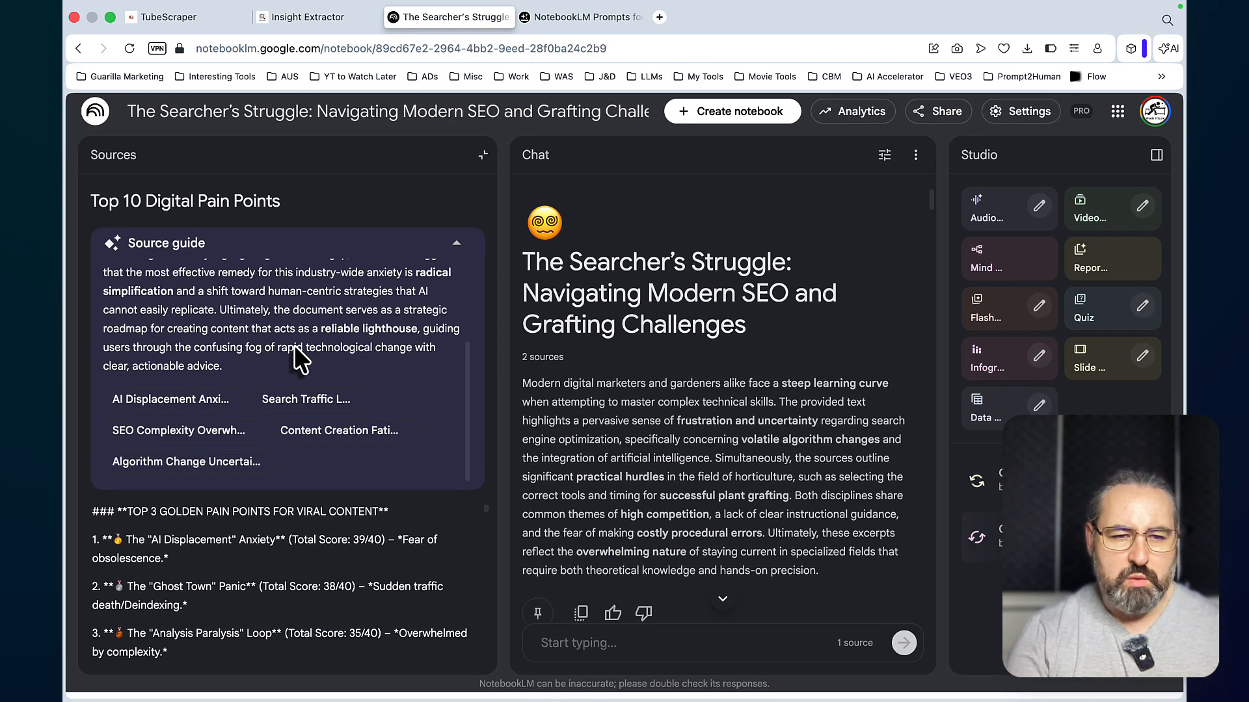
scroll("down", 3)
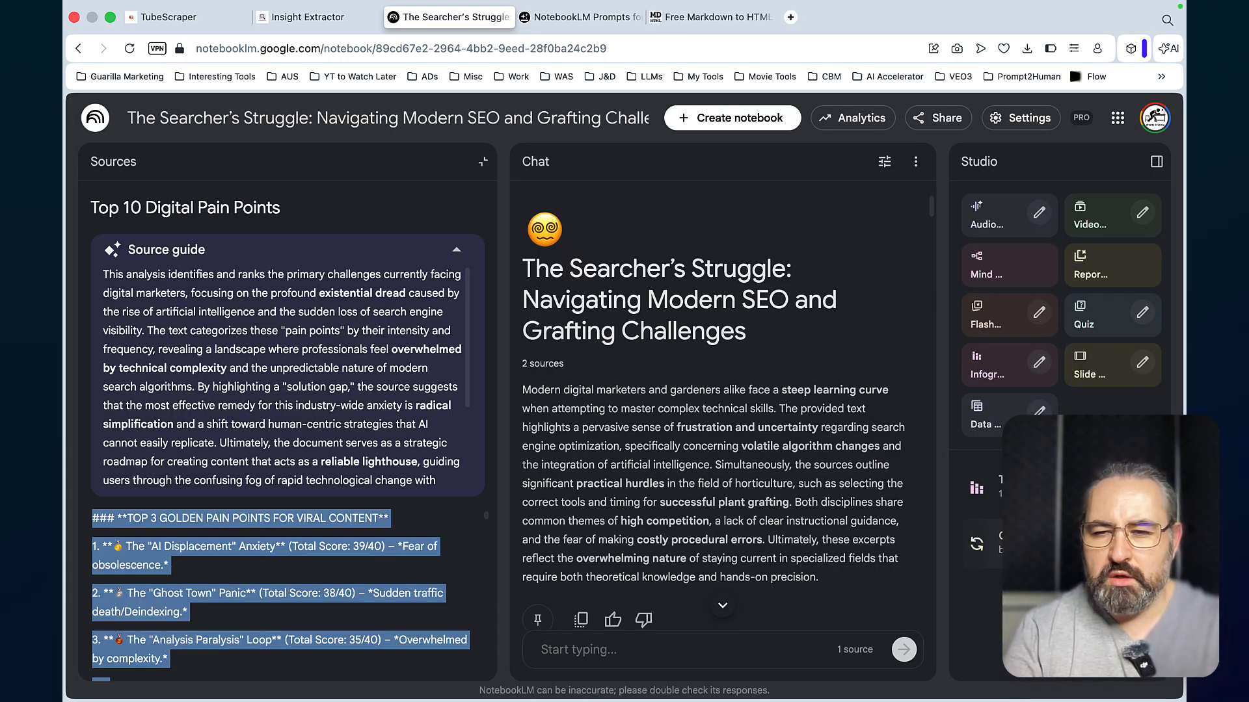
mouse_move(1141, 212)
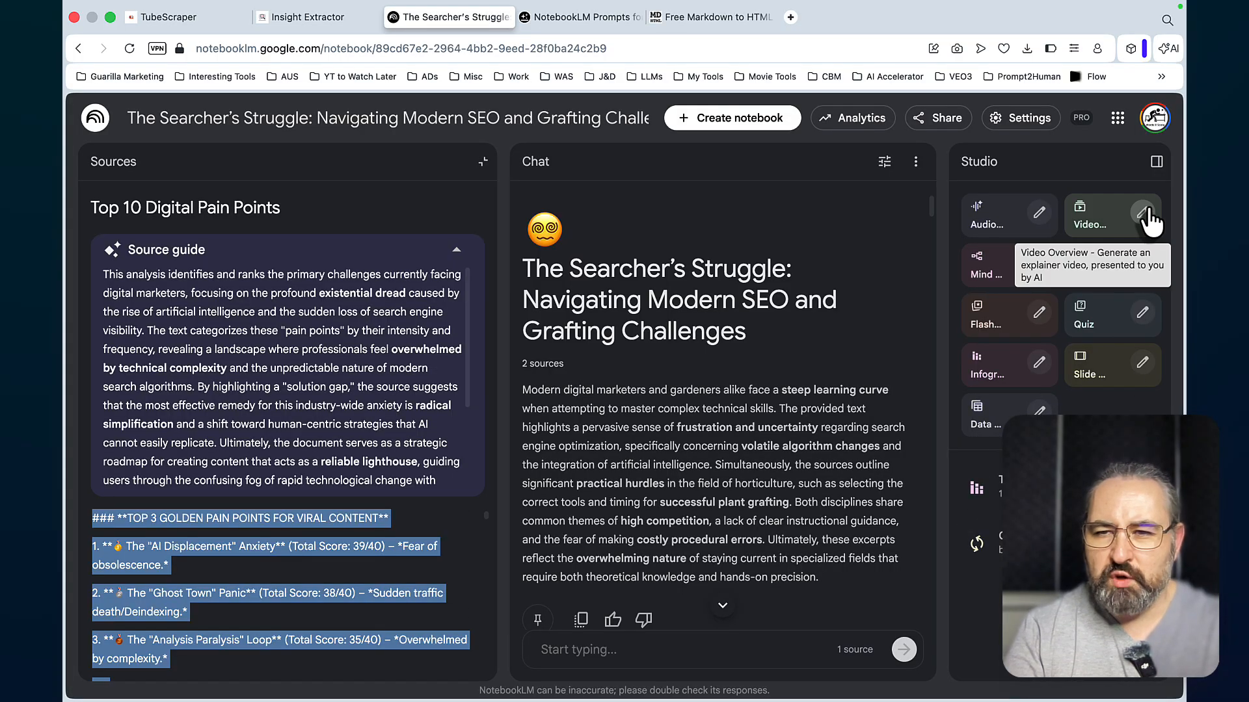
Choose the Whiteboard style and tell the AI hosts to create a viral video with a strong hook
left_click(1144, 212)
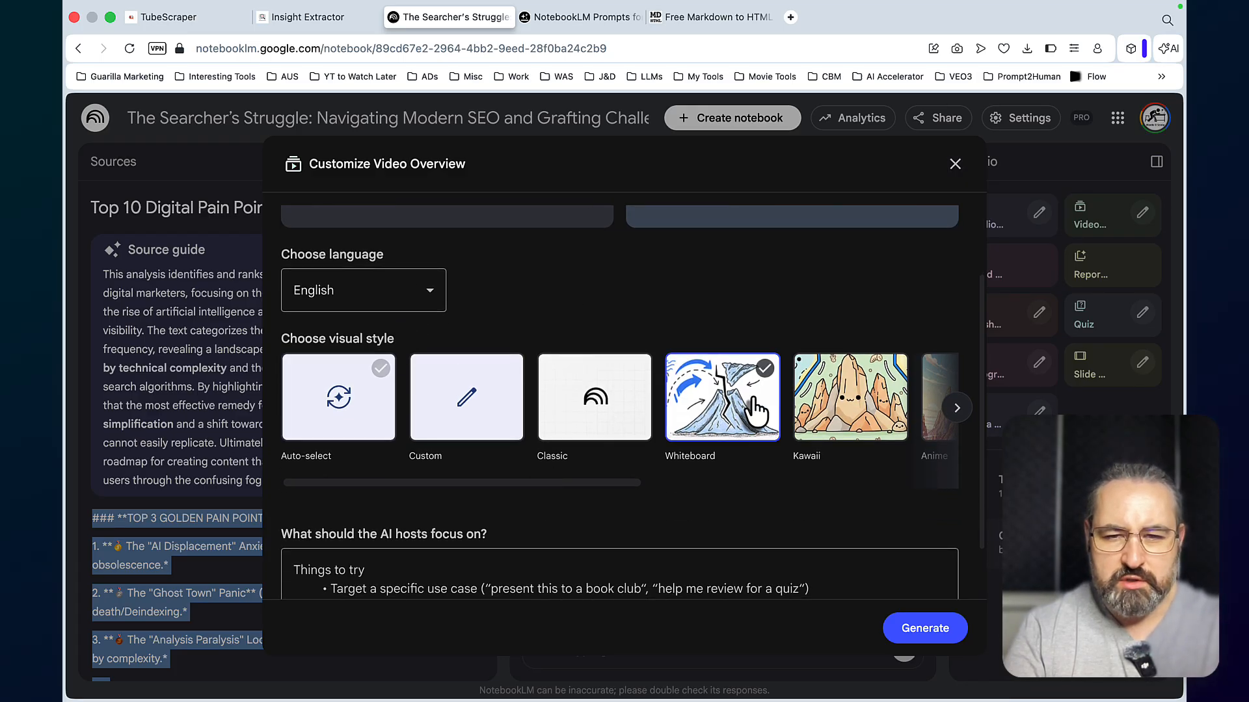
scroll("down", 3)
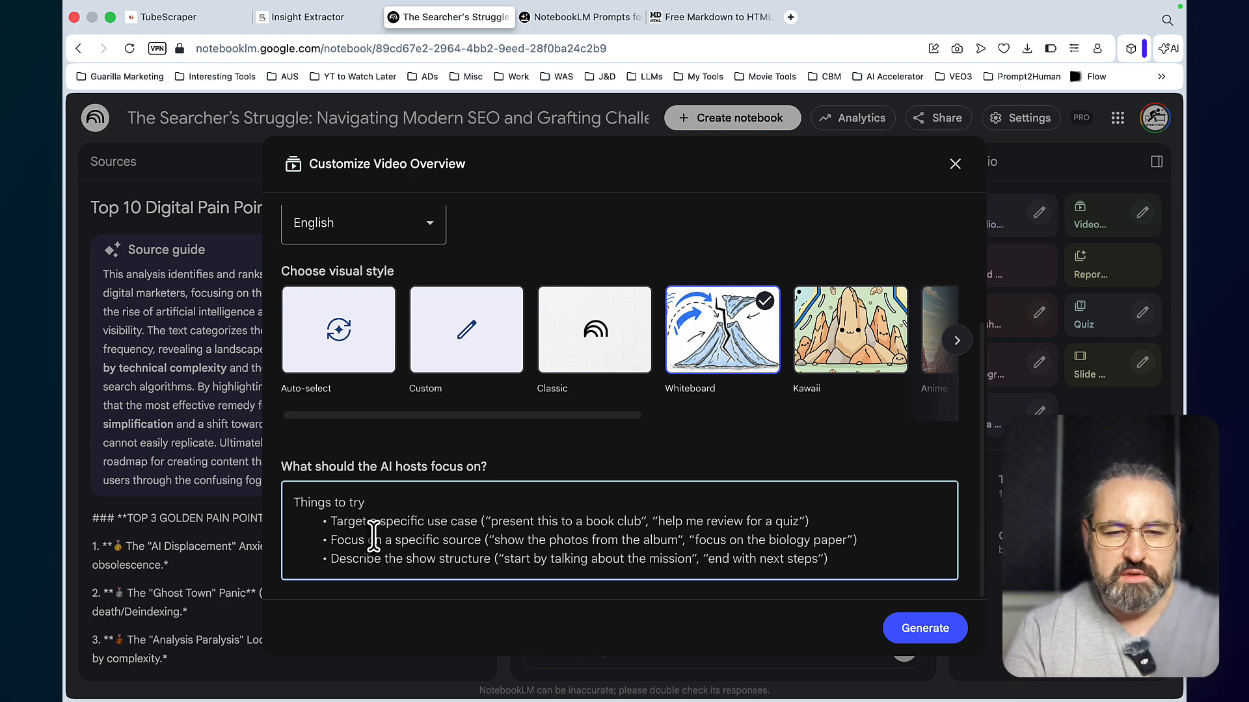
type("creaste a virak vid")
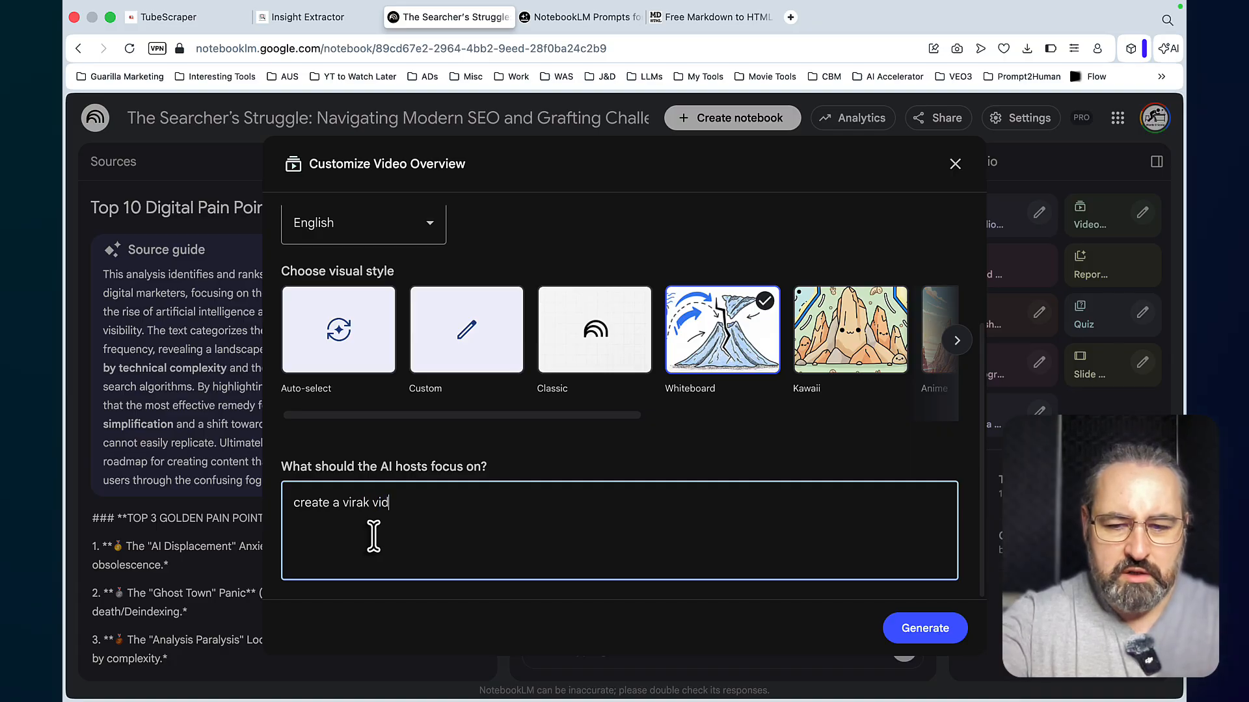
type("eo with a stron ho")
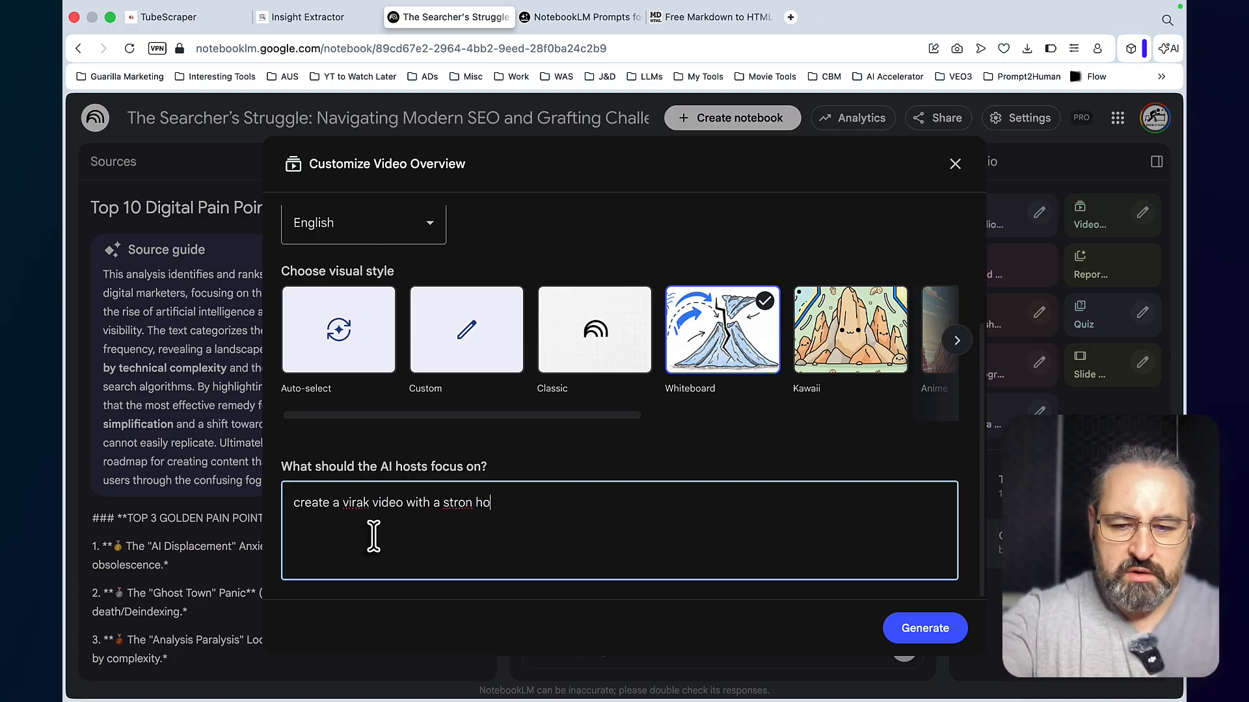
type("ok based on the bel")
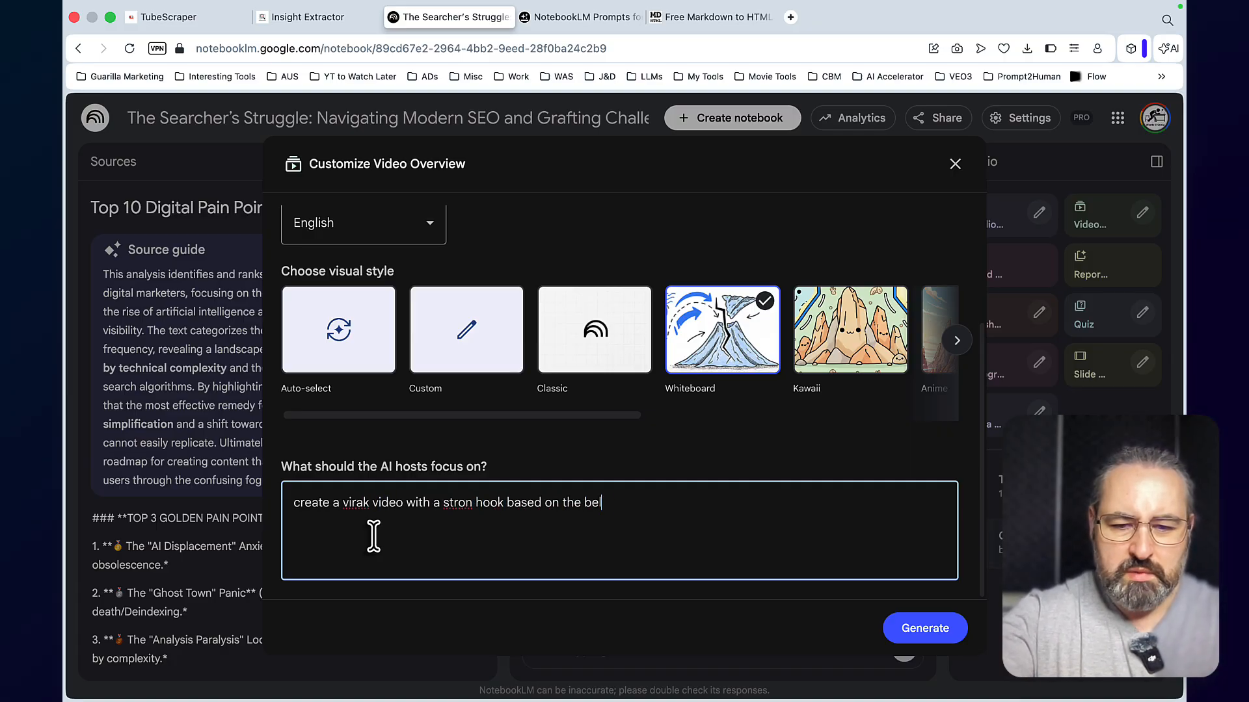
scroll("up", 3)
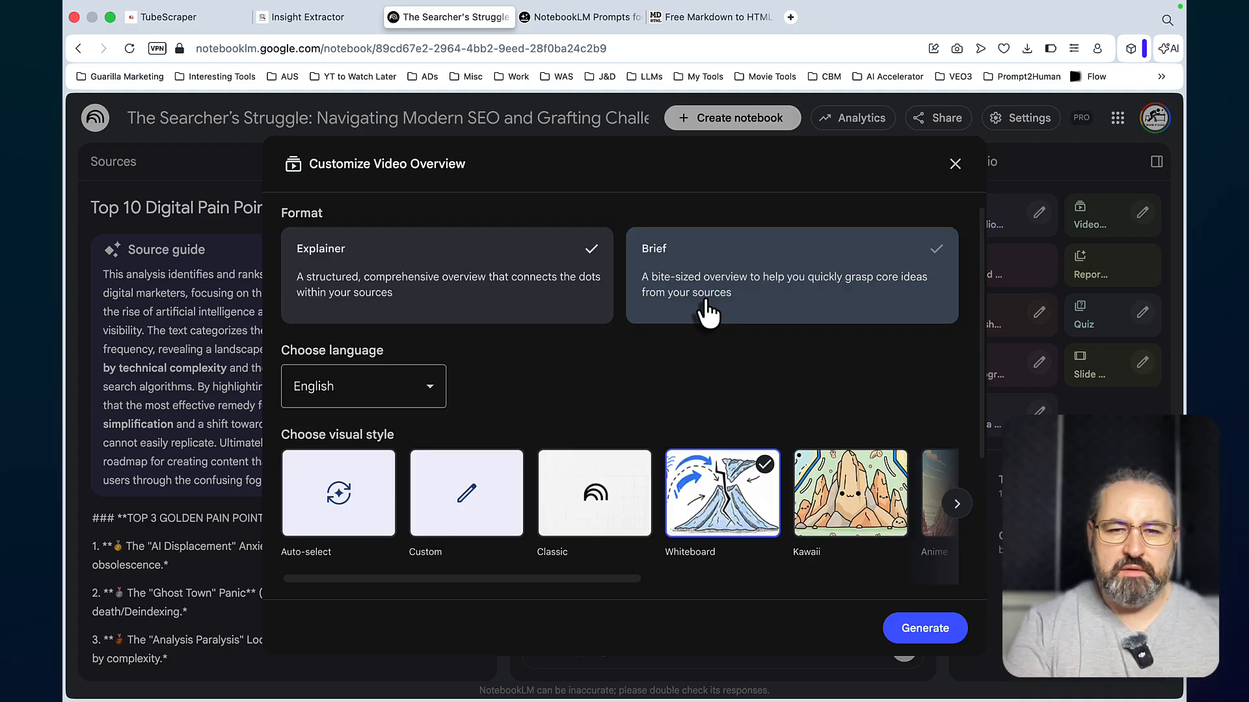
Generate the video overview and view the finished infographic at a larger size
left_click(954, 164)
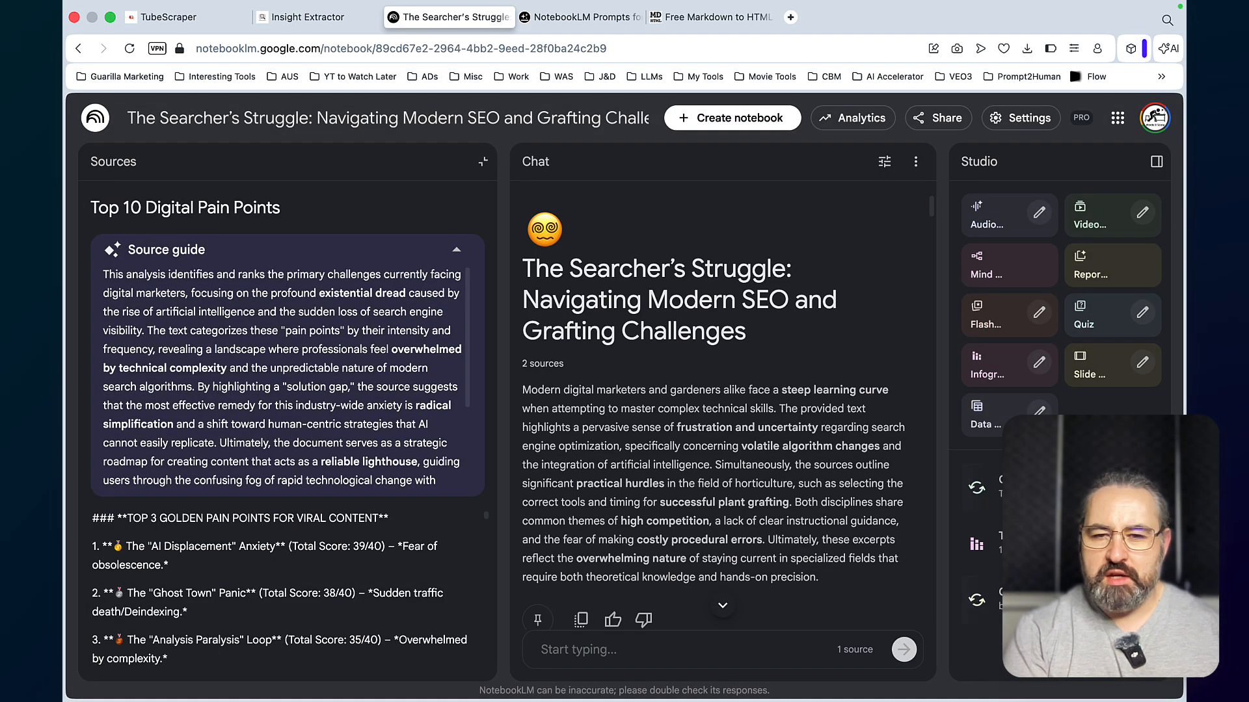
left_click(987, 549)
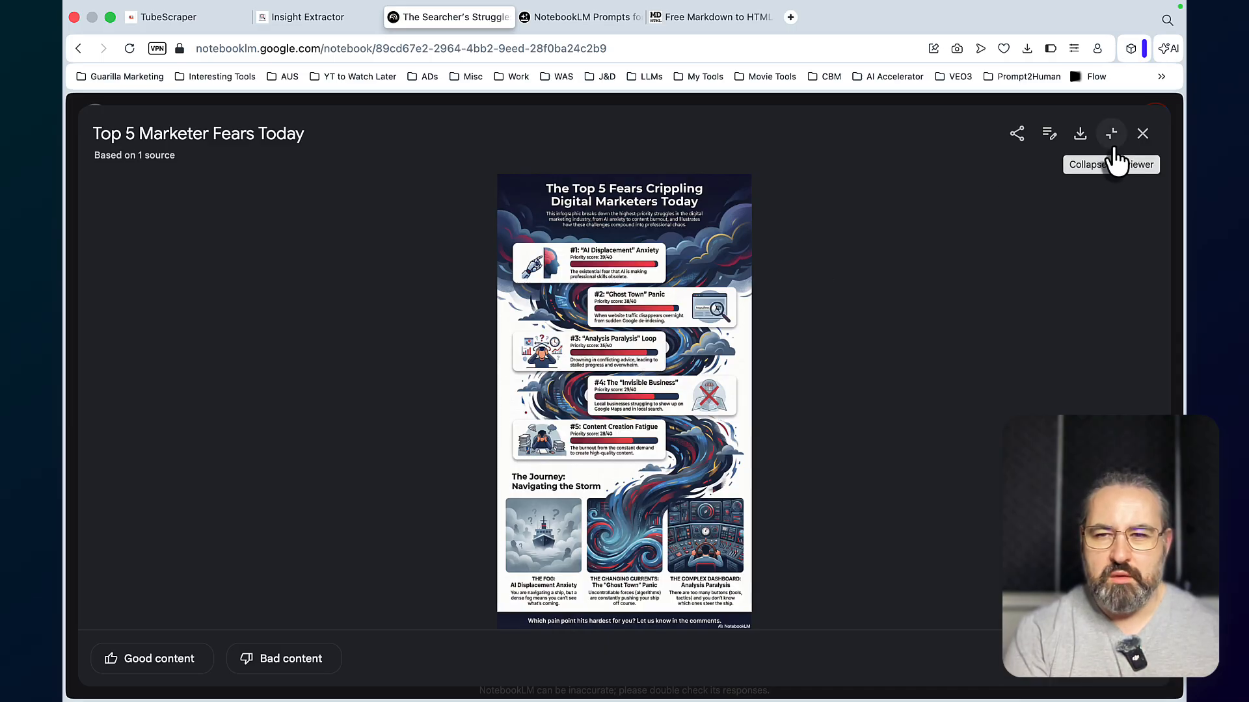
left_click(1110, 133)
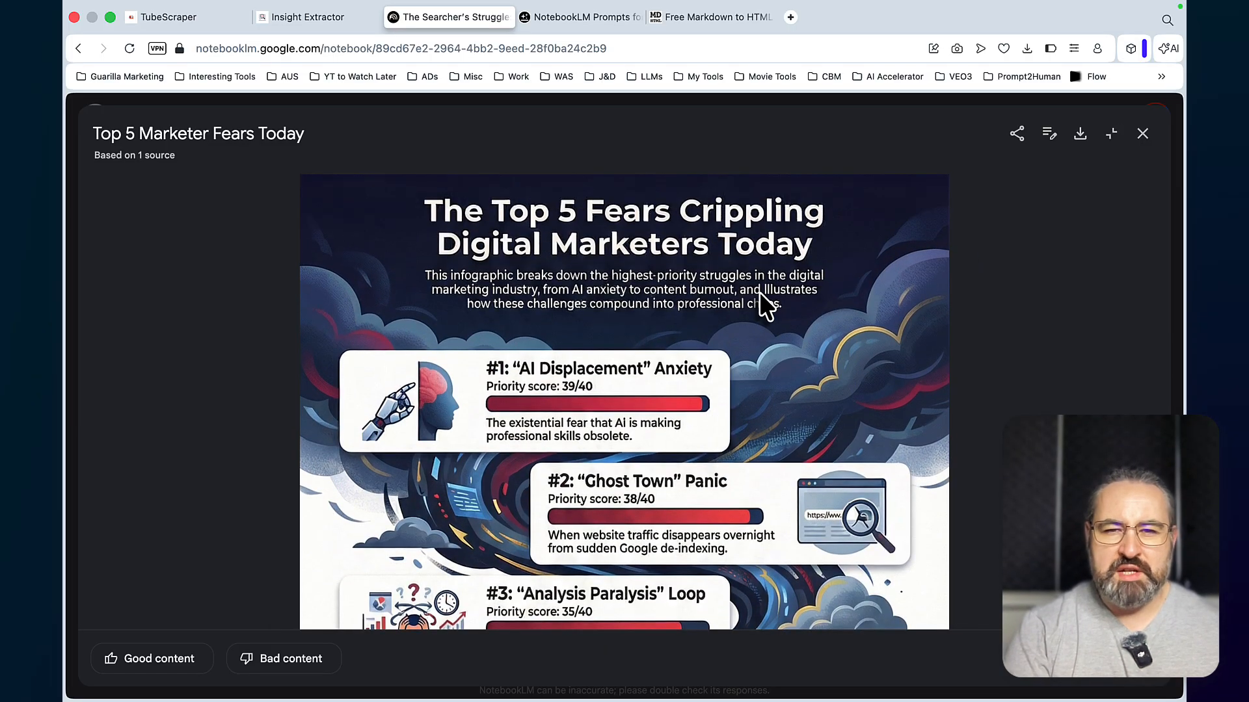
mouse_move(705, 359)
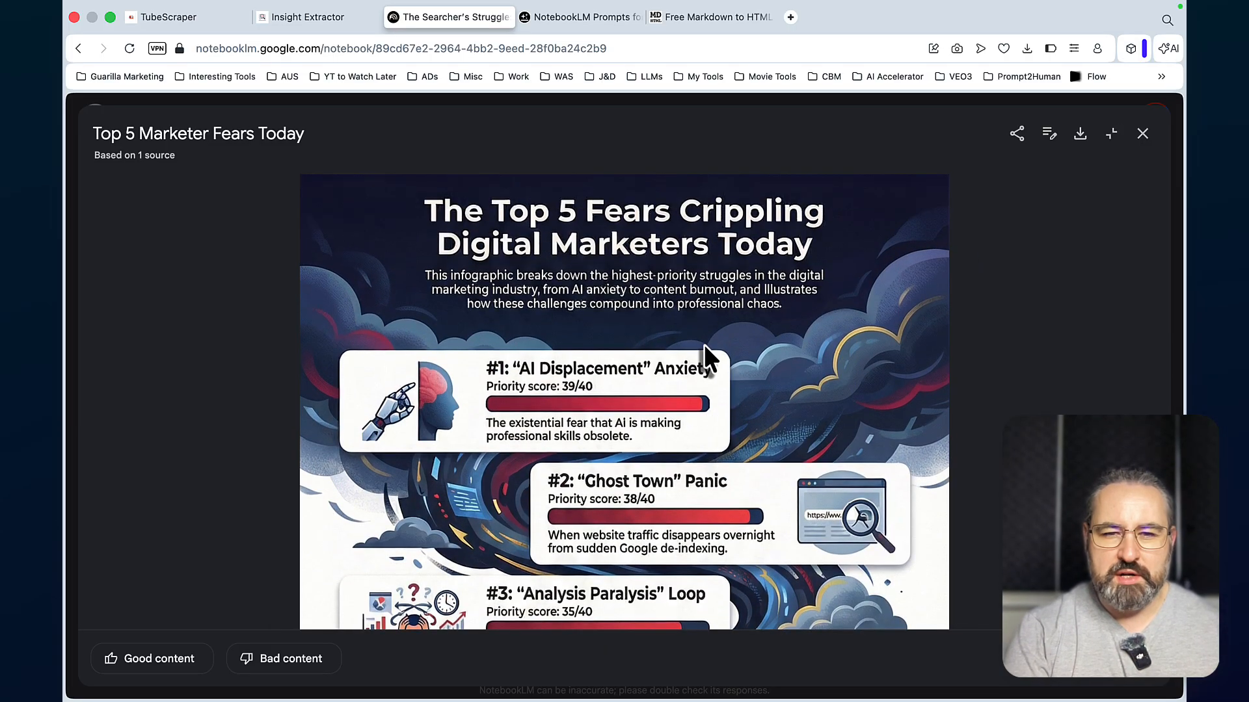
Scroll through the 'Top 5 Marketer Fears Today' infographic to its closing call to comment
scroll("down", 3)
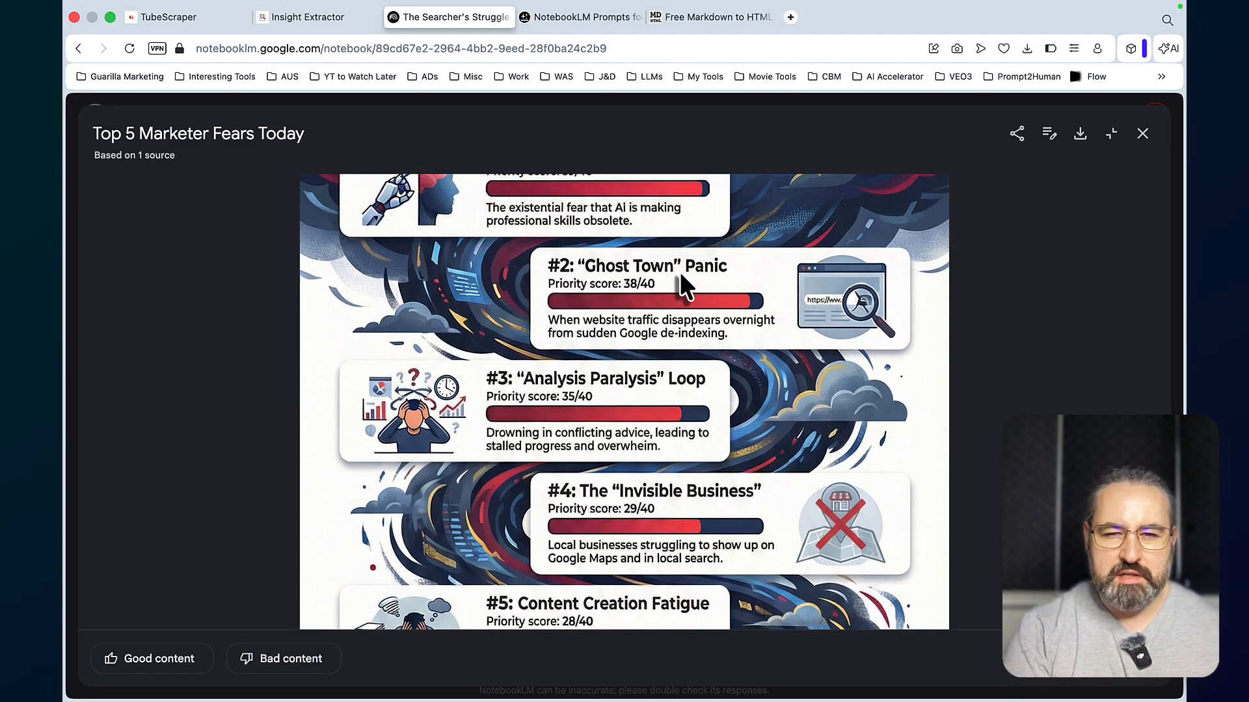
scroll("down", 3)
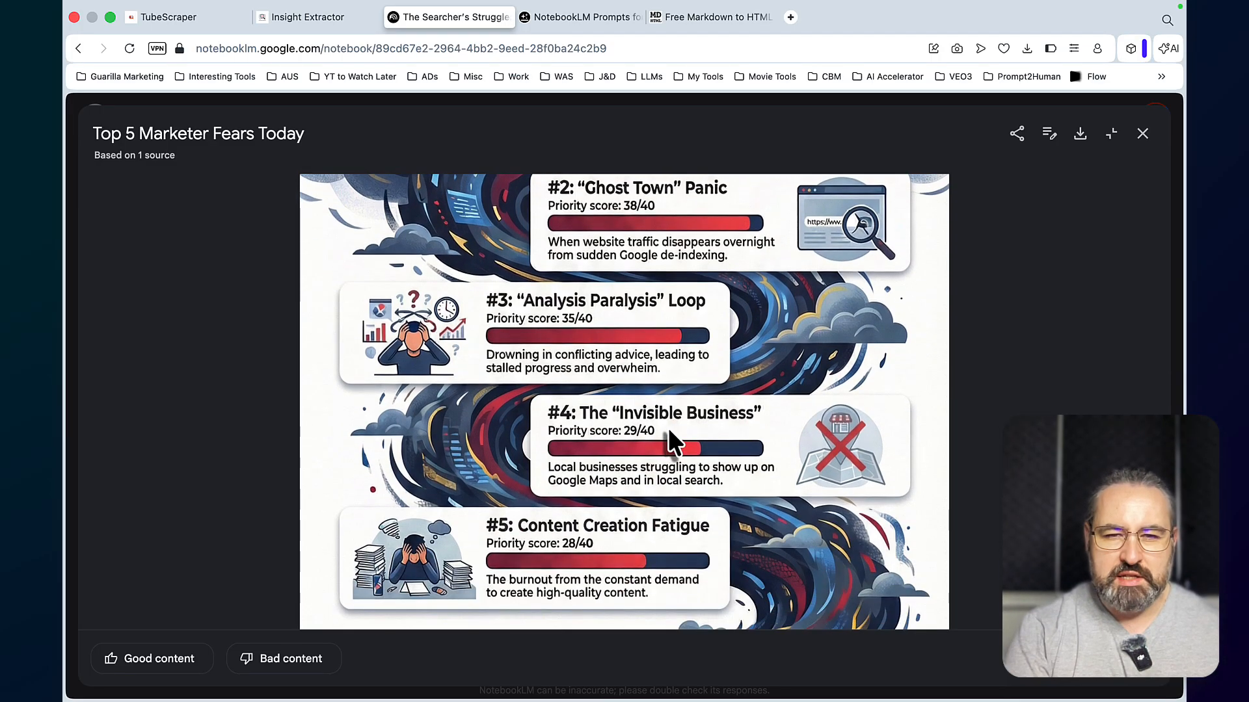
scroll("down", 3)
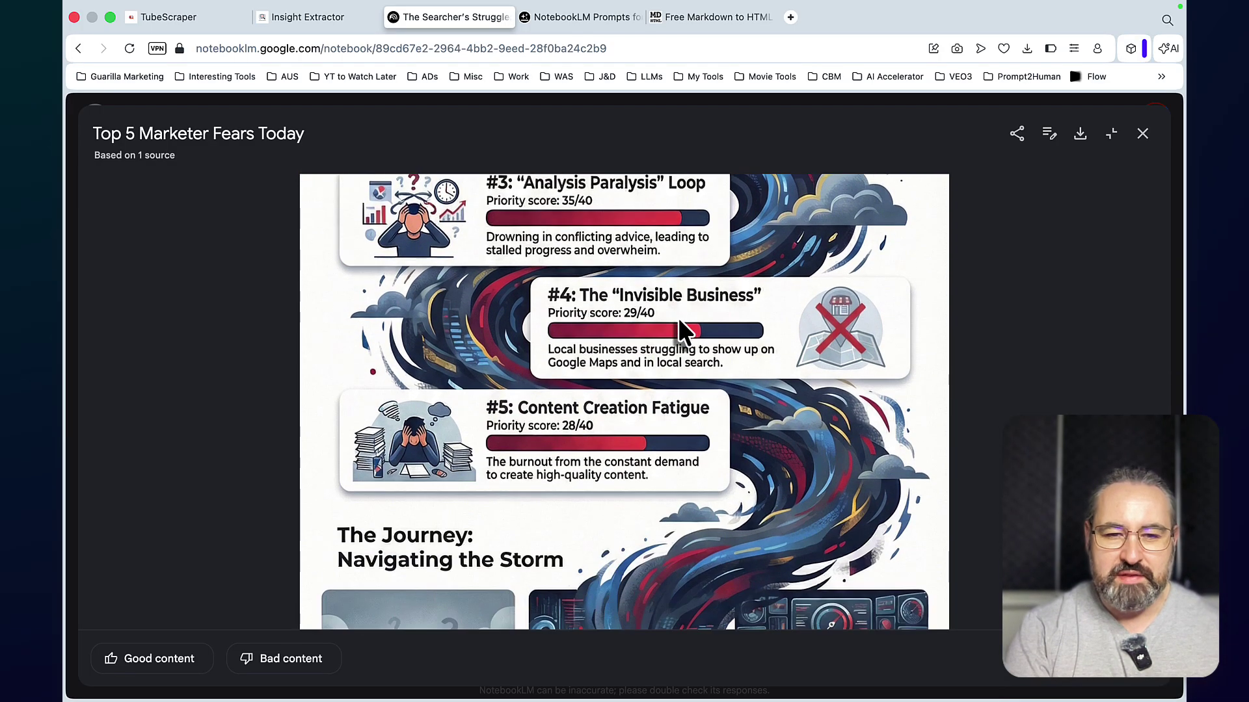
scroll("down", 3)
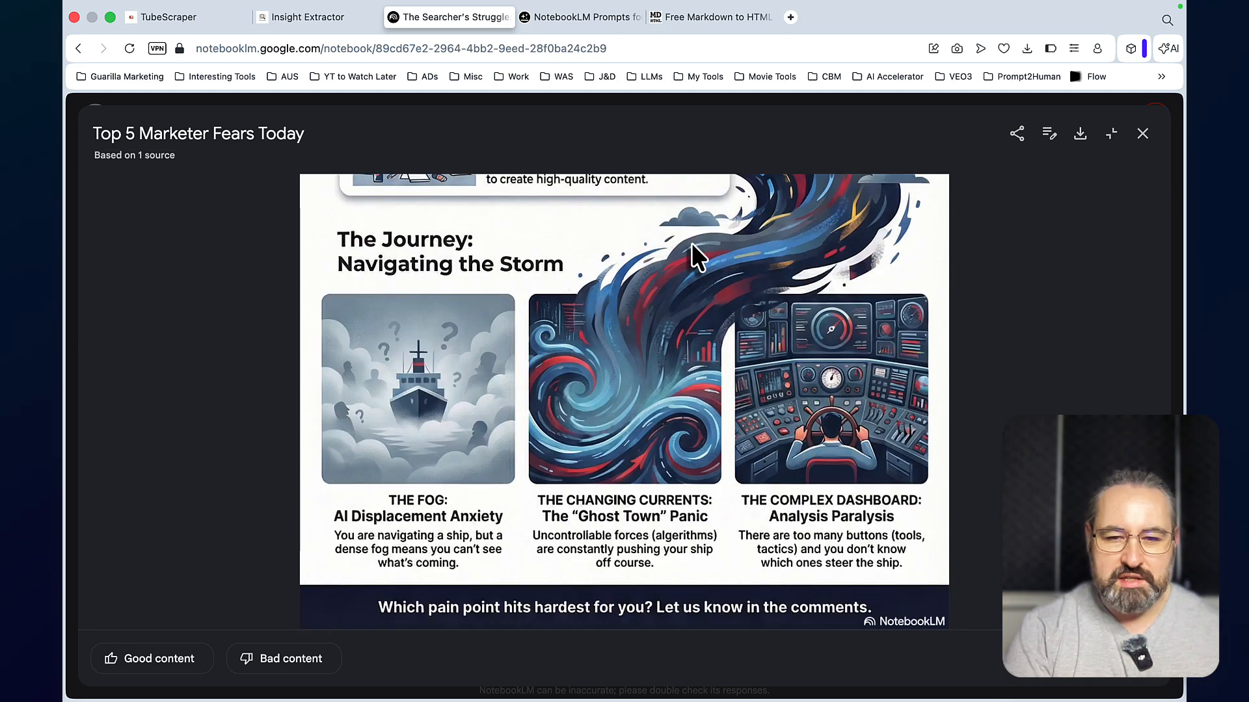
mouse_move(930, 646)
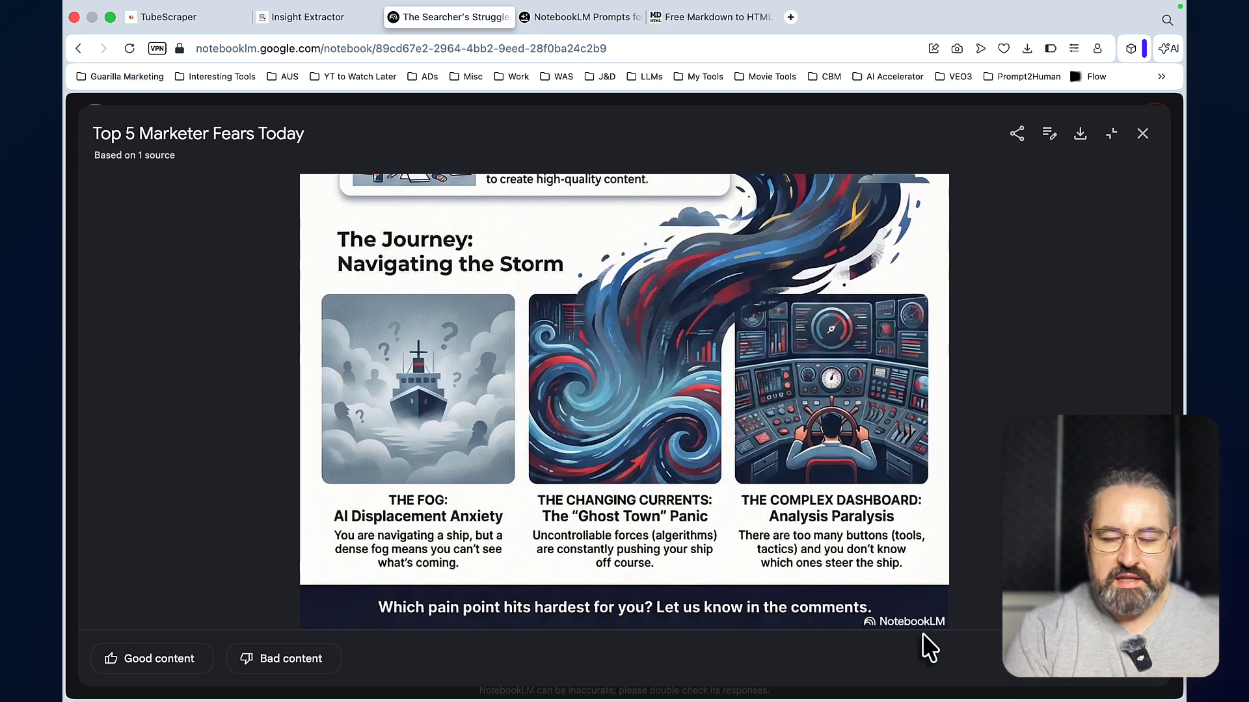
mouse_move(958, 667)
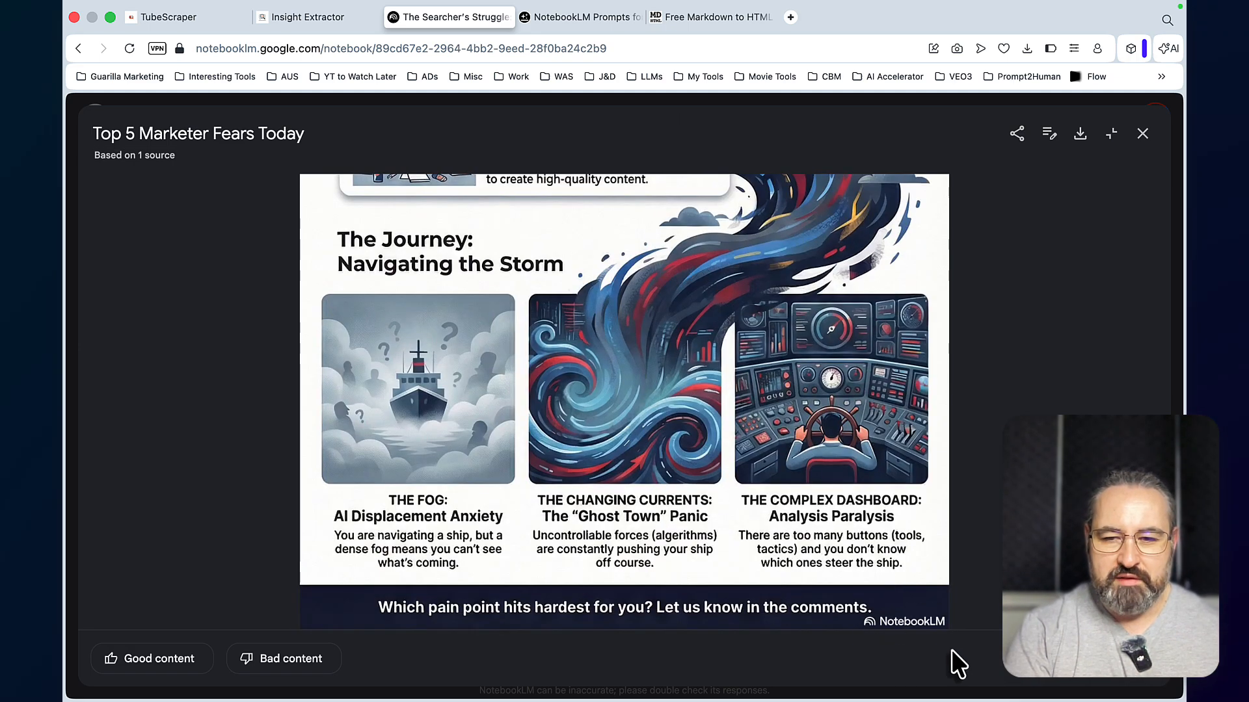
mouse_move(864, 634)
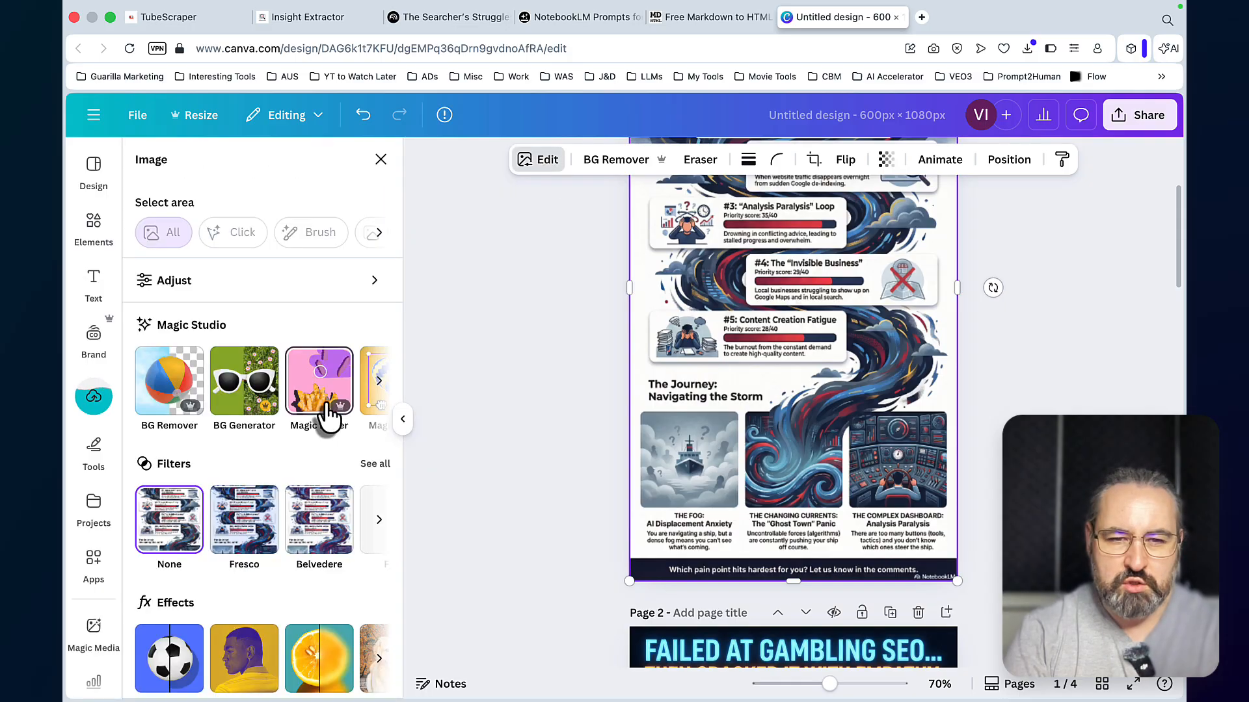
Select Magic Eraser with the Brush option for the infographic image in Canva
left_click(318, 380)
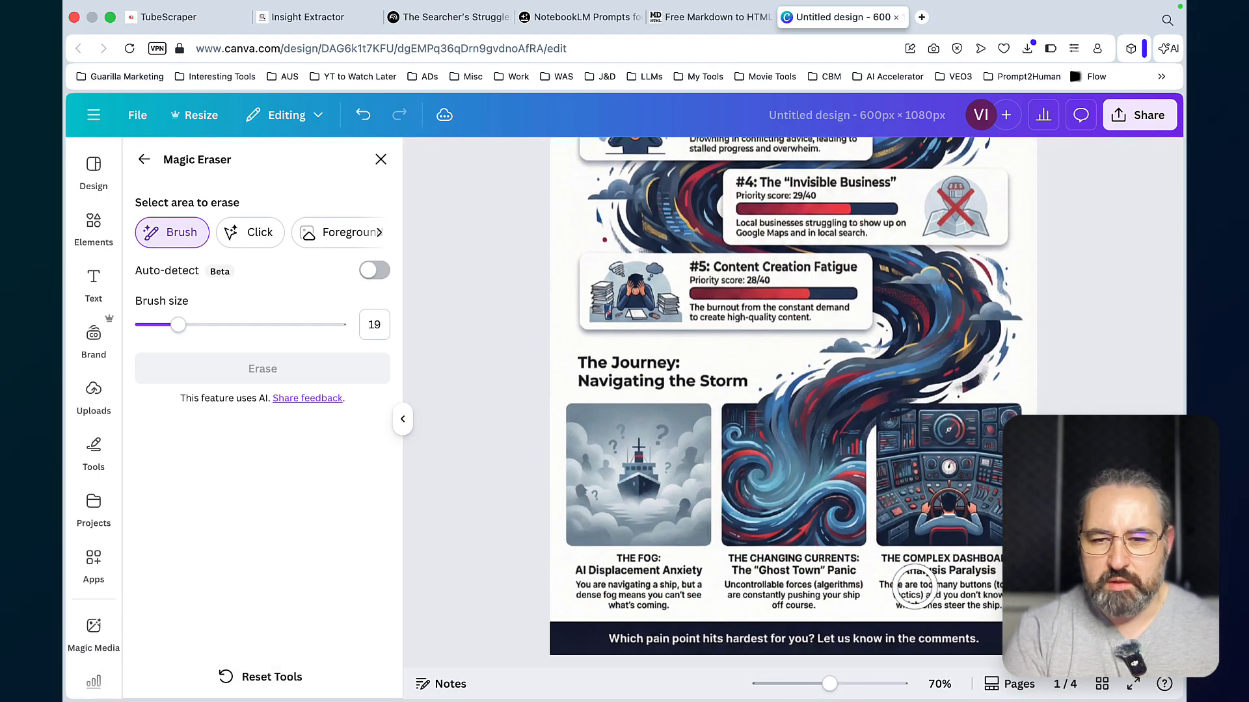
scroll("up", 3)
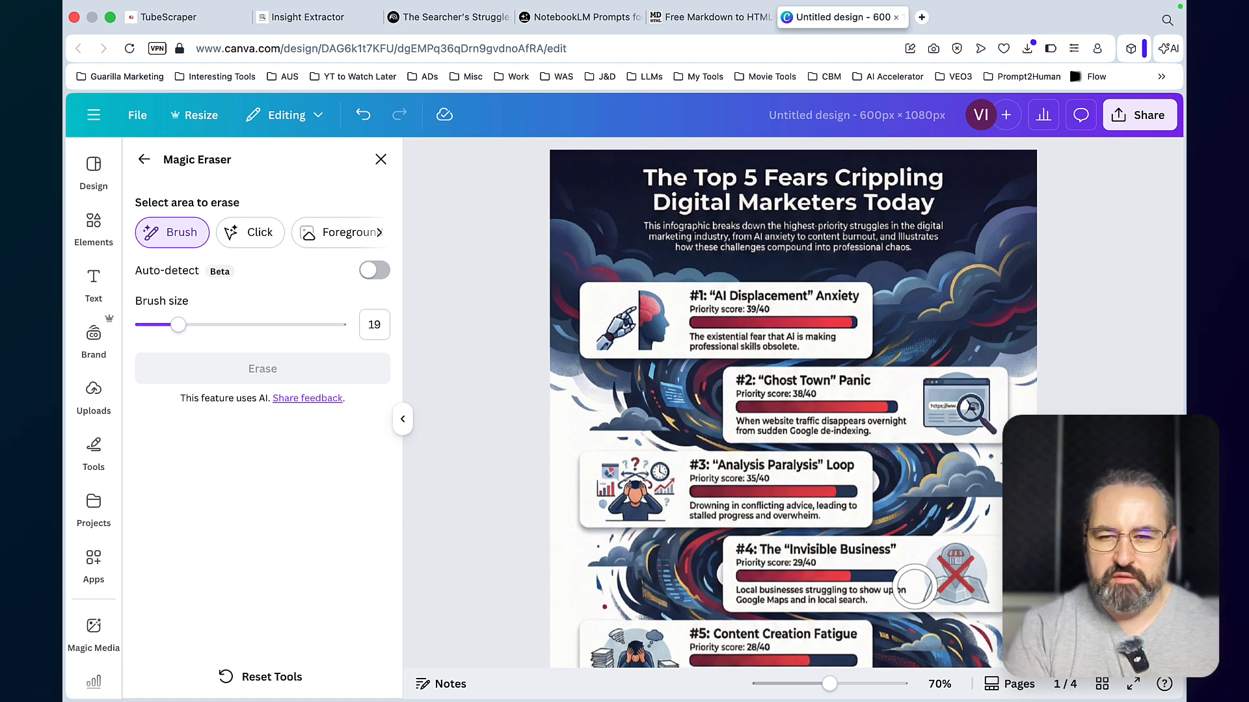
left_click(447, 17)
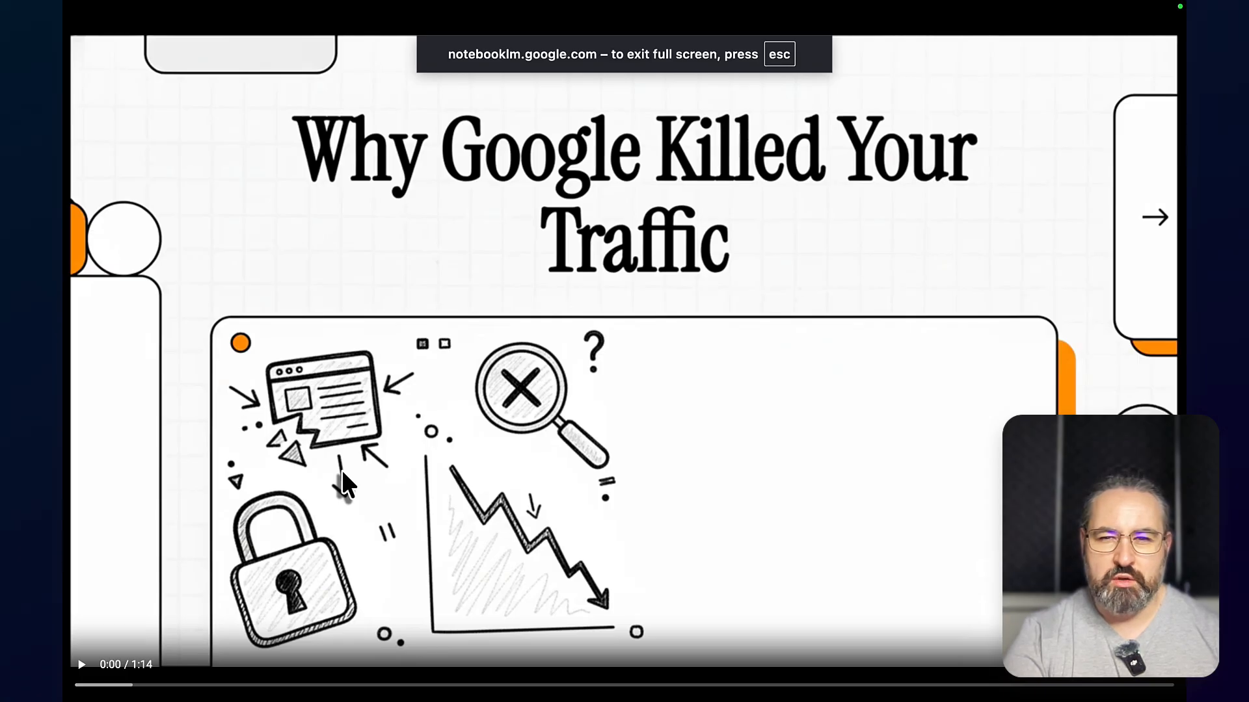
mouse_move(143, 617)
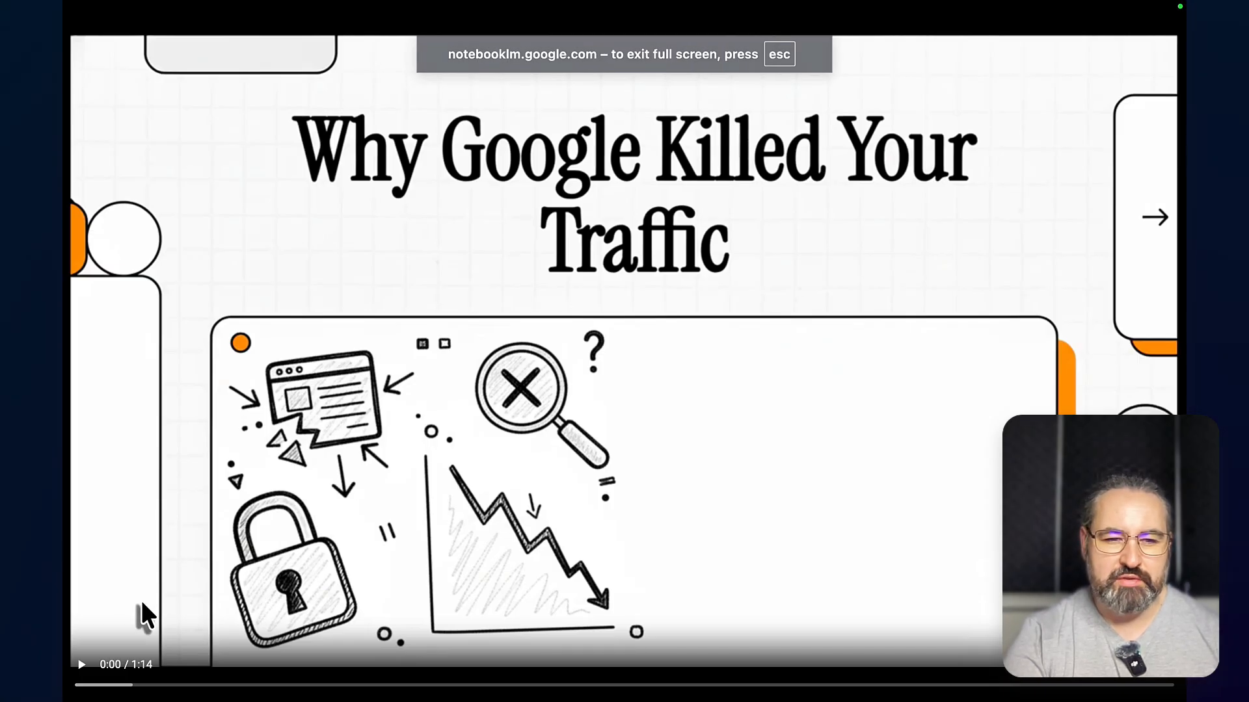
Play the 'Why Google Killed Your Traffic' video and skip ahead through several scenes
left_click(81, 665)
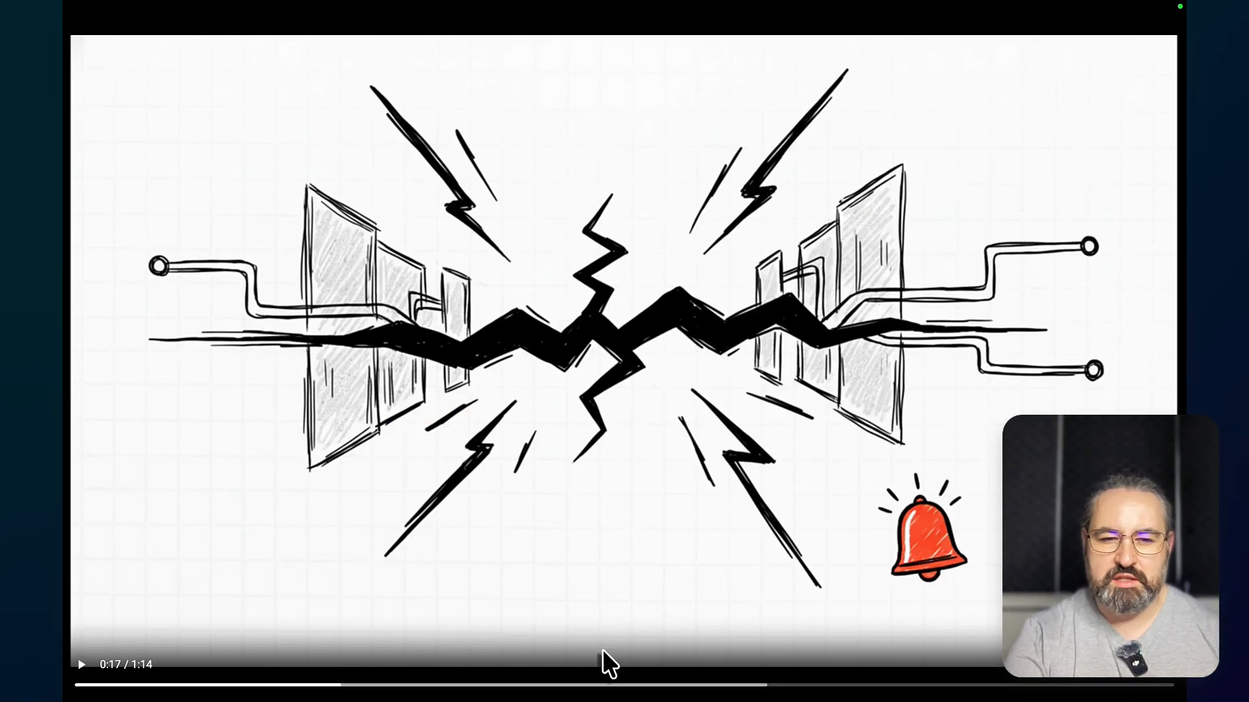
left_click(434, 682)
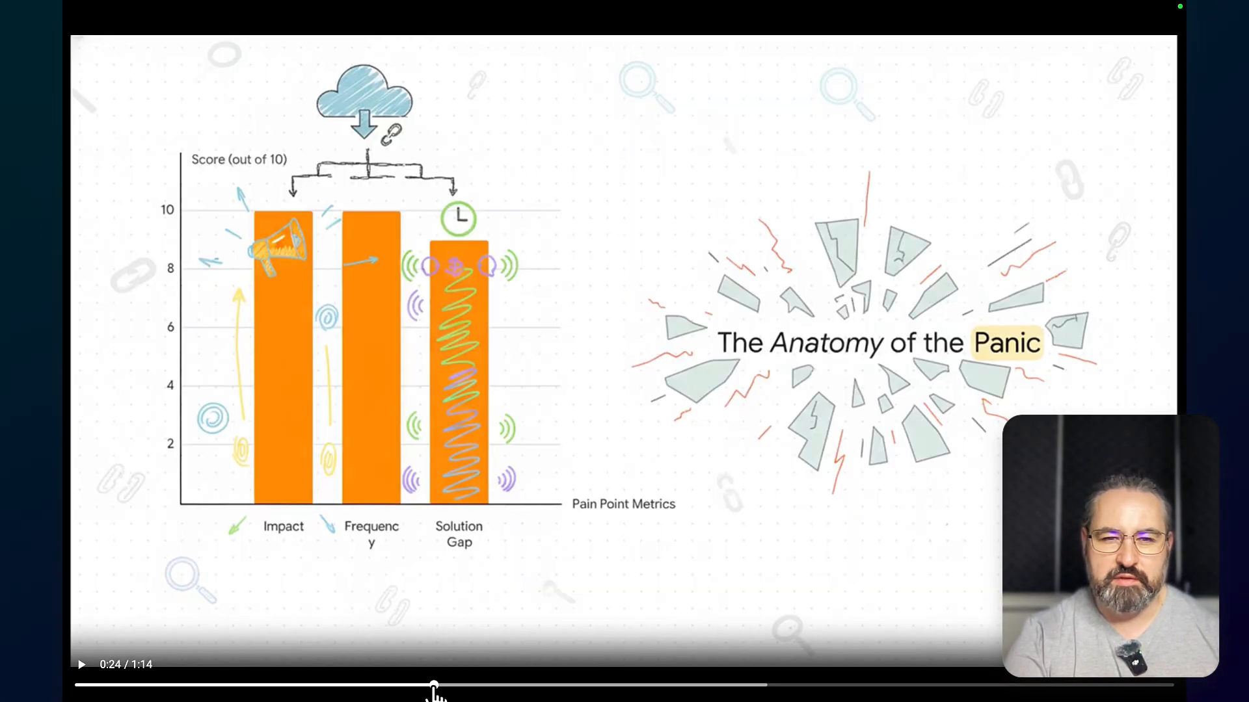
left_click(549, 683)
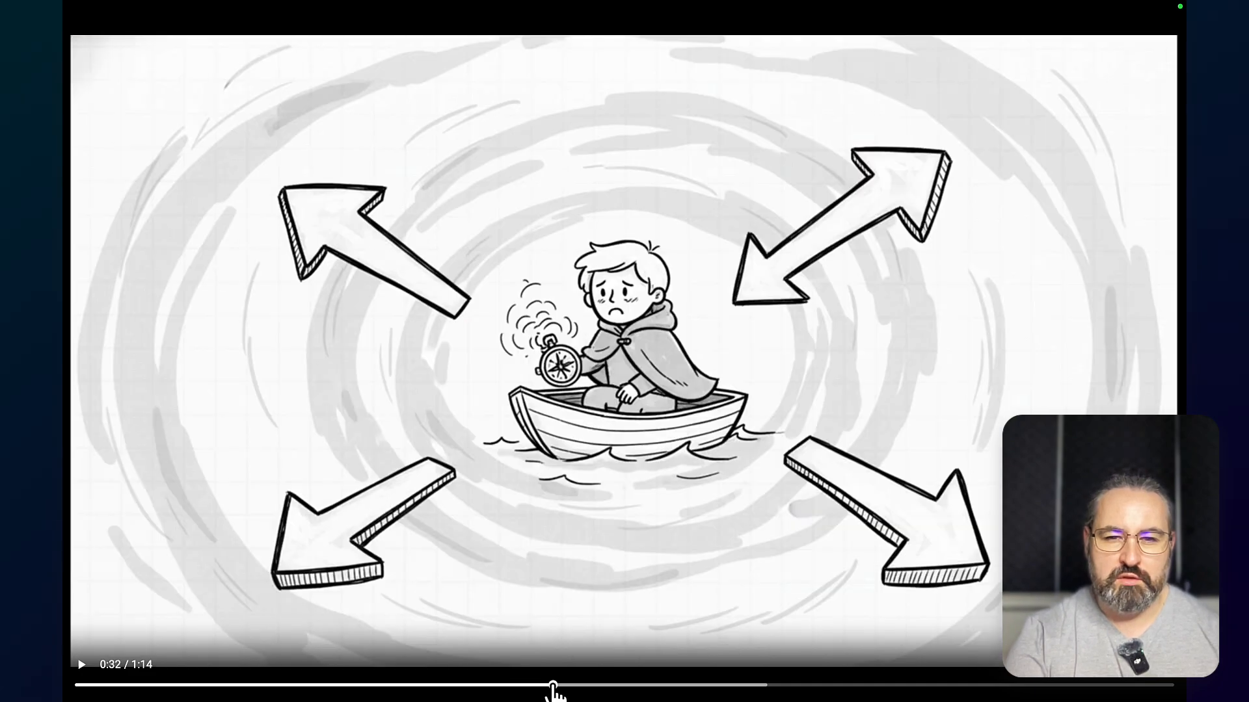
left_click(645, 685)
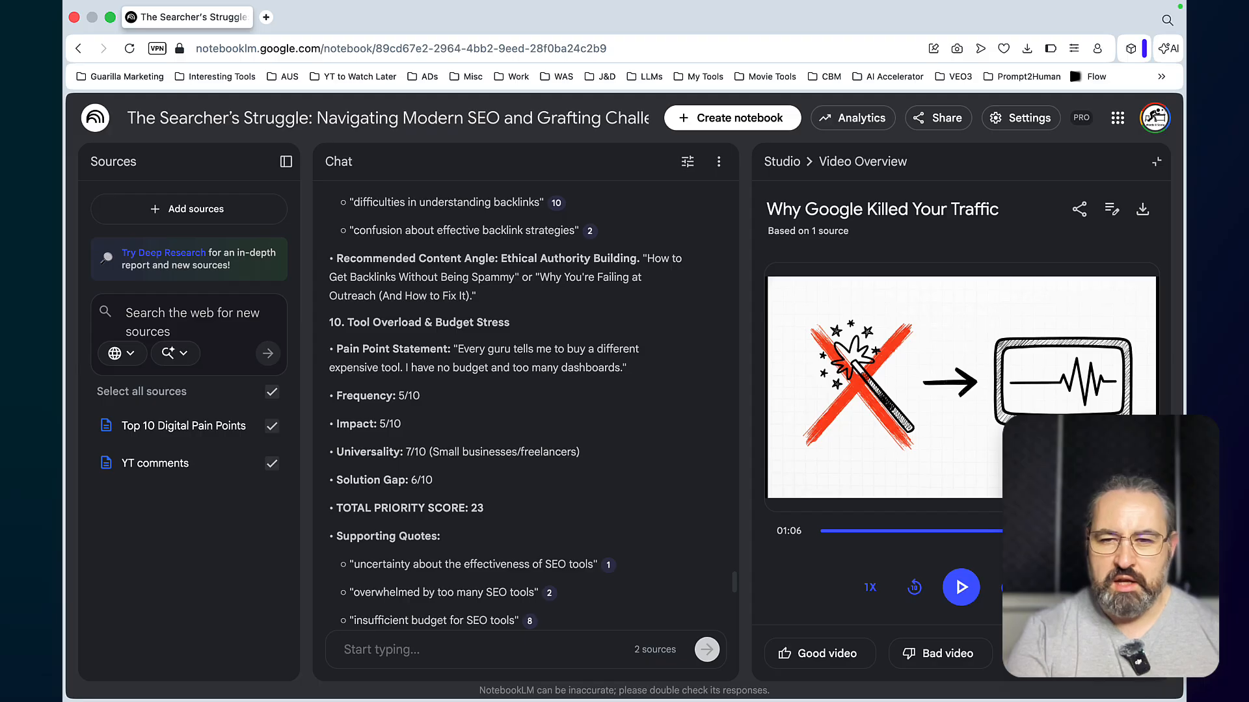
mouse_move(1012, 307)
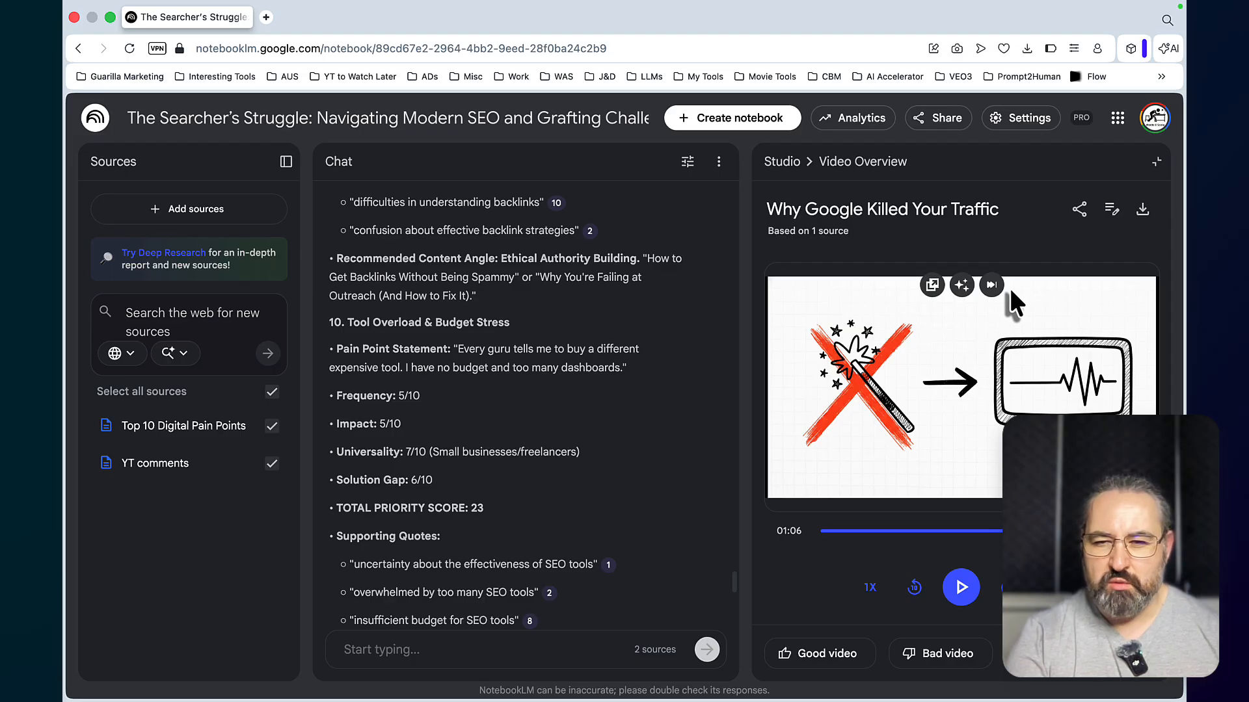
mouse_move(789, 199)
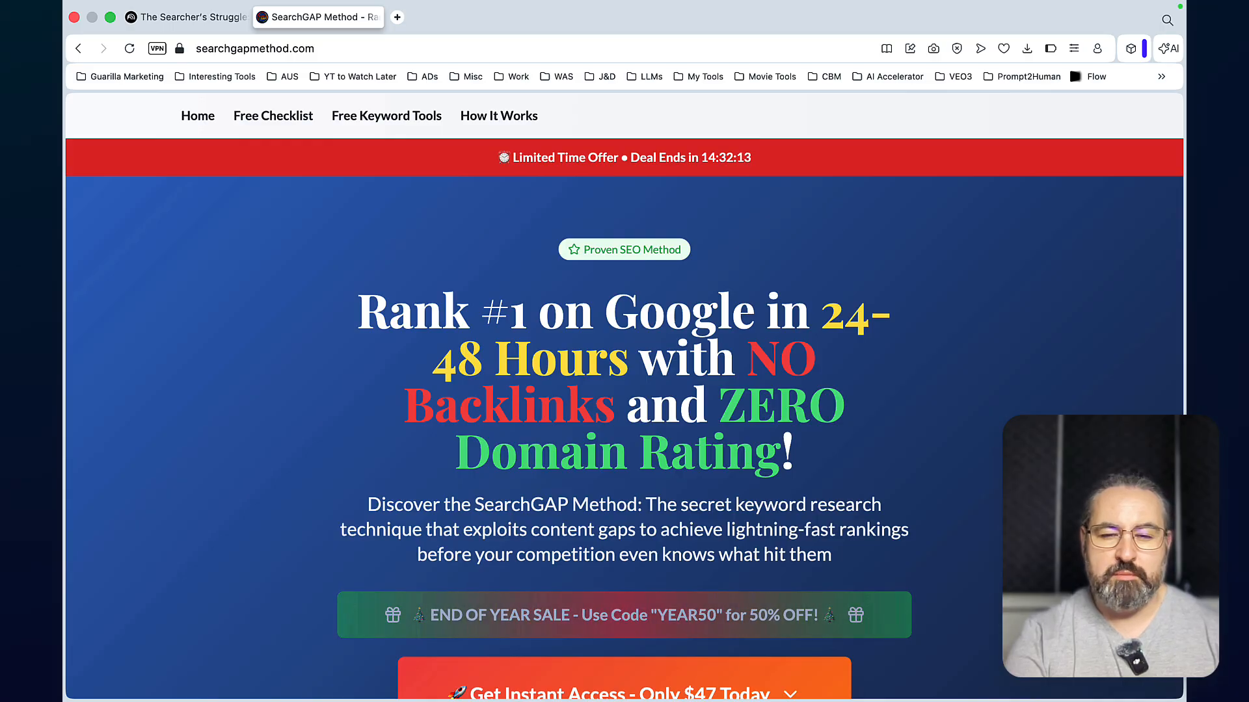
Scroll the searchgapmethod.com sales page through testimonials to the video thumbnail grid
scroll("down", 3)
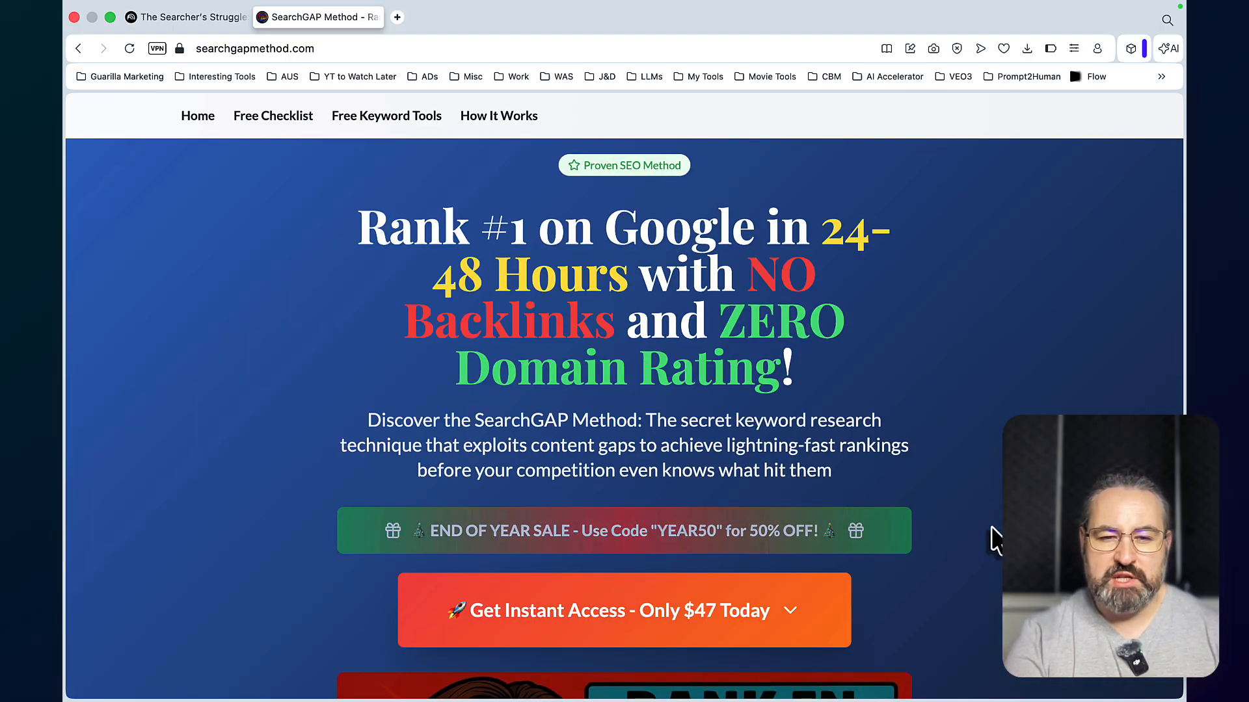
scroll("down", 3)
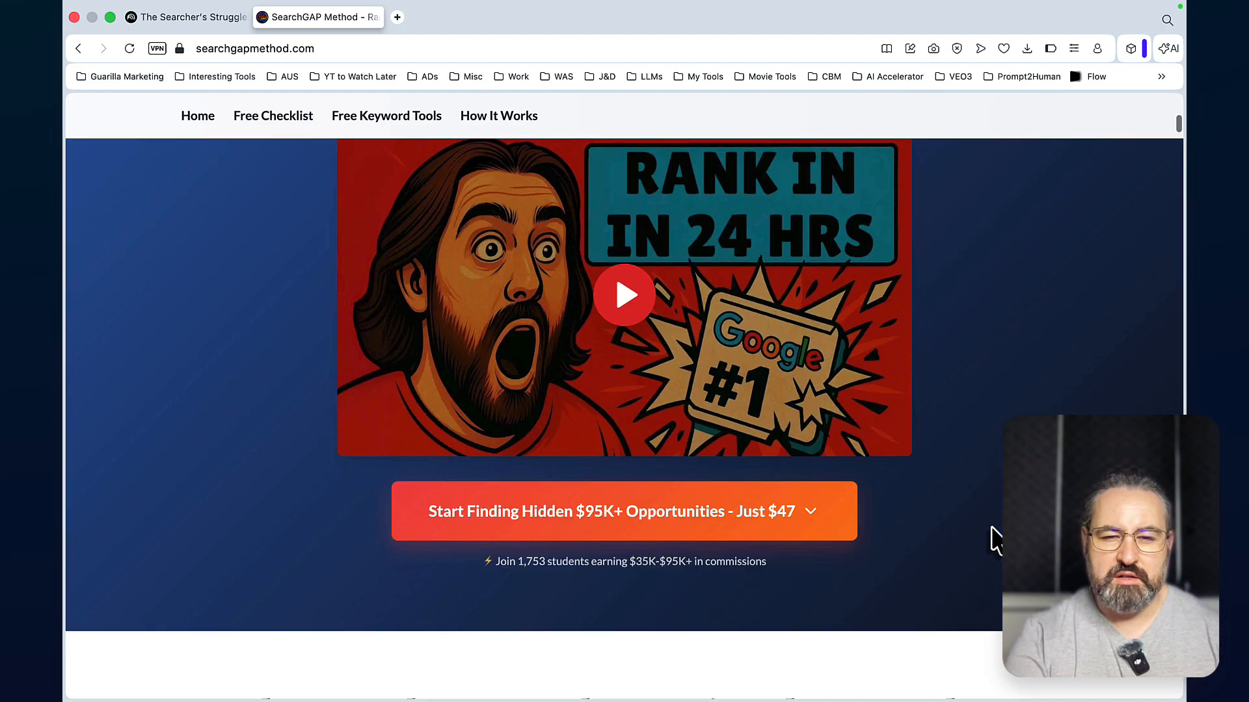
scroll("down", 3)
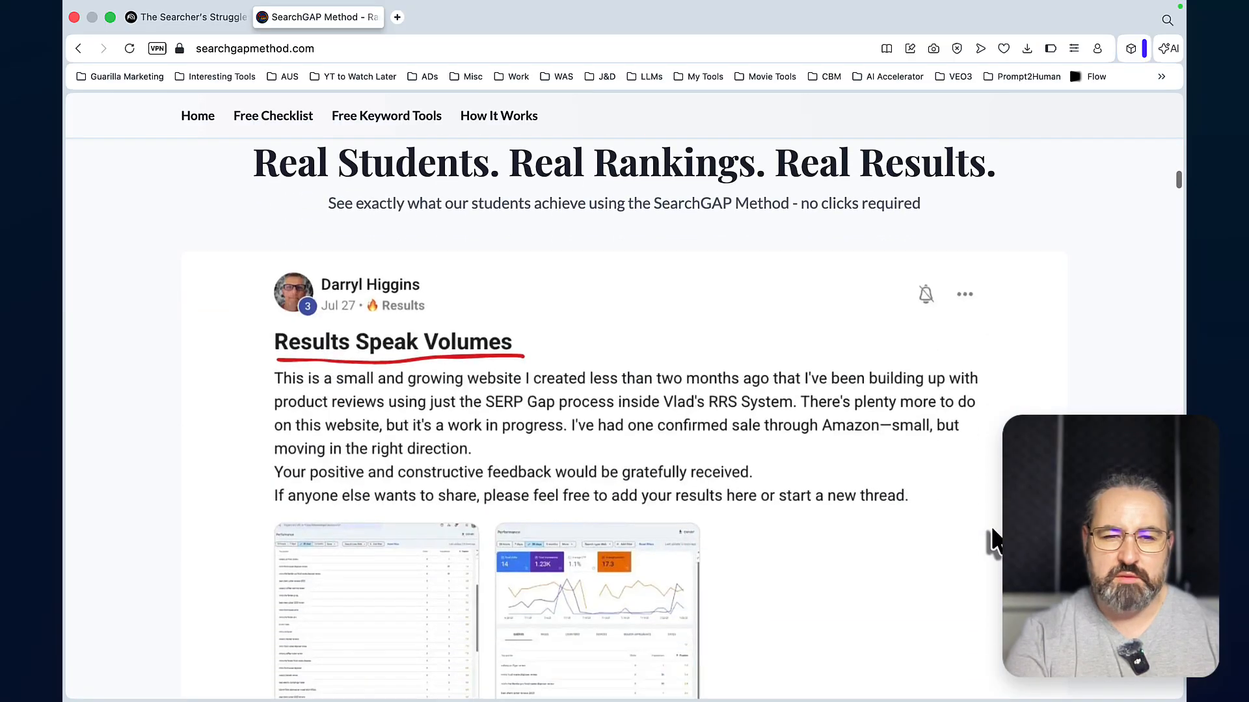
scroll("down", 3)
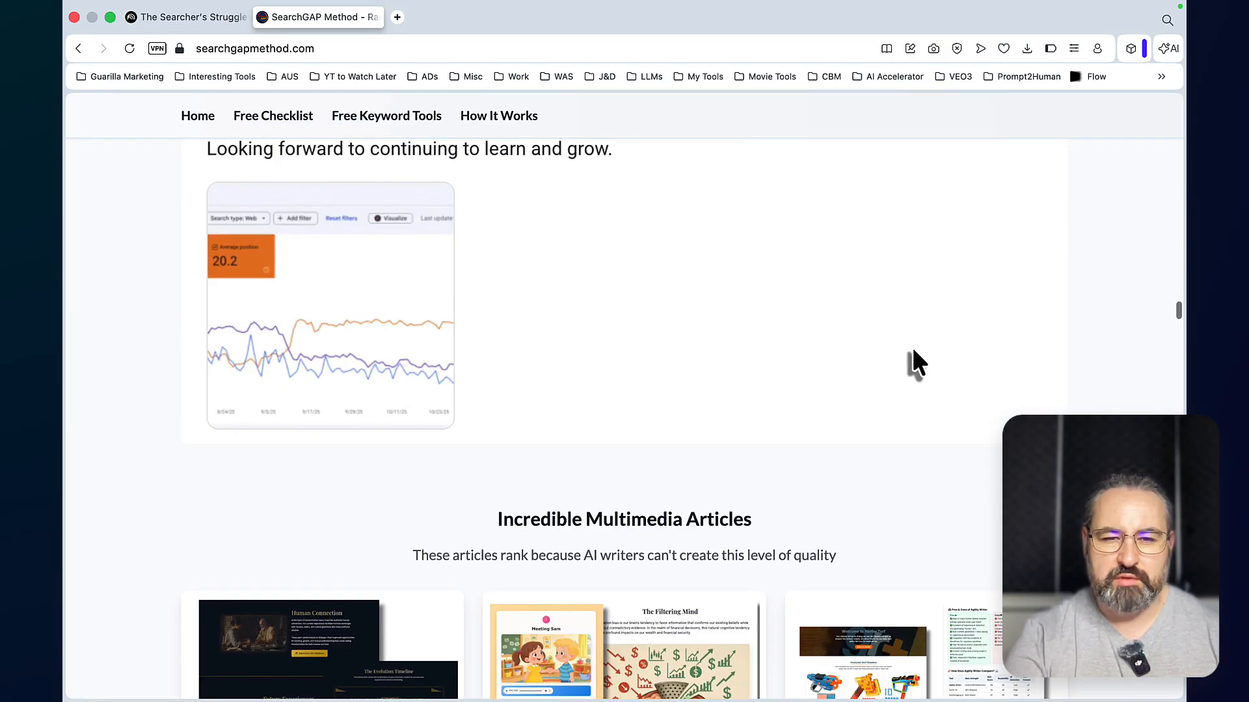
scroll("down", 3)
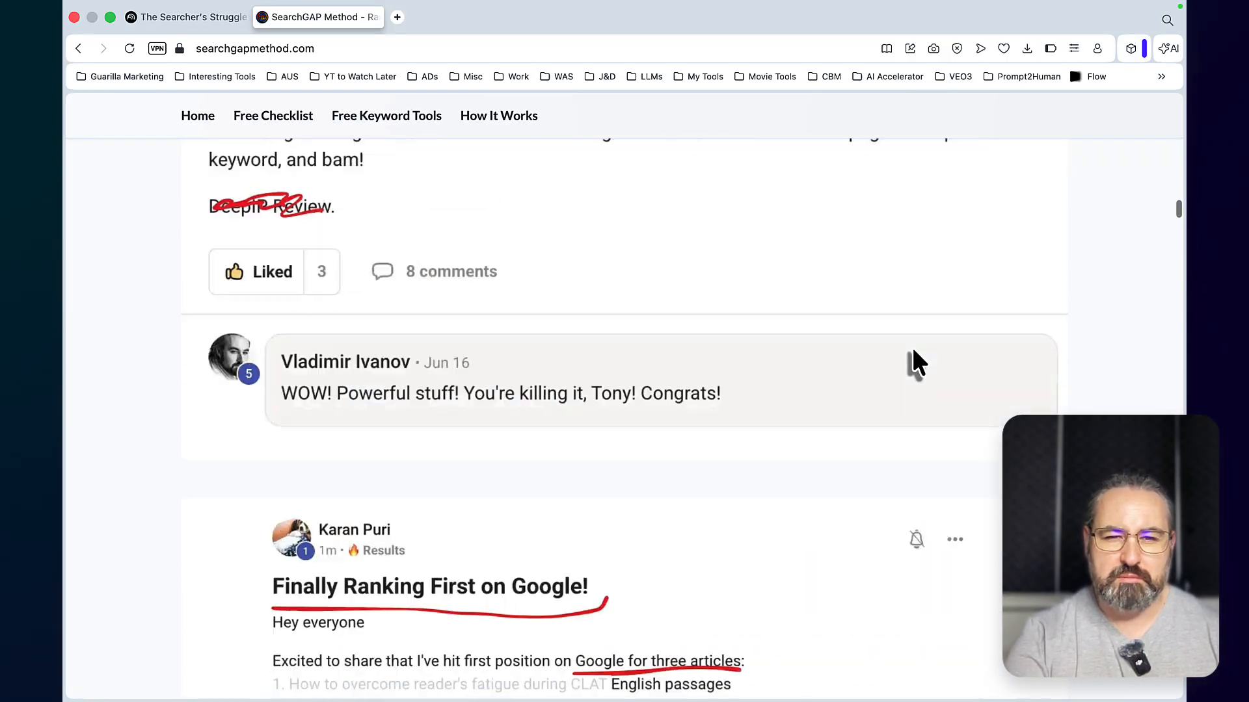
scroll("down", 3)
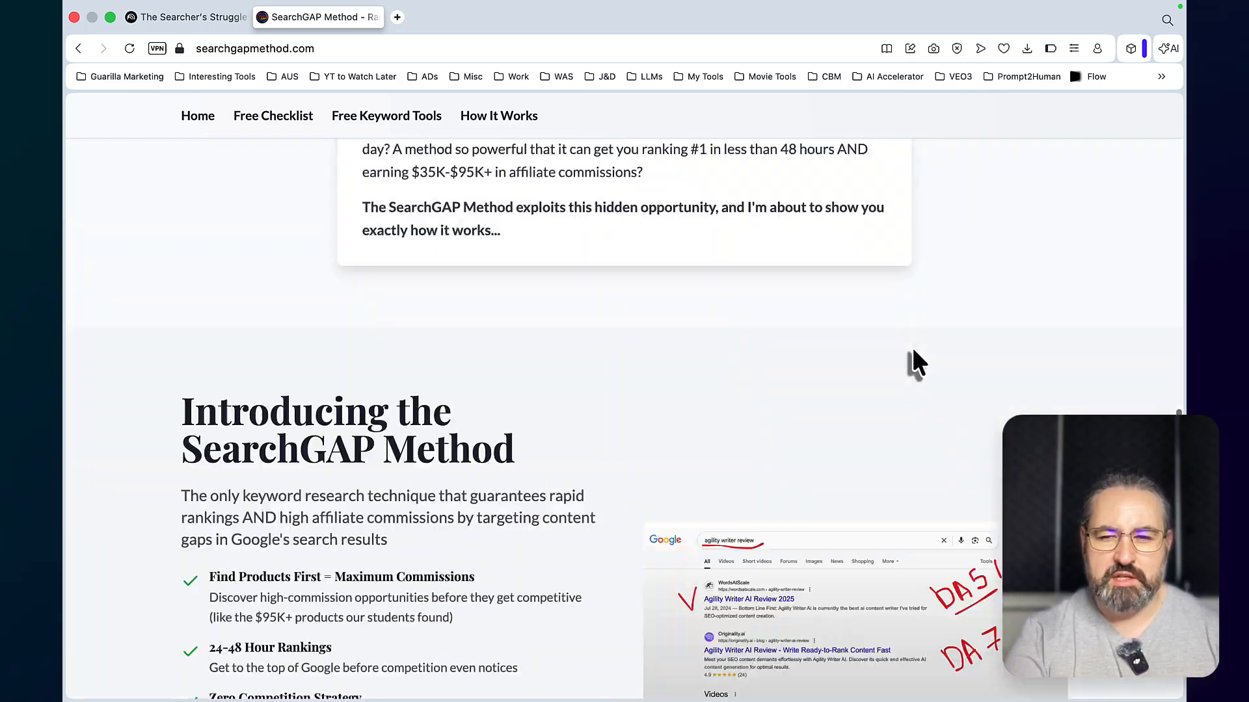
scroll("down", 3)
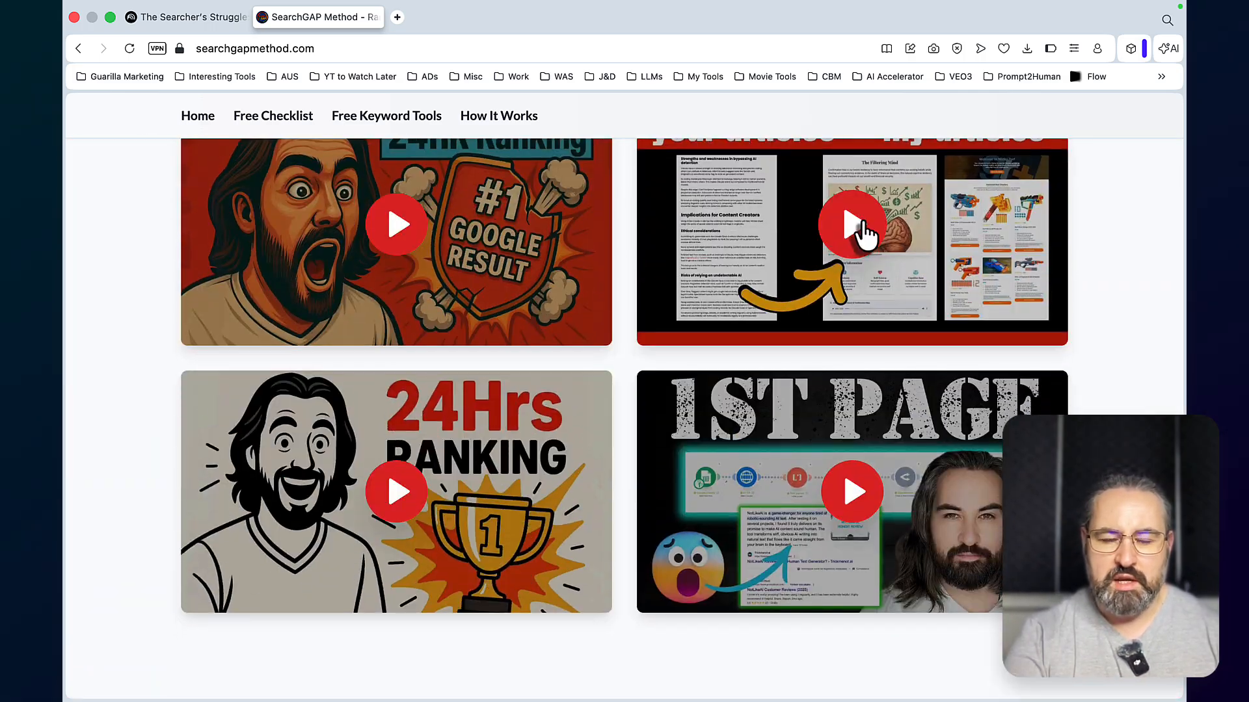
mouse_move(876, 485)
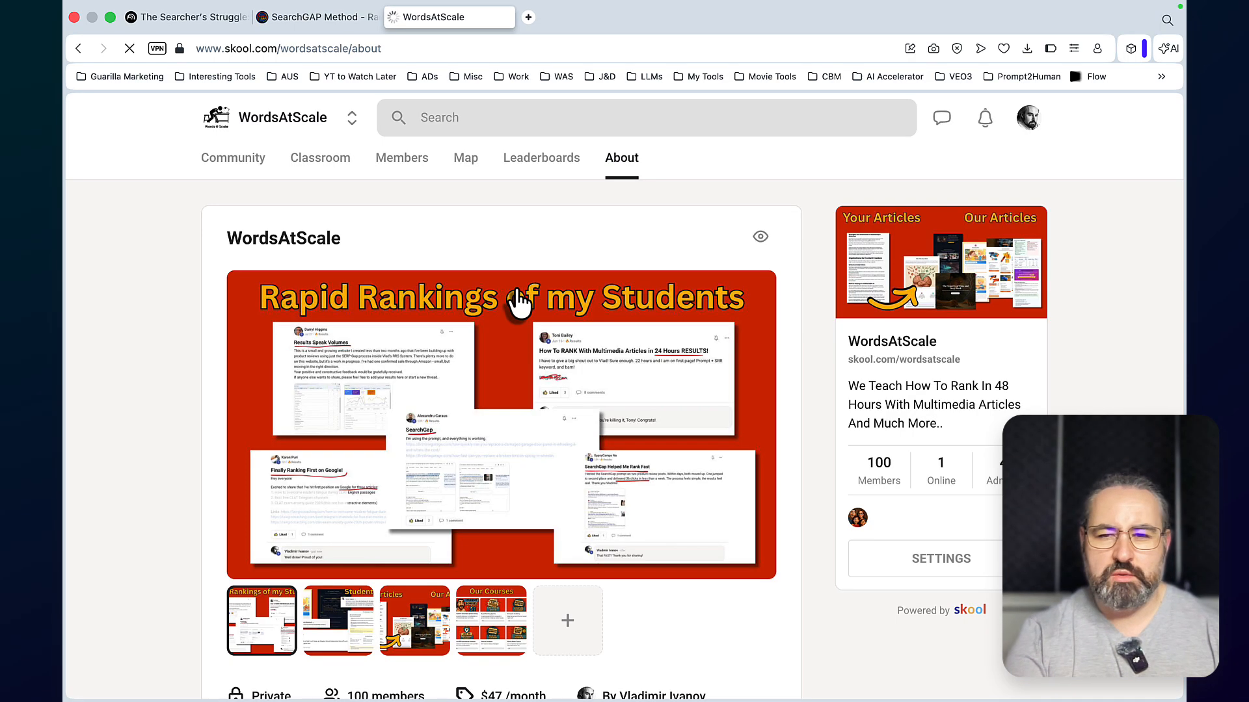
mouse_move(473, 191)
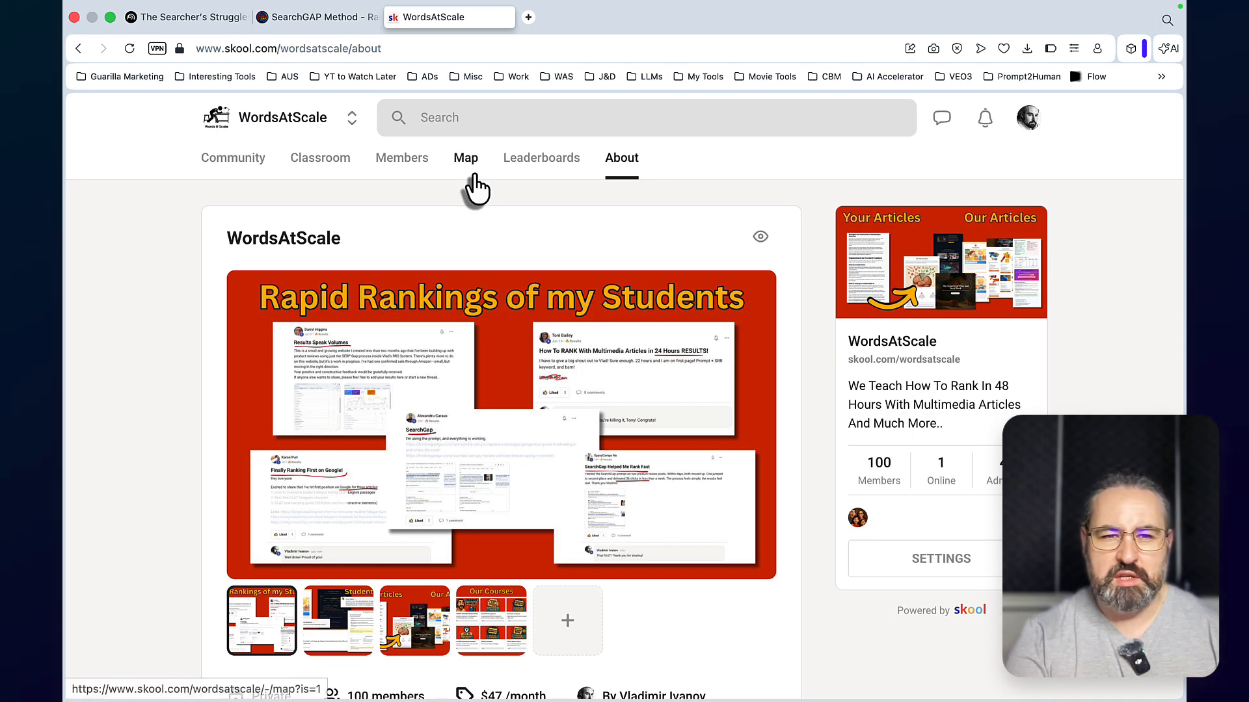
Browse the WordsAtScale Classroom course cards and enter the Custom Tools course
left_click(320, 158)
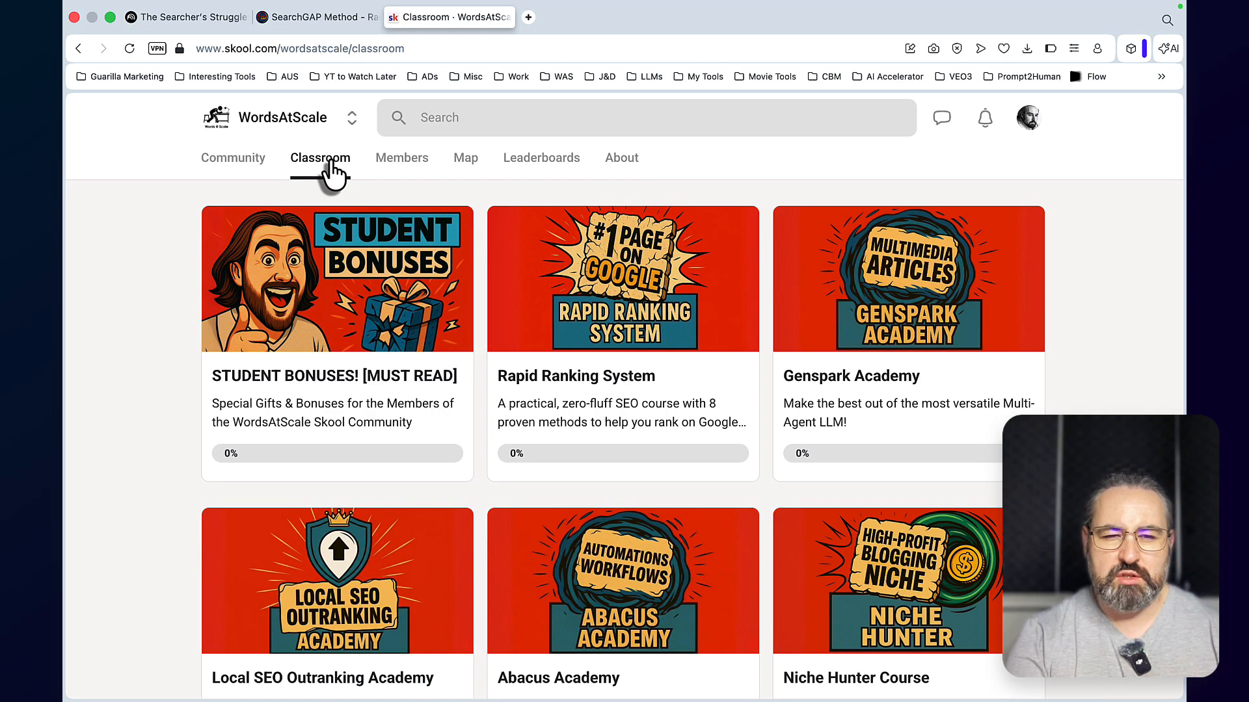
mouse_move(690, 430)
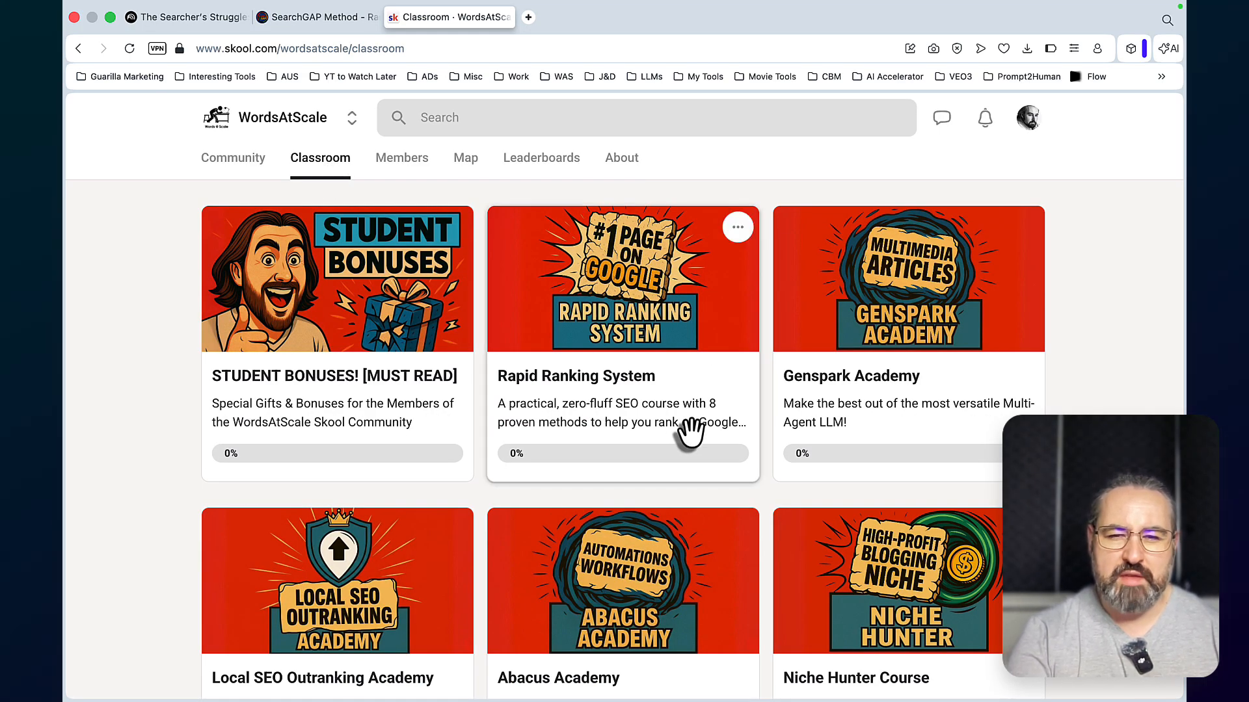
mouse_move(948, 410)
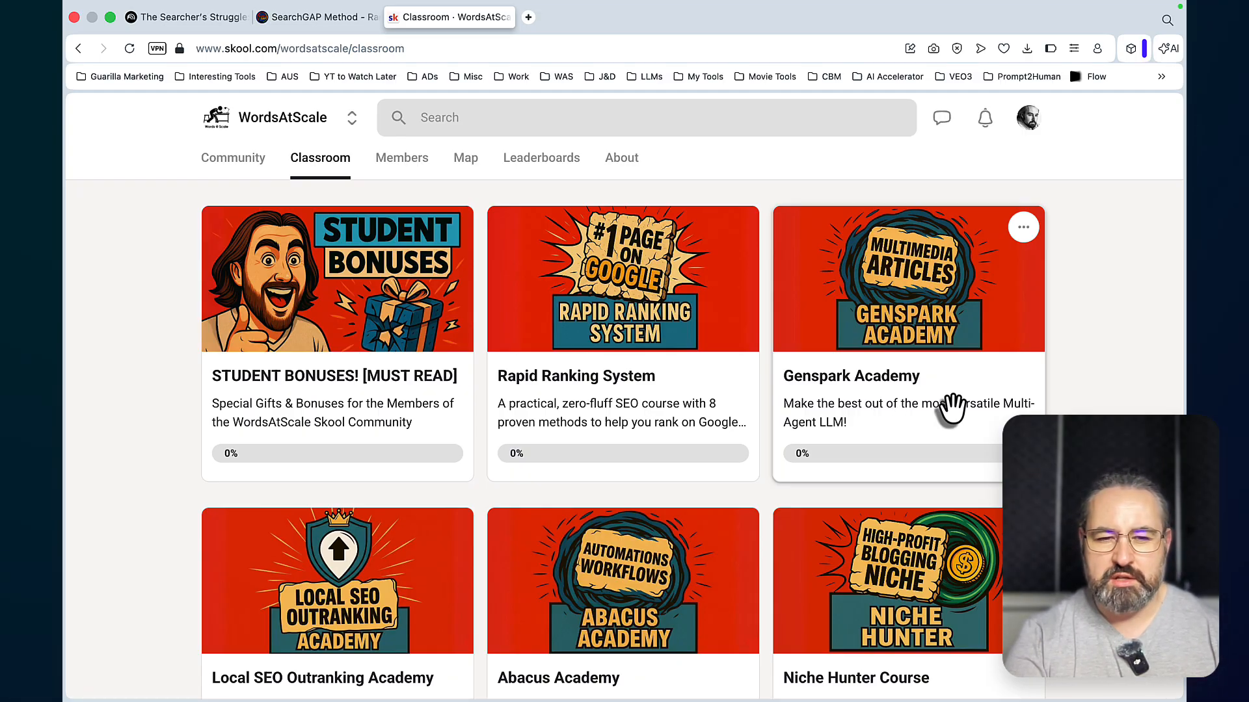
scroll("down", 3)
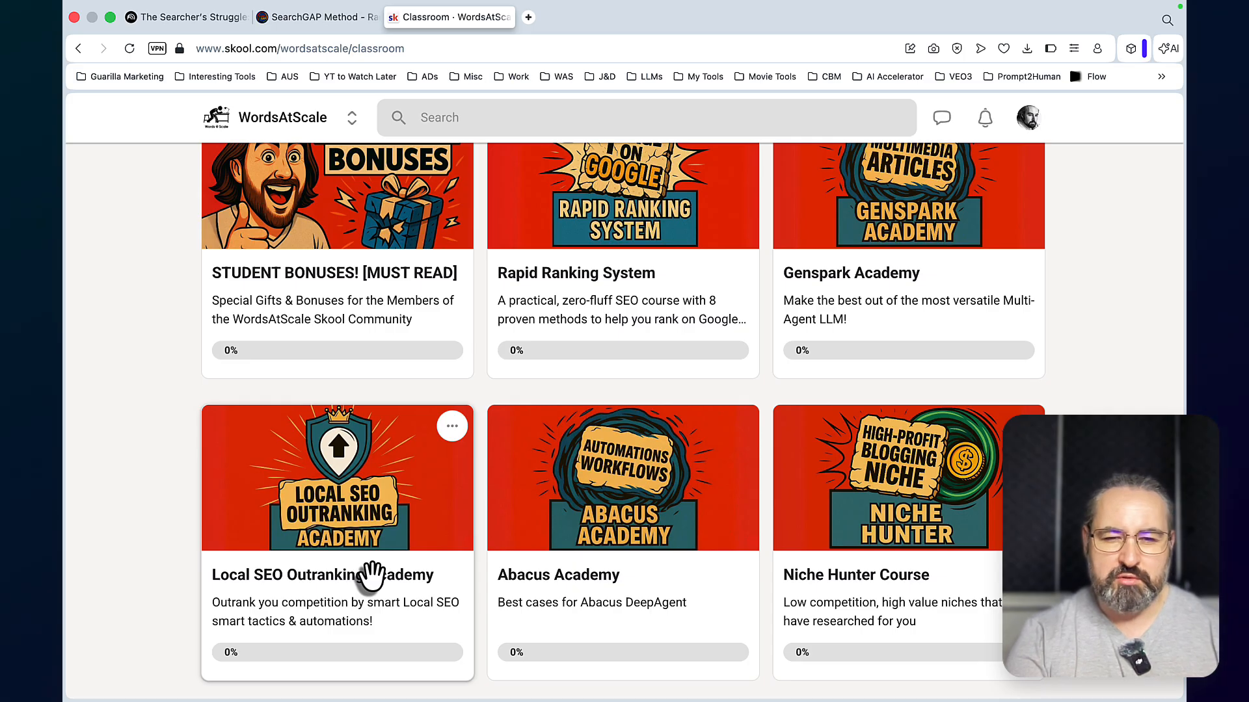
mouse_move(912, 594)
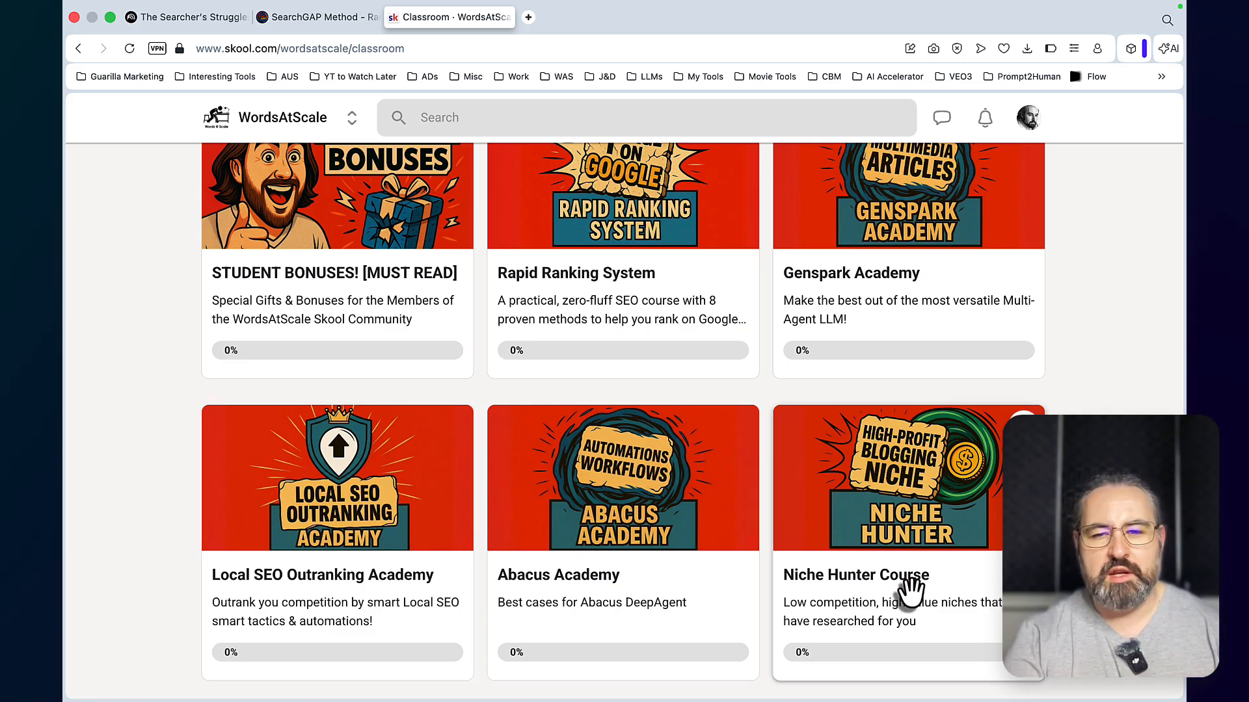
scroll("down", 3)
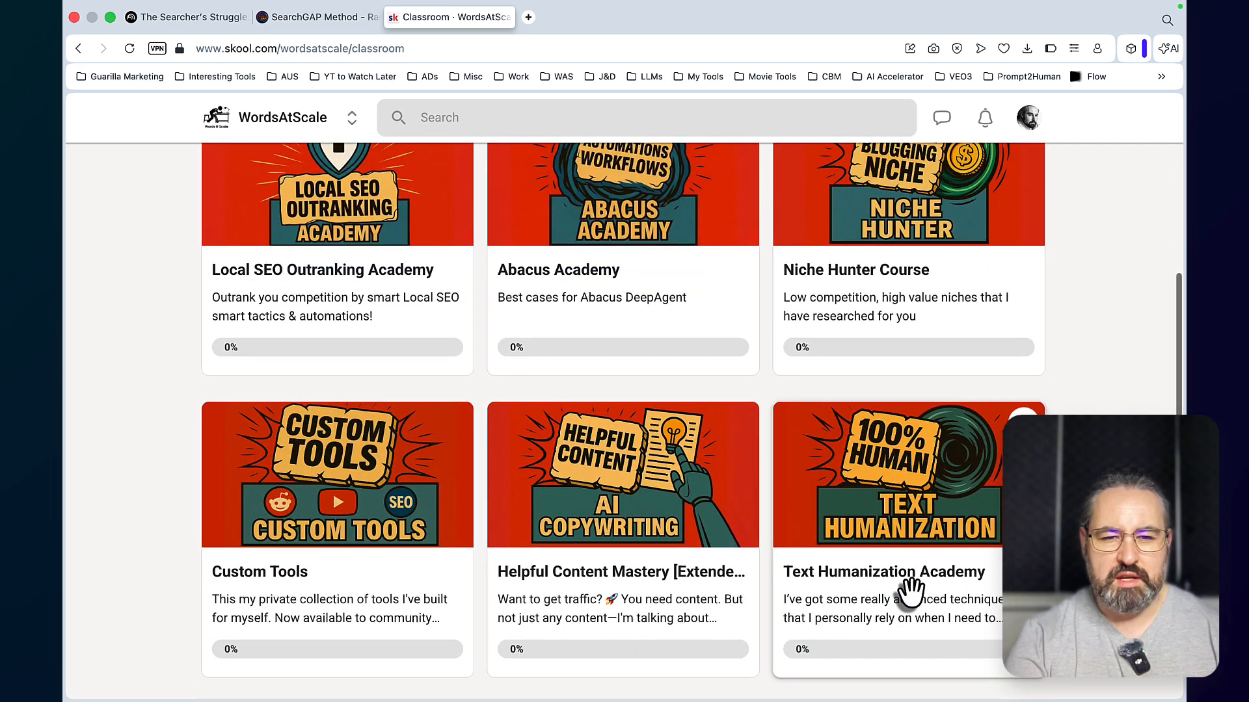
scroll("up", 3)
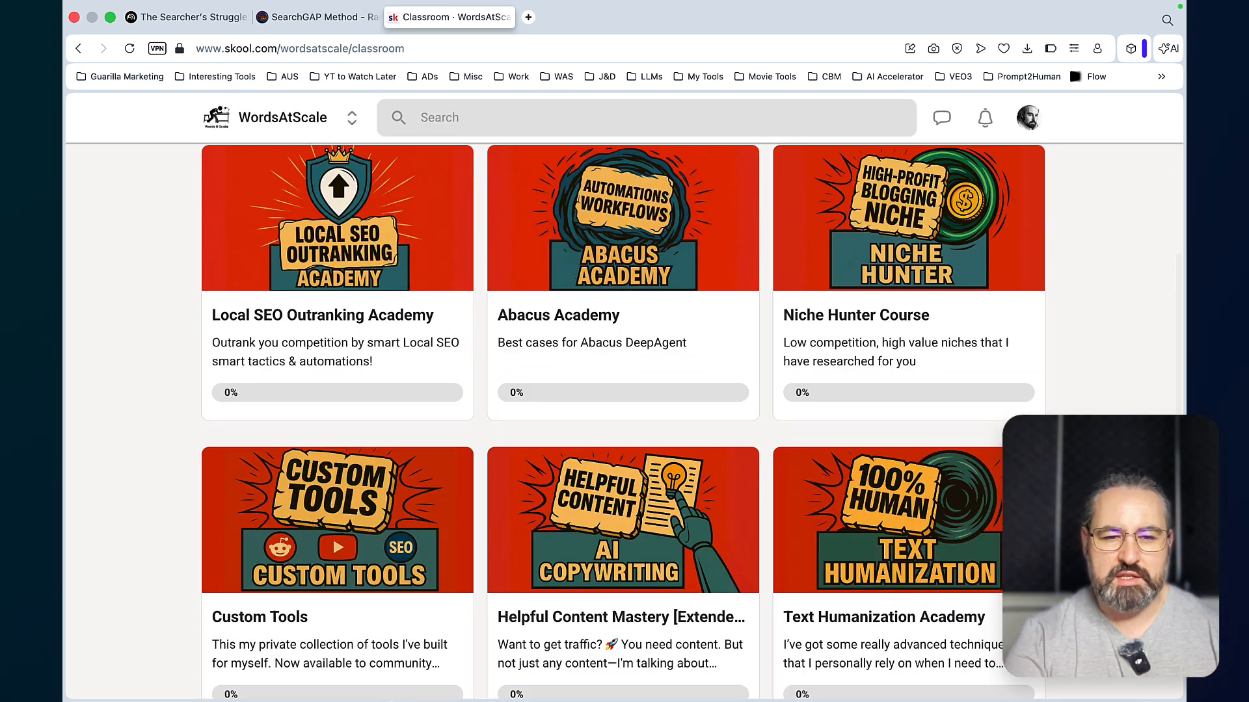
left_click(336, 520)
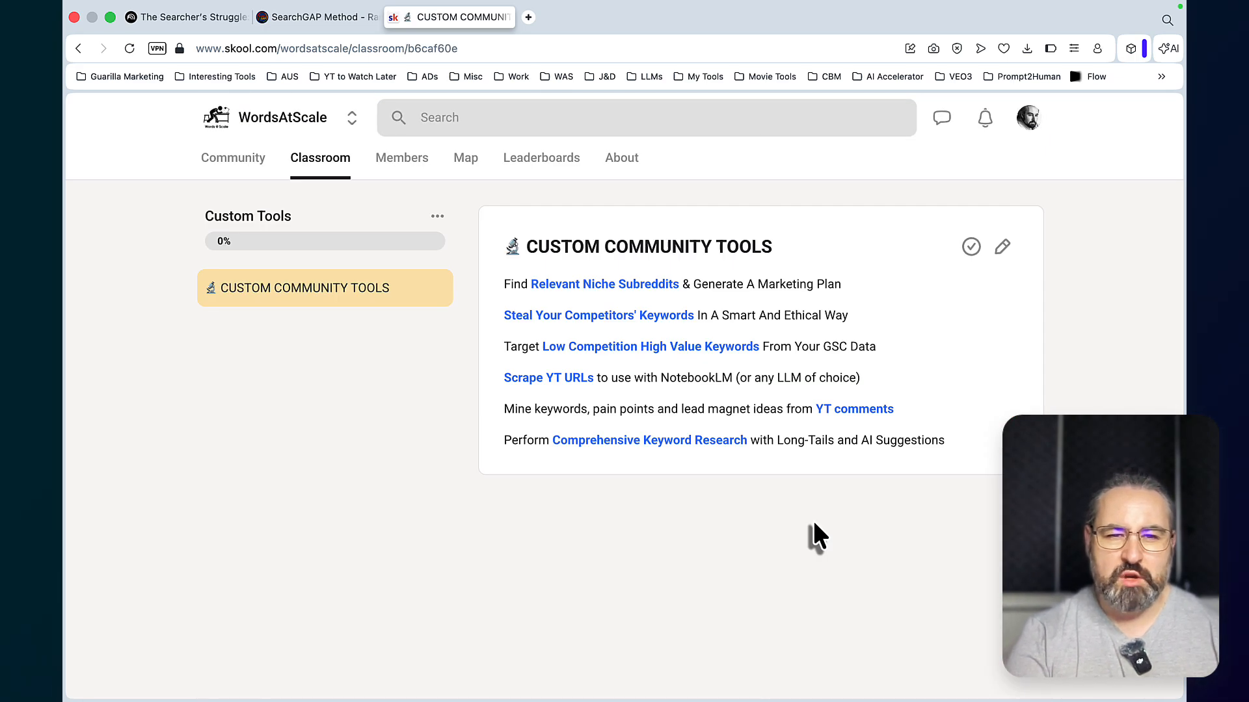